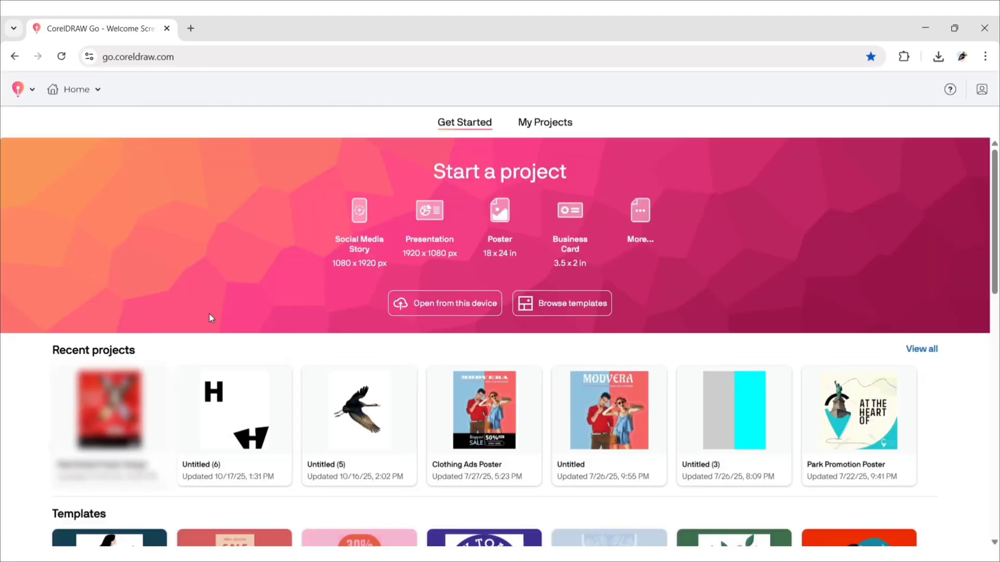
Step: Create a new blank Instagram Portrait project from the Start a project page
click(561, 303)
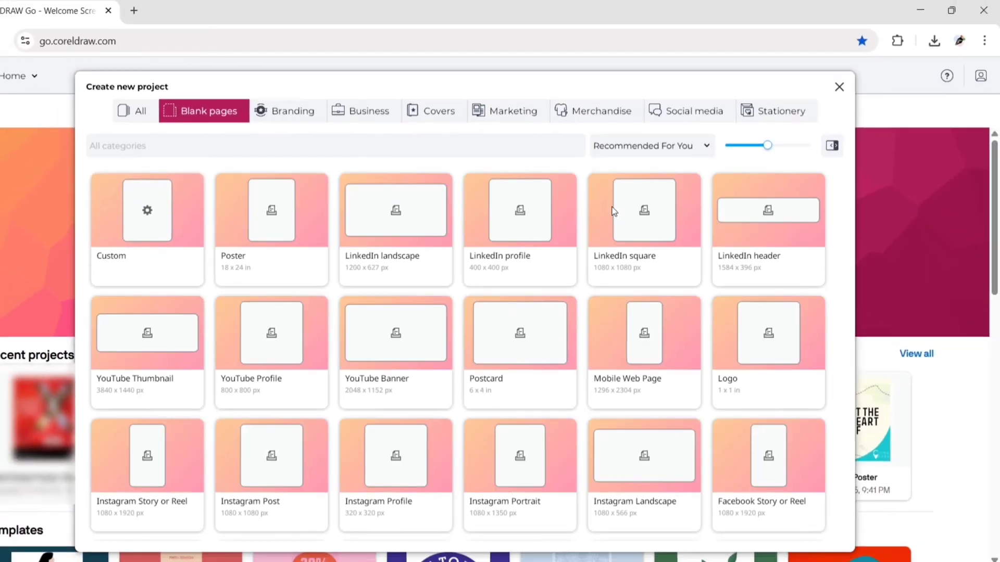
click(519, 455)
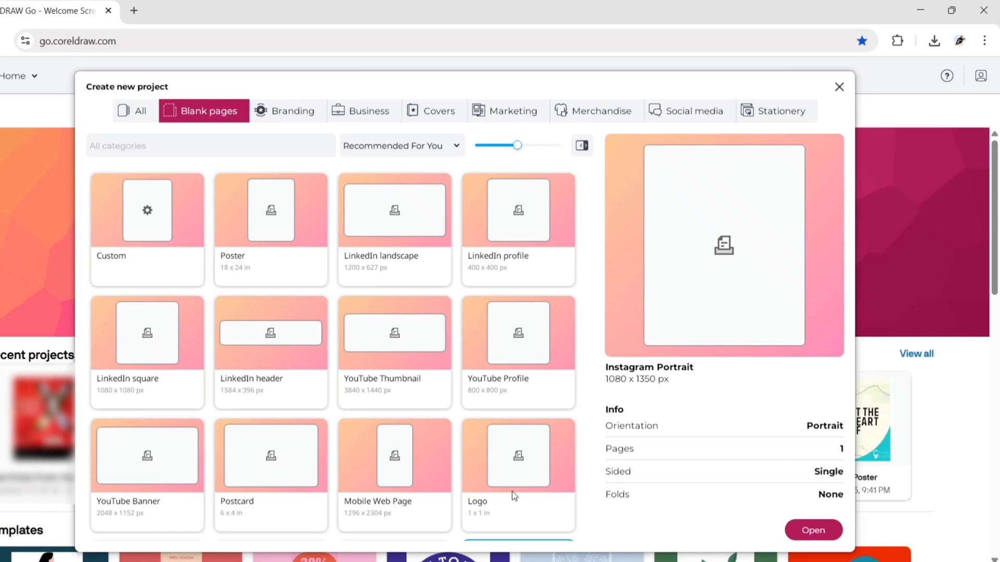
click(813, 530)
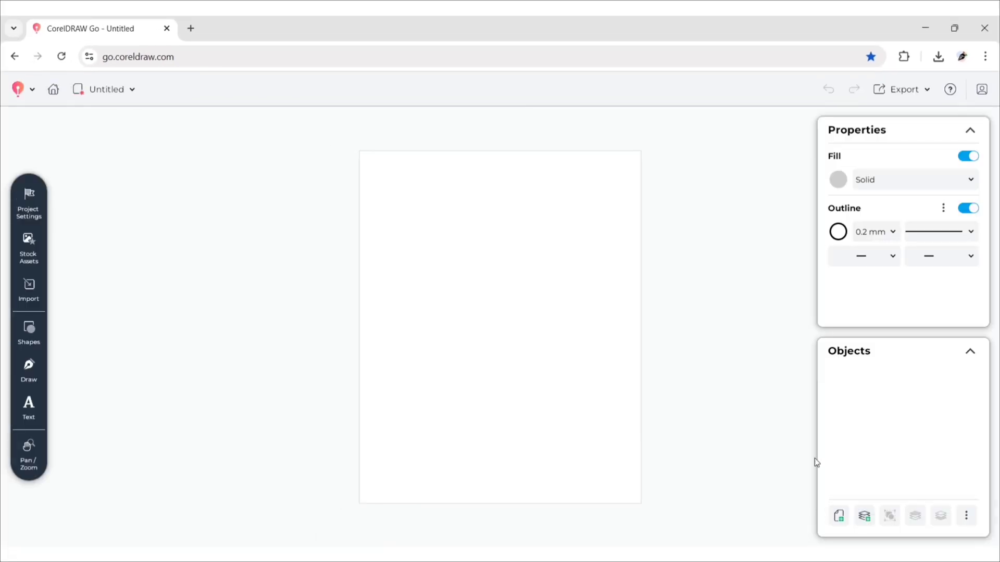
Step: Rename the untitled project to 'Real Estate Poster'
click(132, 89)
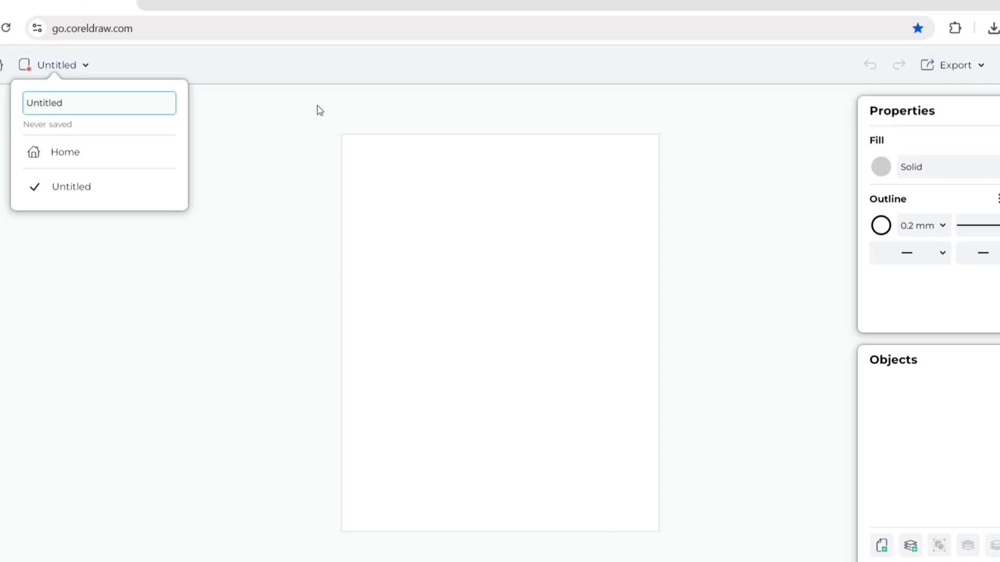
text(Real Estate Poster)
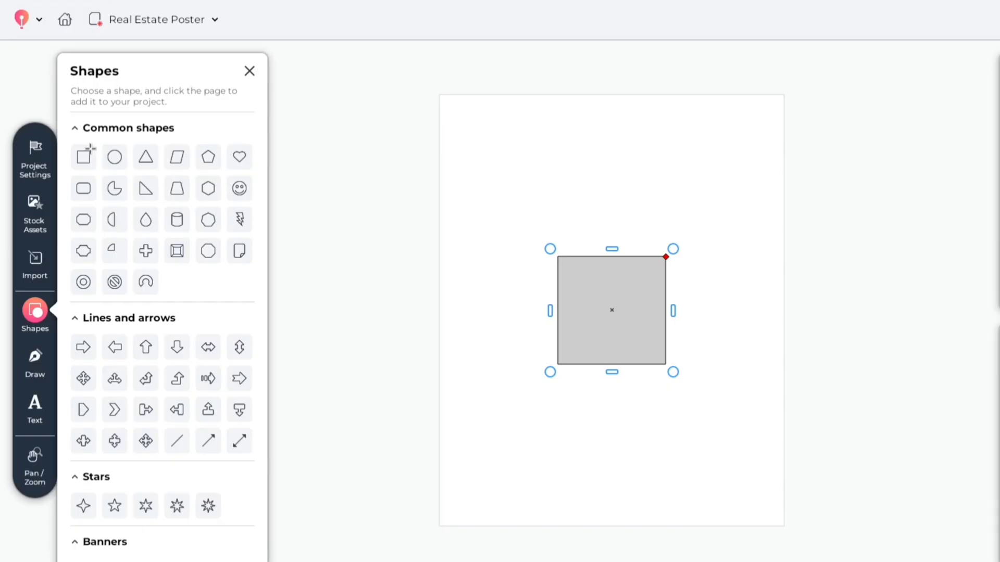
Step: Add a 1080 px wide rectangle over the top of the page and convert it to a mask frame
click(249, 71)
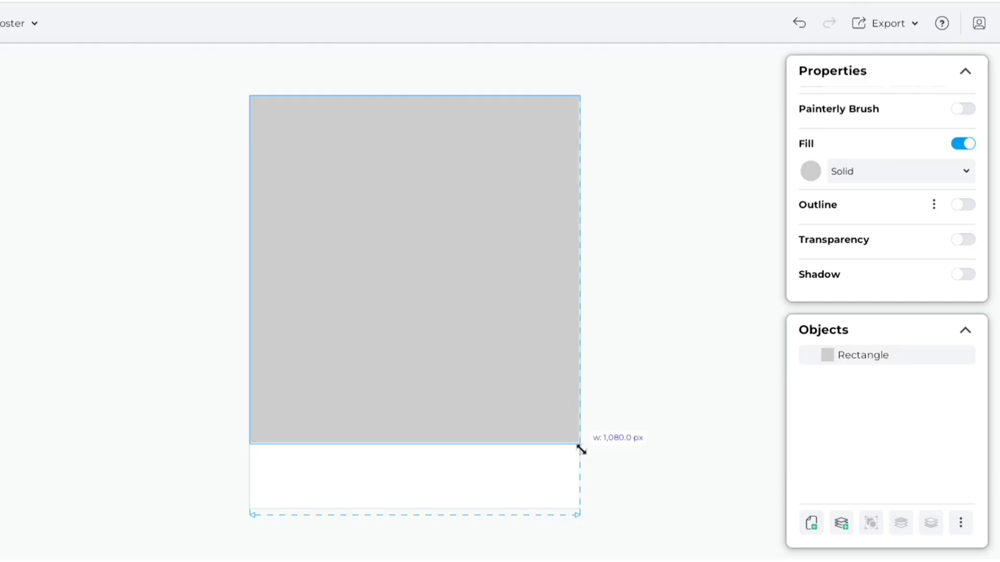
click(962, 205)
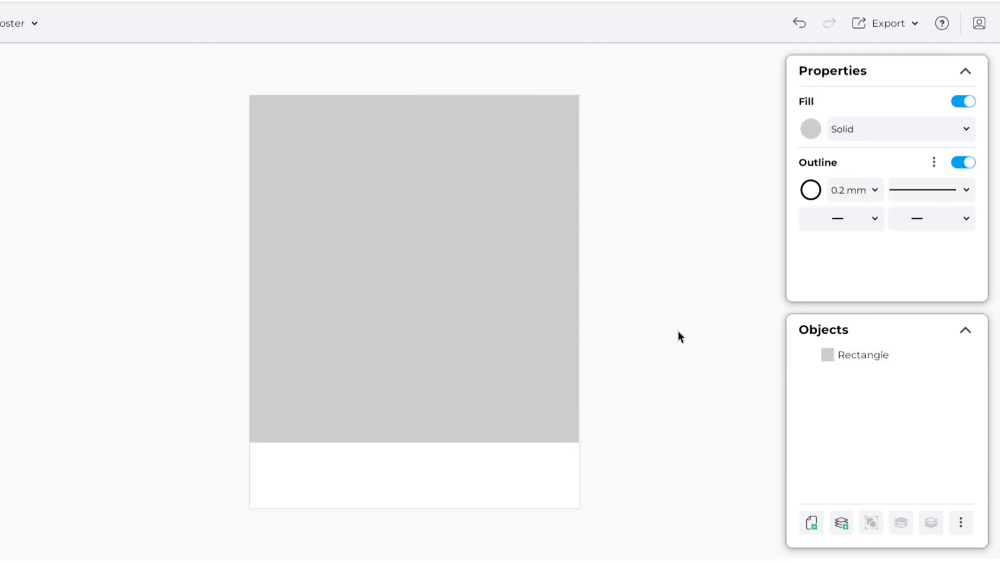
mouse_move(529, 208)
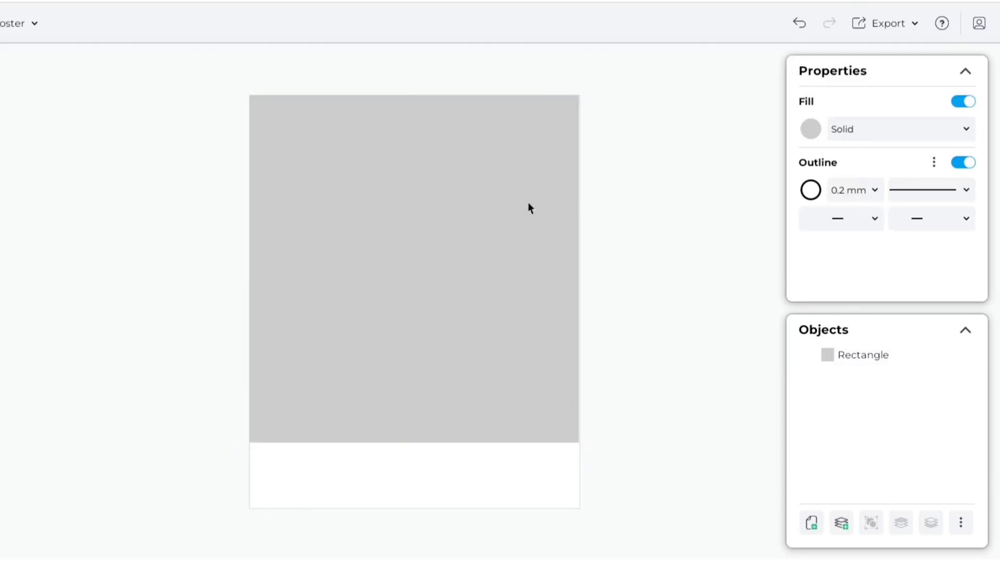
click(415, 268)
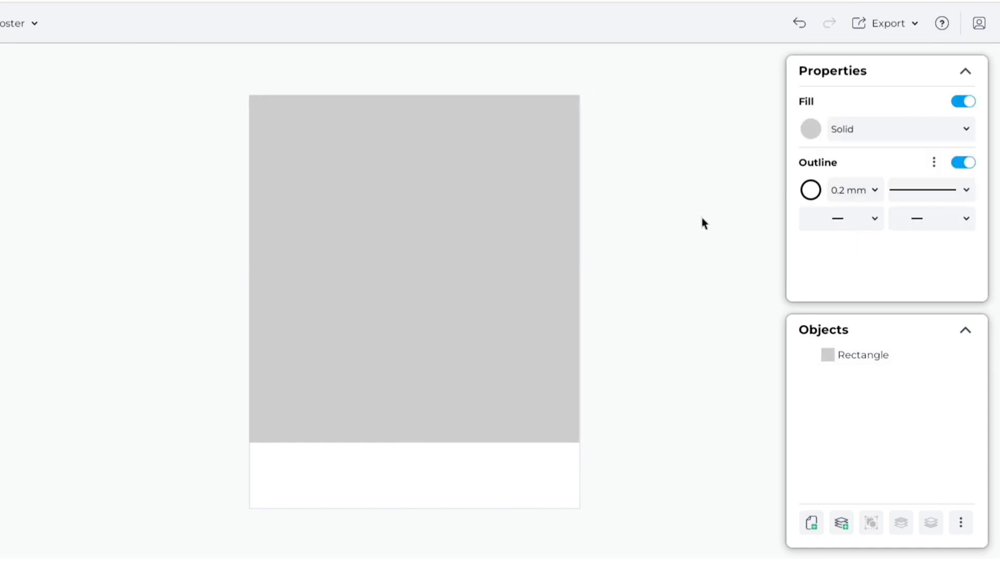
click(413, 274)
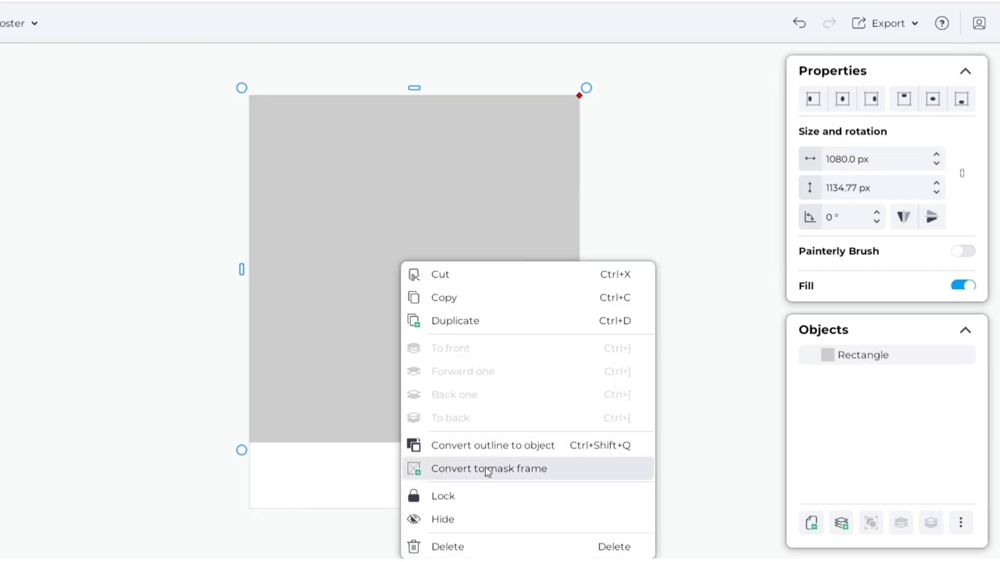
click(488, 469)
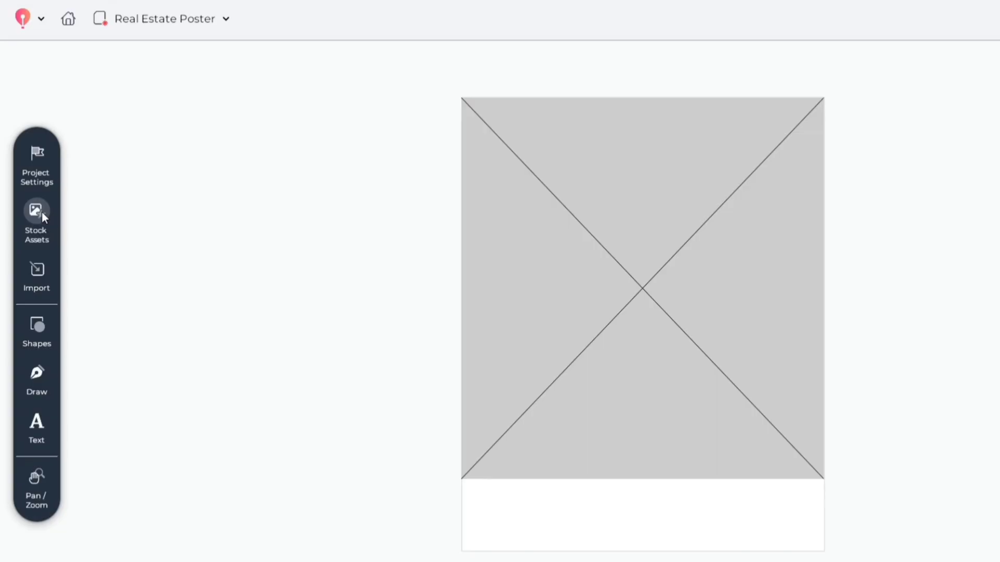
Step: Place the 'Real Estate' aerial neighbourhood stock photo in the frame and add a square over it
click(37, 219)
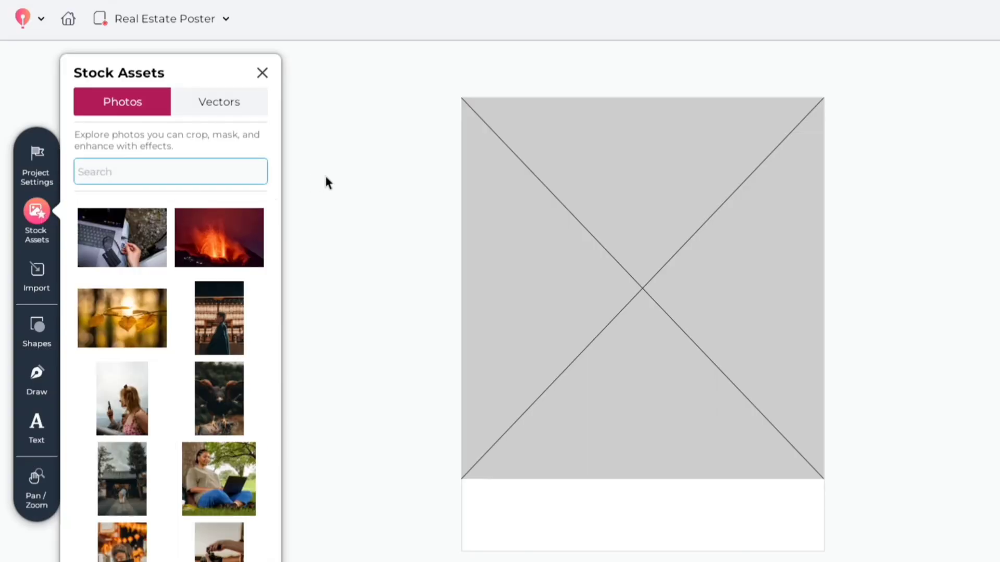
text(Real Estate)
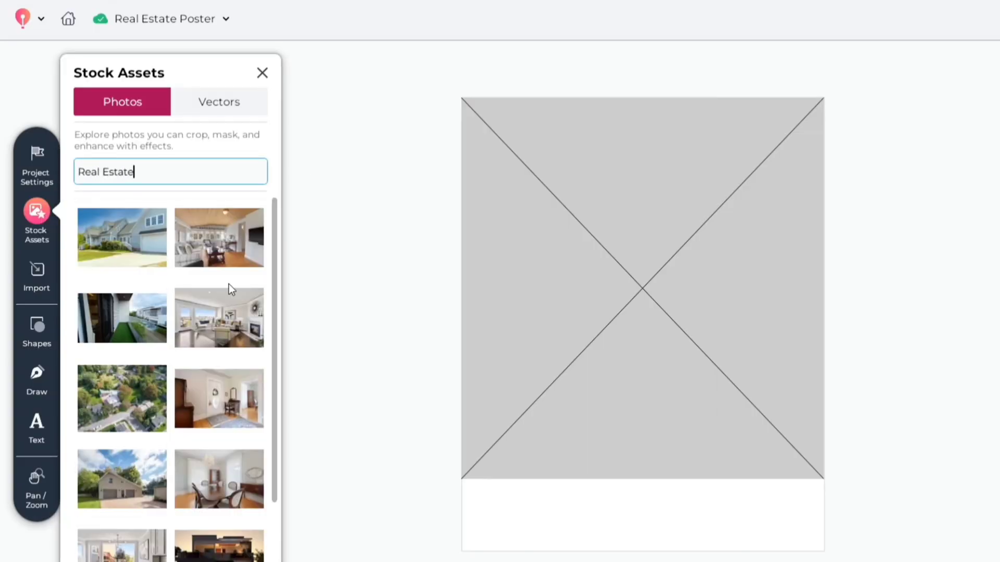
click(121, 397)
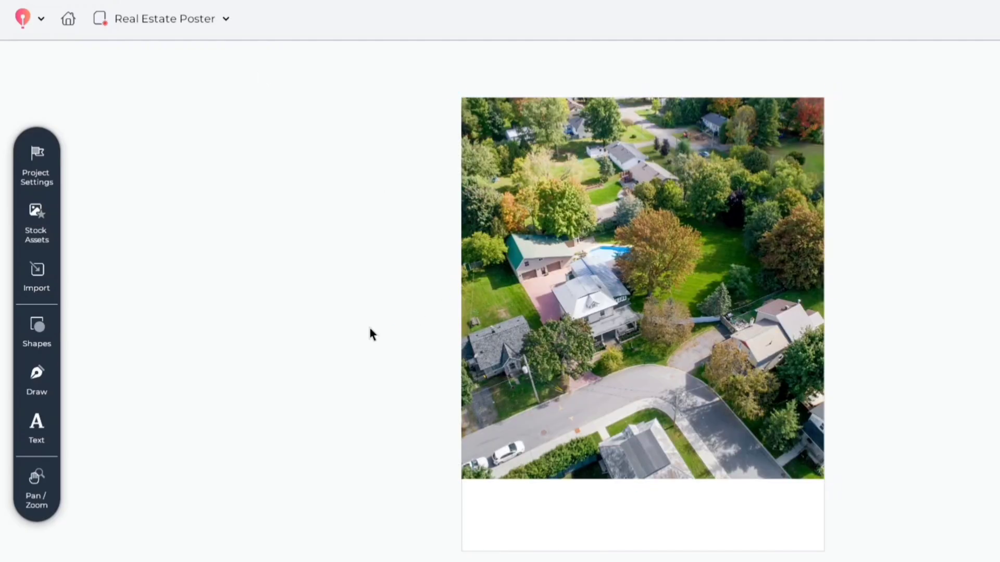
click(36, 331)
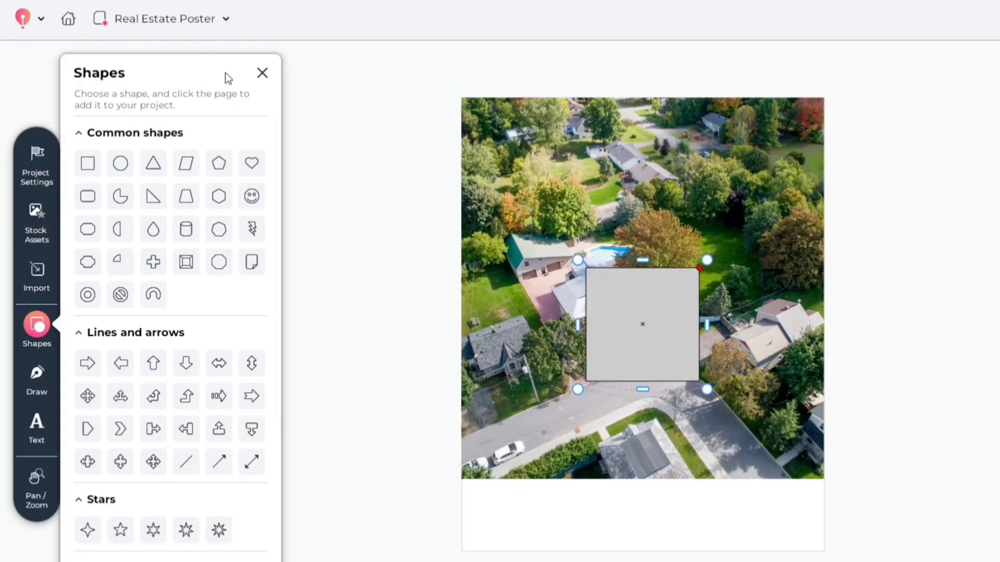
Step: Stretch the square over the frame as an outline-free RGB 255,84,84 overlay with Normal transparency at 25%
click(261, 72)
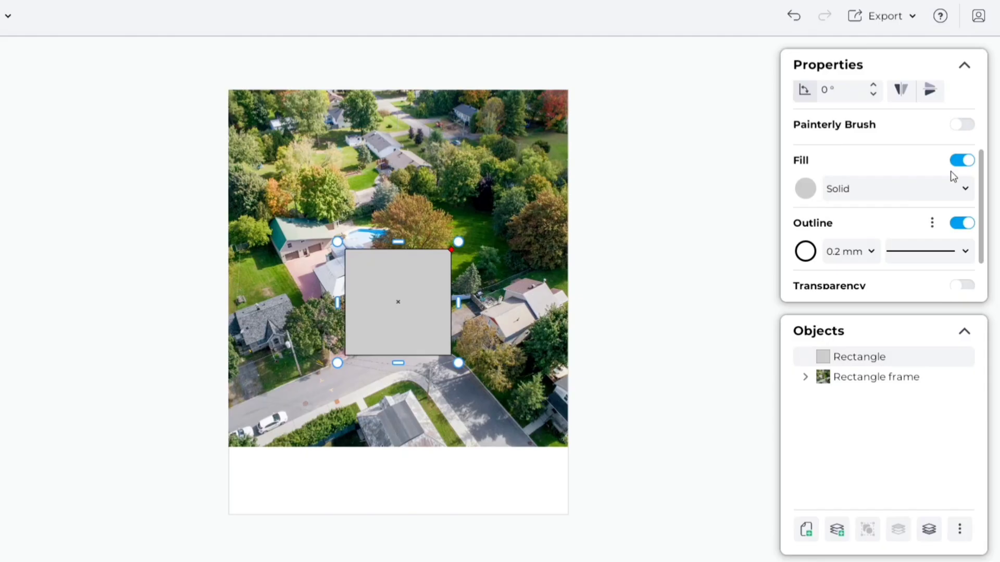
click(962, 222)
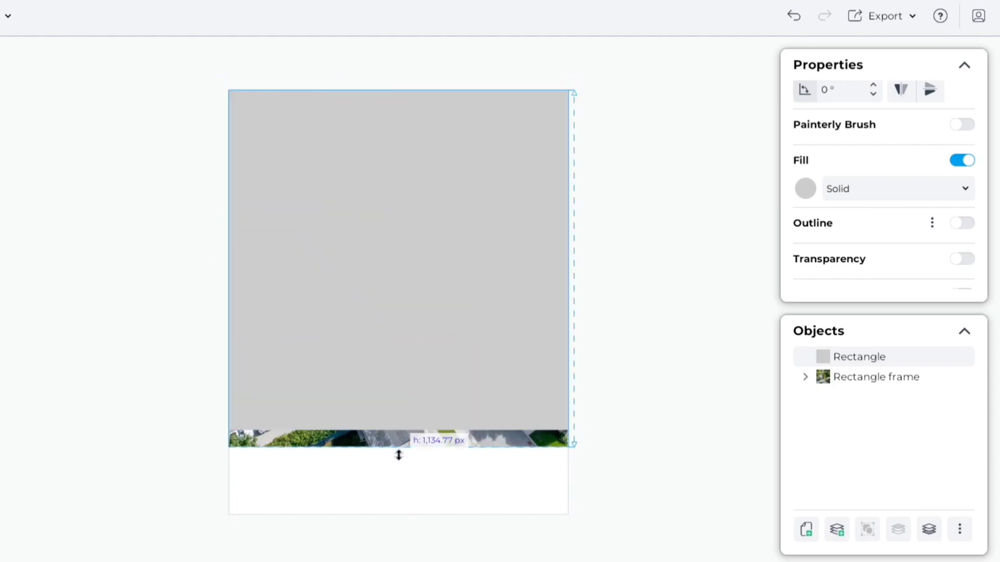
click(805, 189)
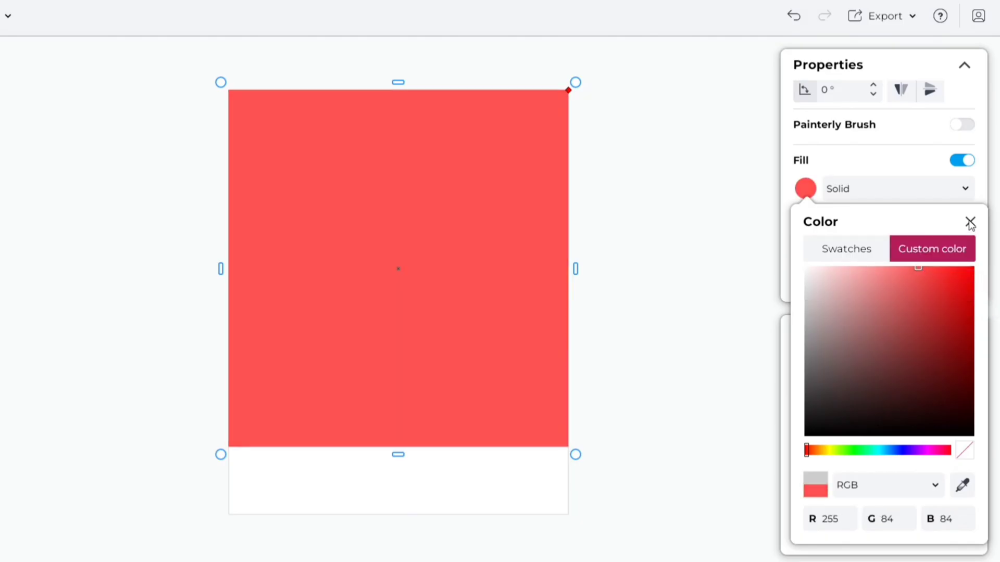
click(970, 223)
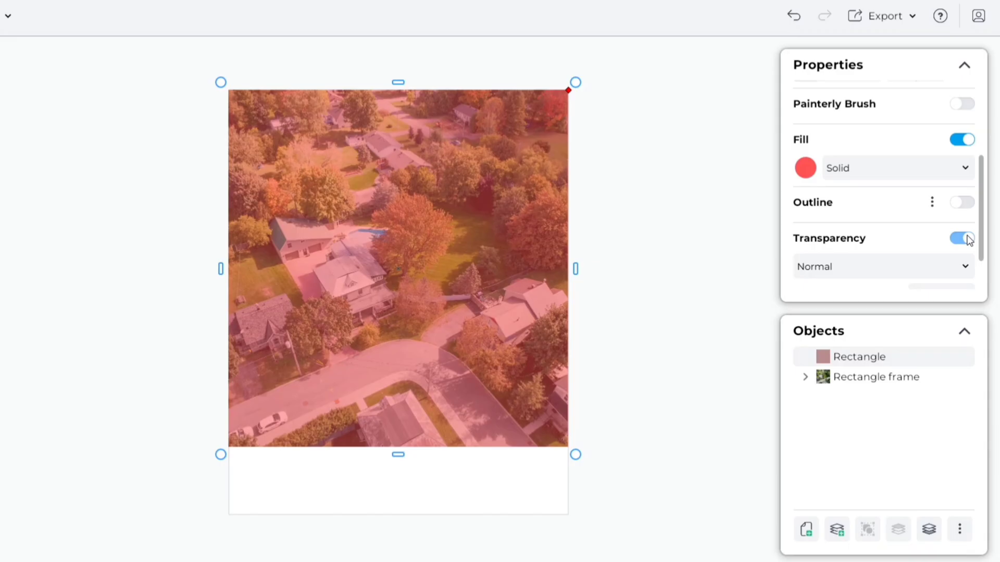
click(882, 267)
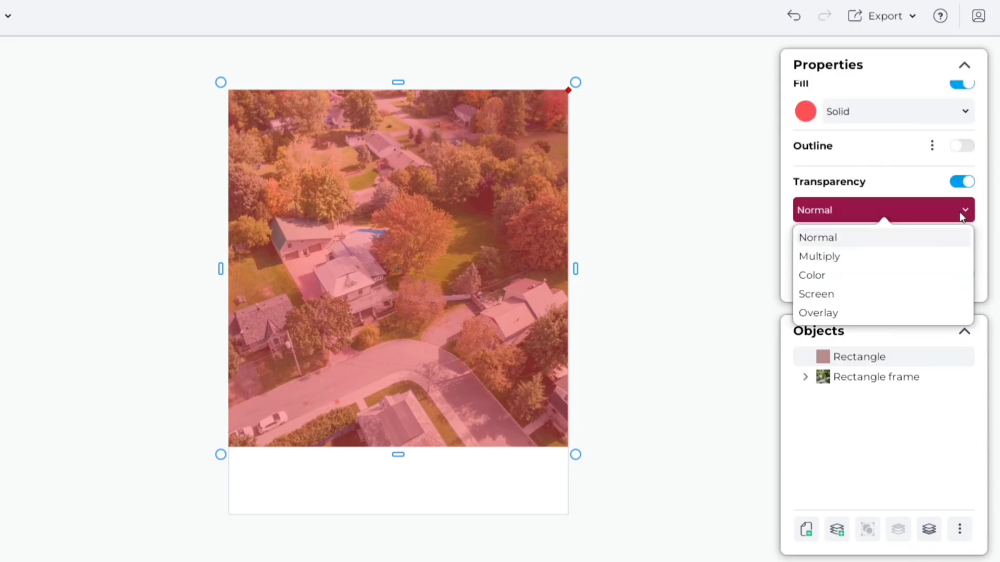
click(819, 238)
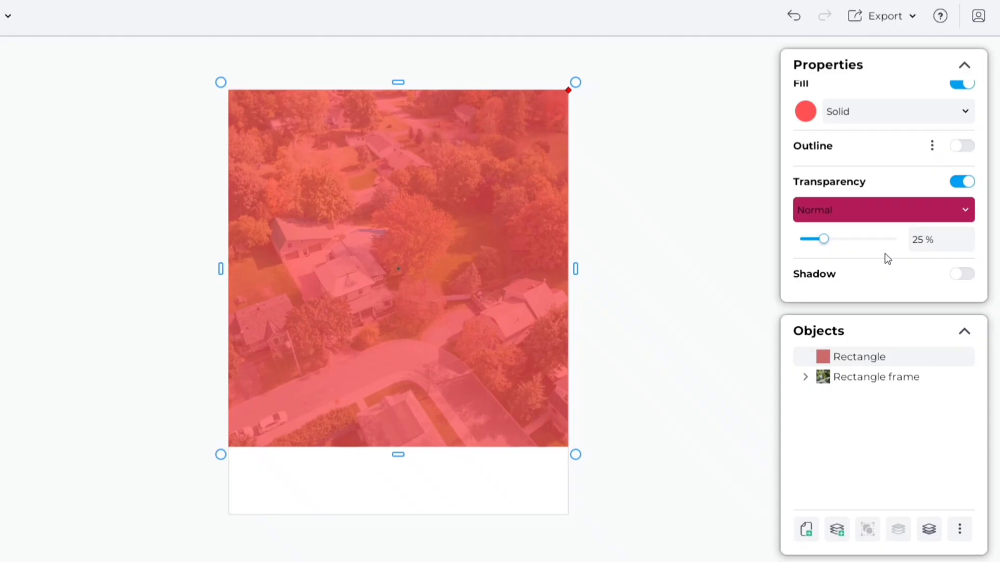
Step: Add a triangle onto the poster and duplicate it to get a second, smaller triangle
click(35, 322)
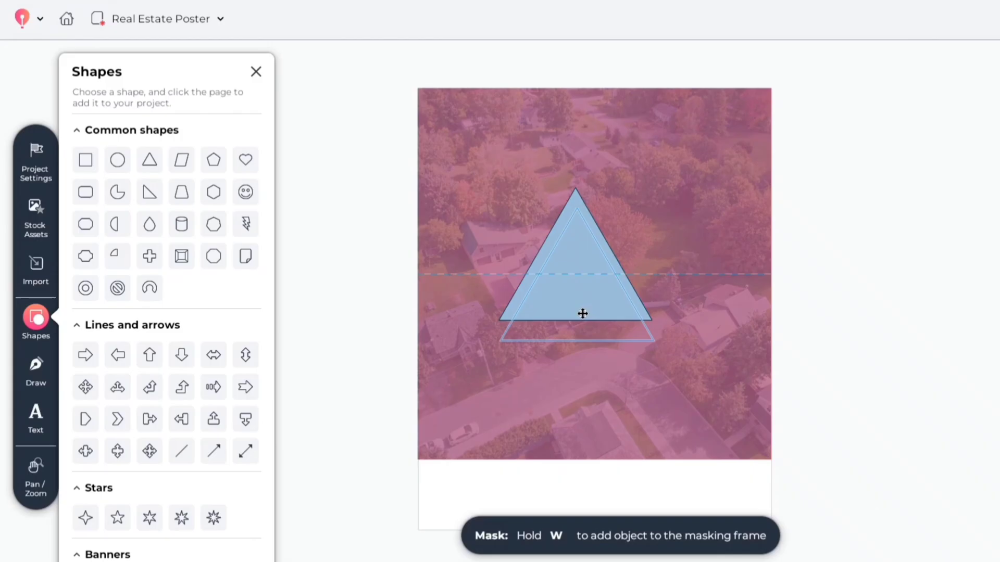
click(583, 313)
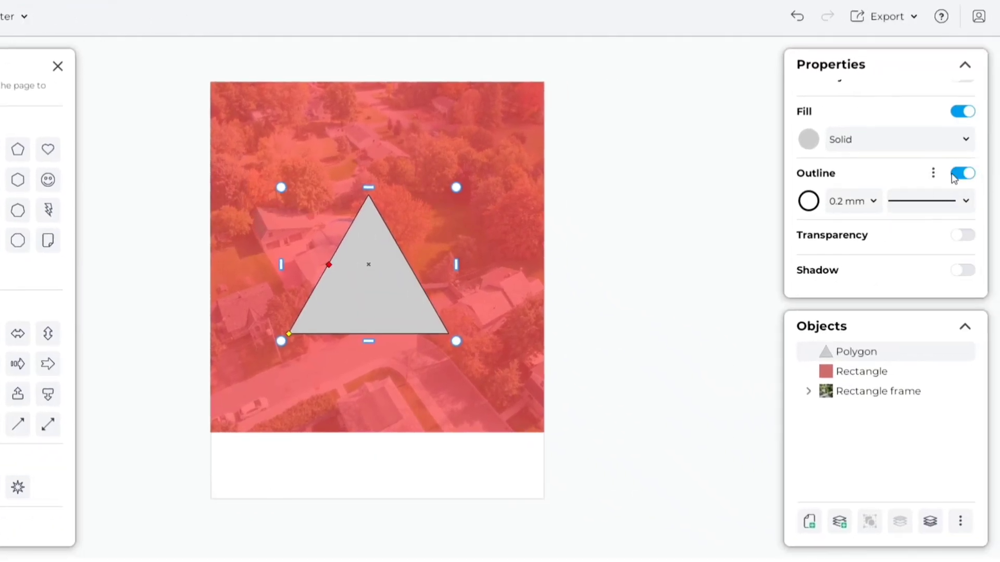
key(ctrl+d)
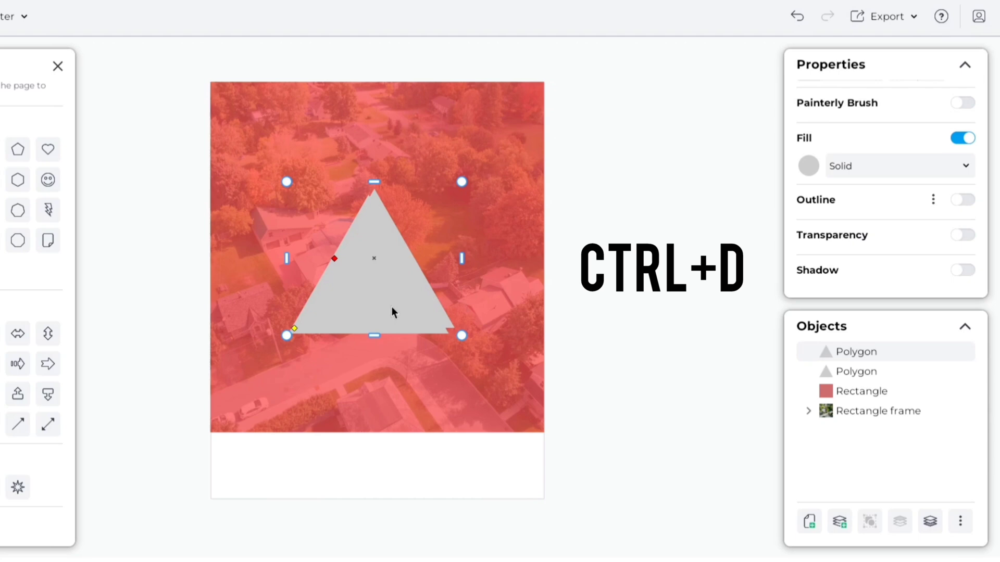
key(ctrl+d)
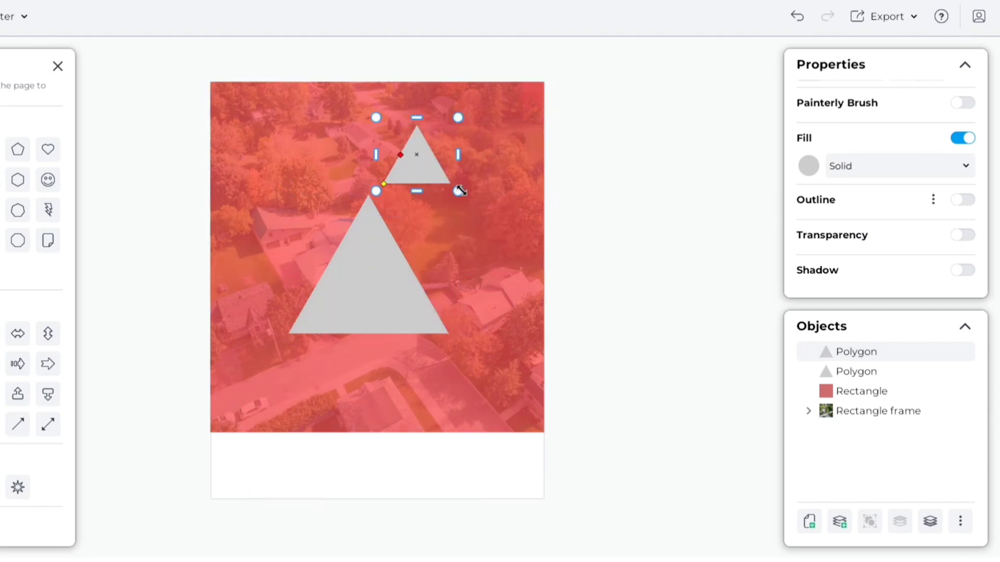
click(808, 166)
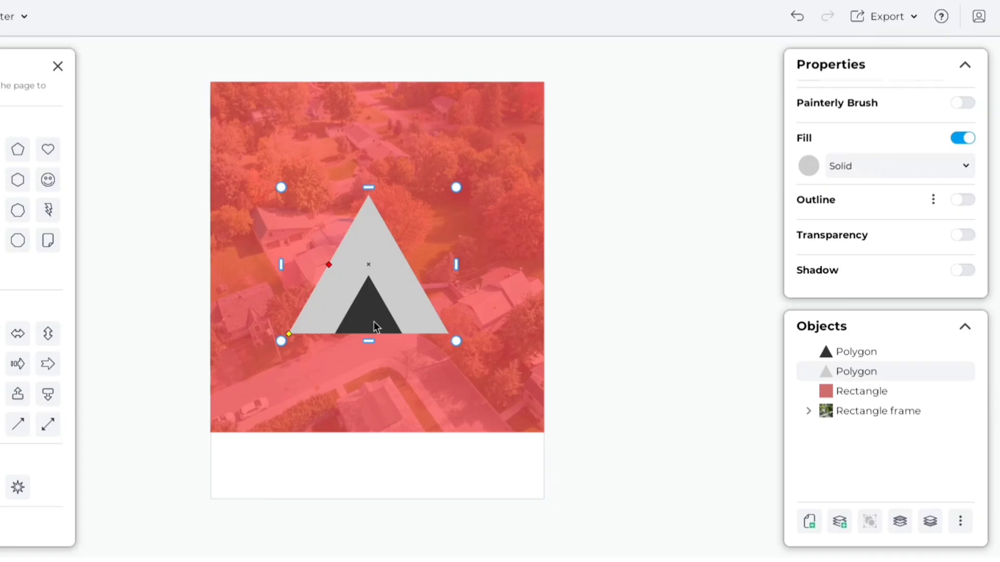
Step: Subtract the front triangle from the other to leave a single grey chevron shape
right_click(373, 310)
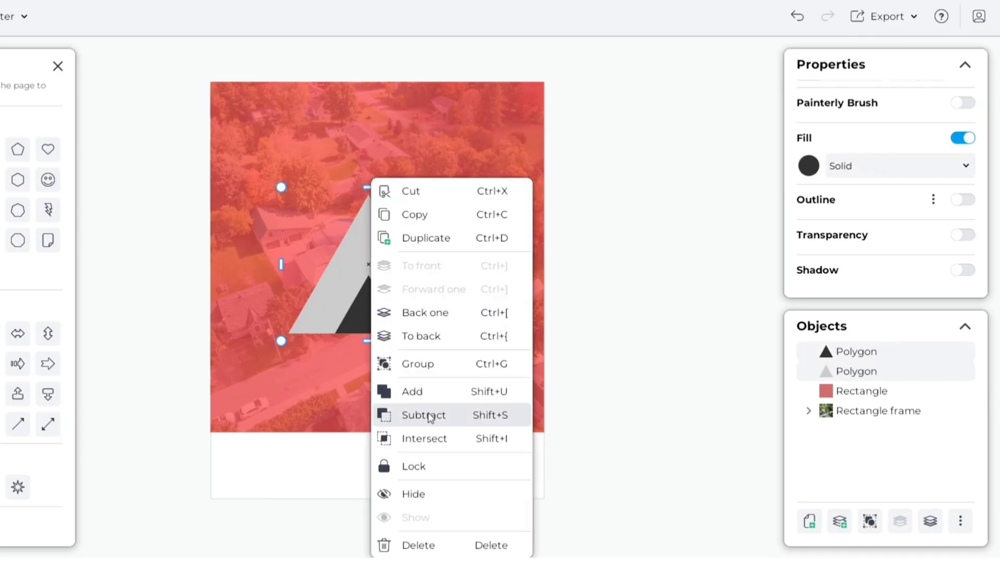
click(423, 416)
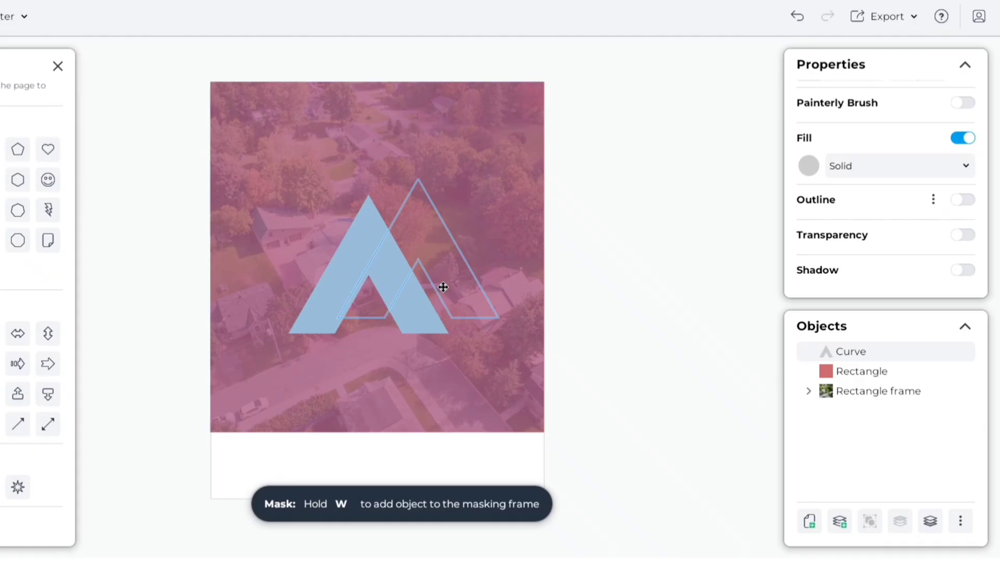
click(963, 200)
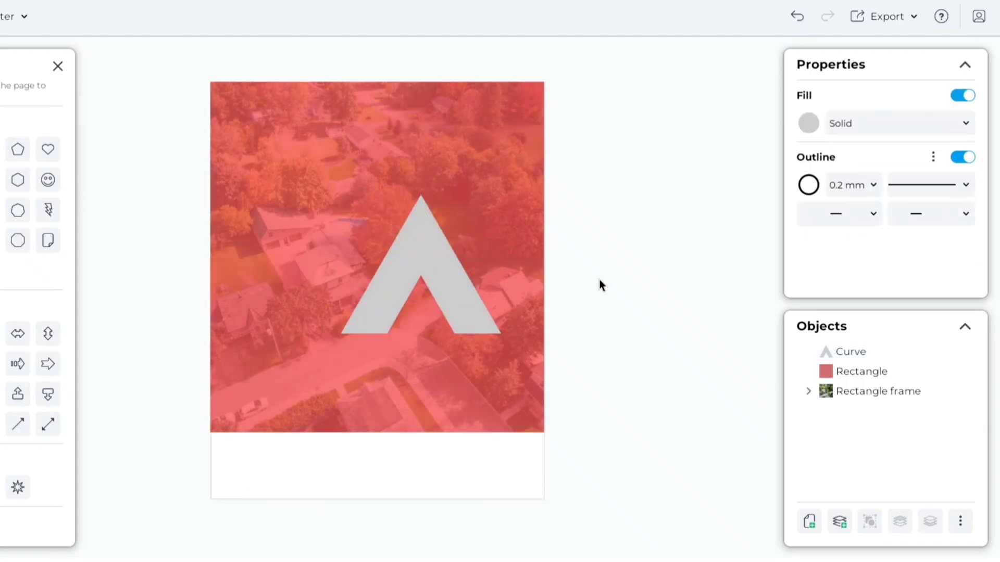
Step: Duplicate the chevron and rotate the copy 180° so the two shapes form a large X
key(ctrl+d)
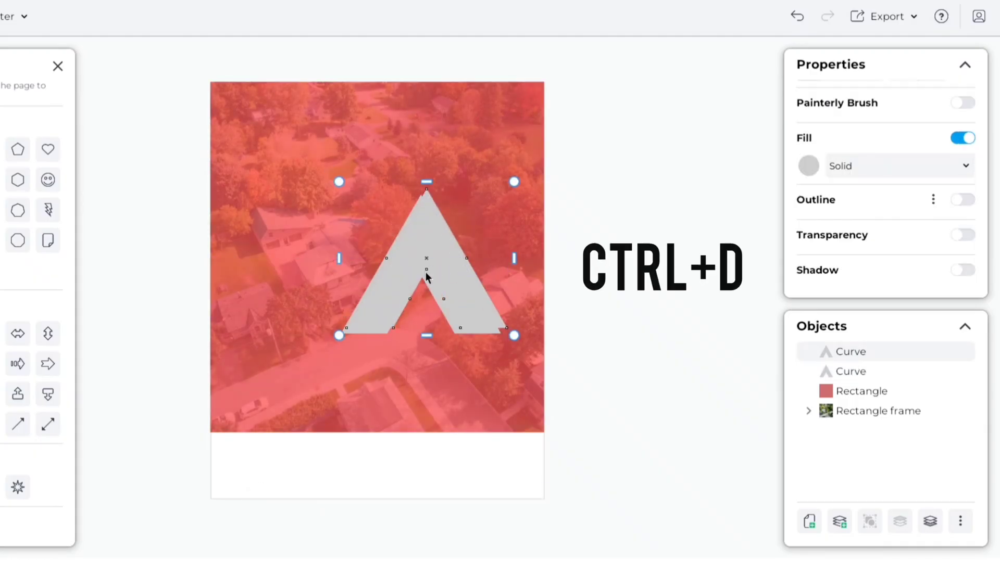
key(ctrl+d)
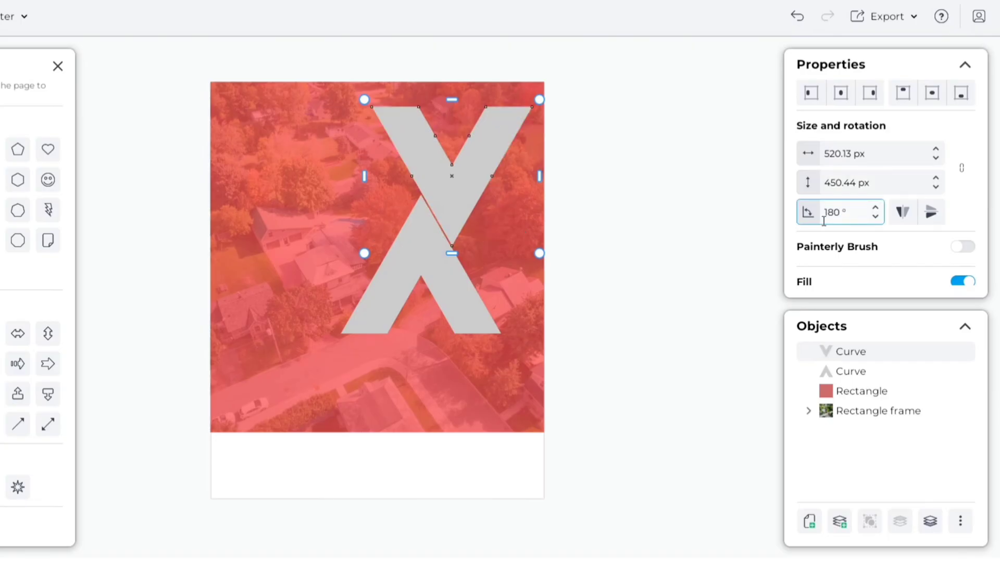
click(671, 283)
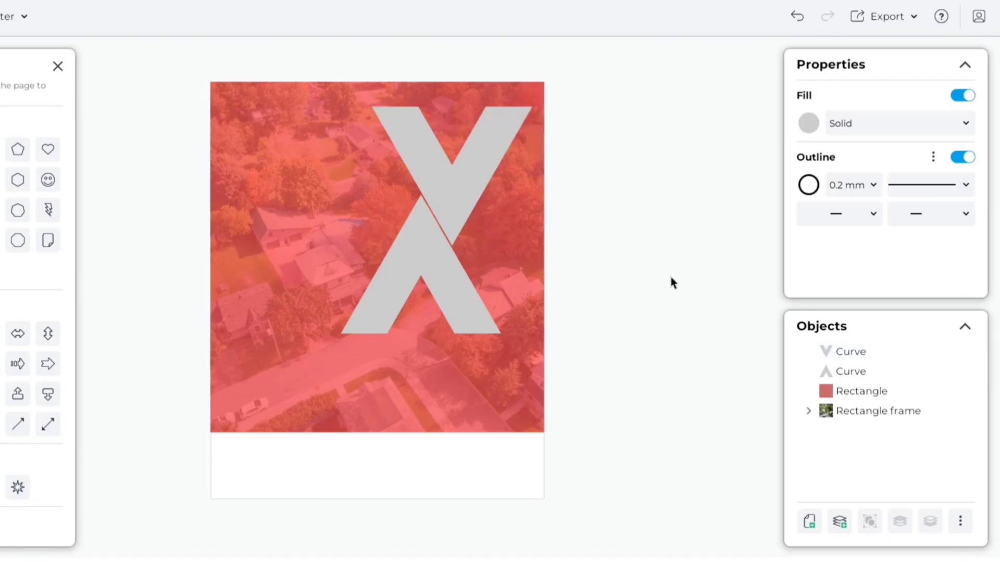
right_click(453, 176)
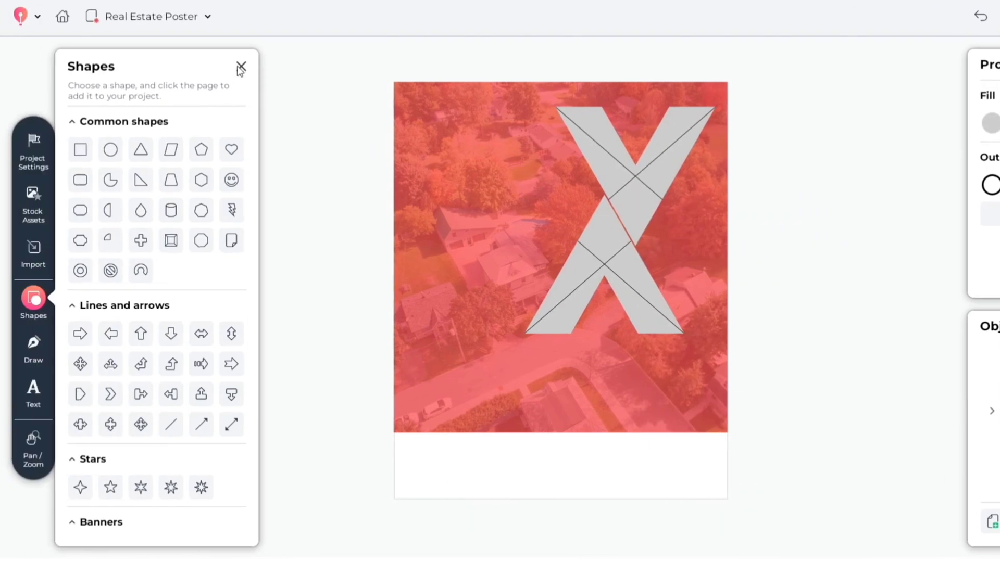
Step: Fill the upper chevron with the 'Real Estate Building' waterfront tower stock photo
click(32, 201)
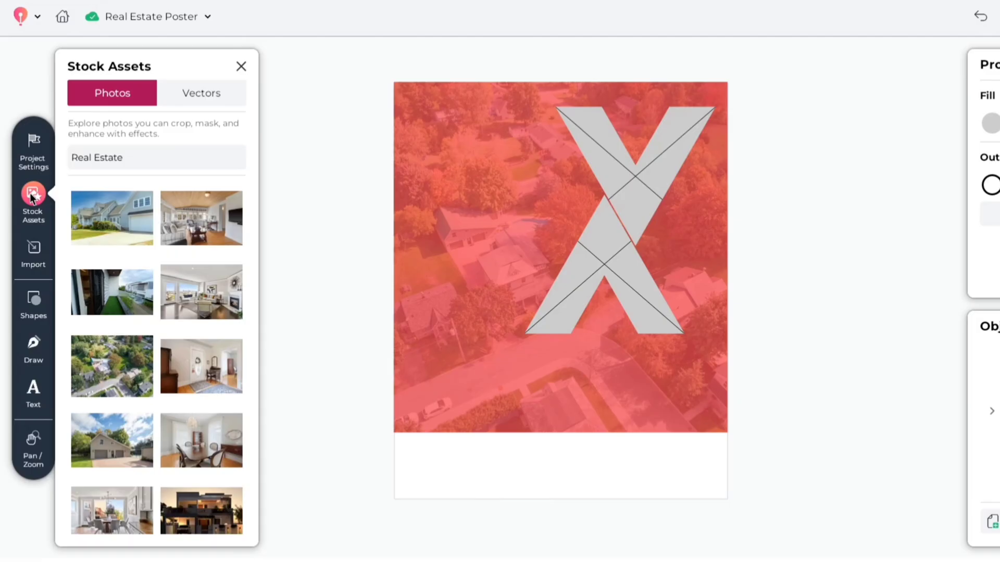
text(Building)
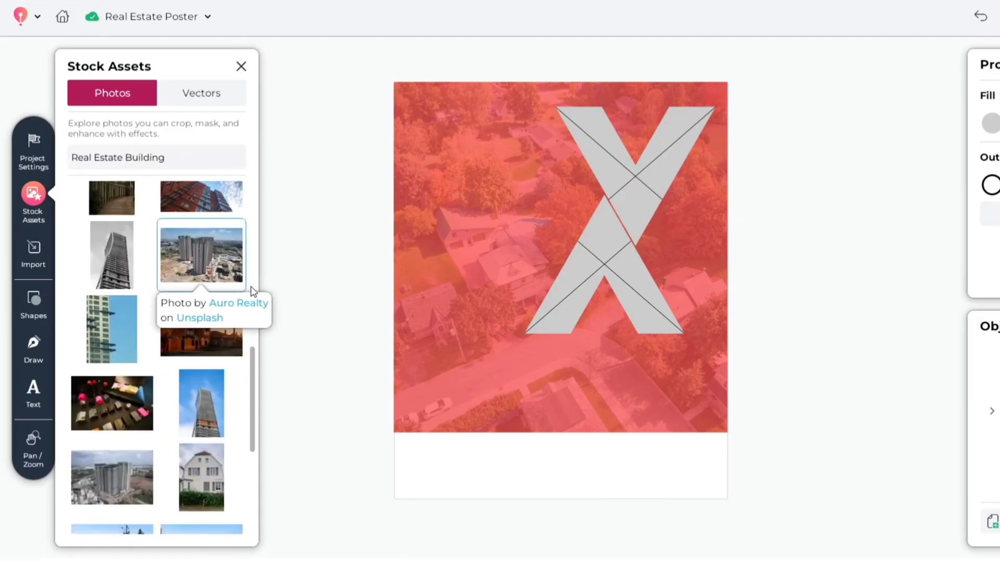
scroll(down, 3)
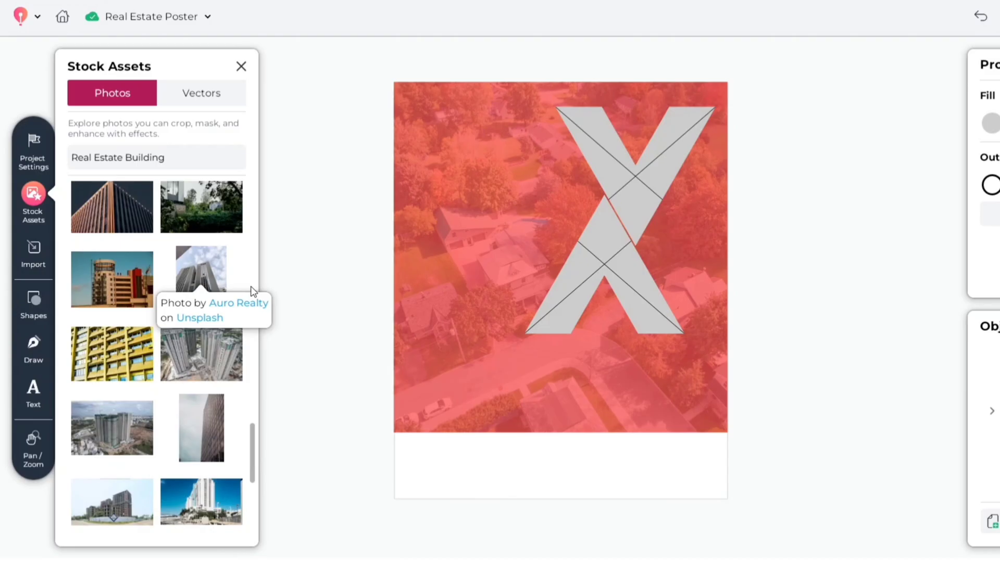
scroll(down, 3)
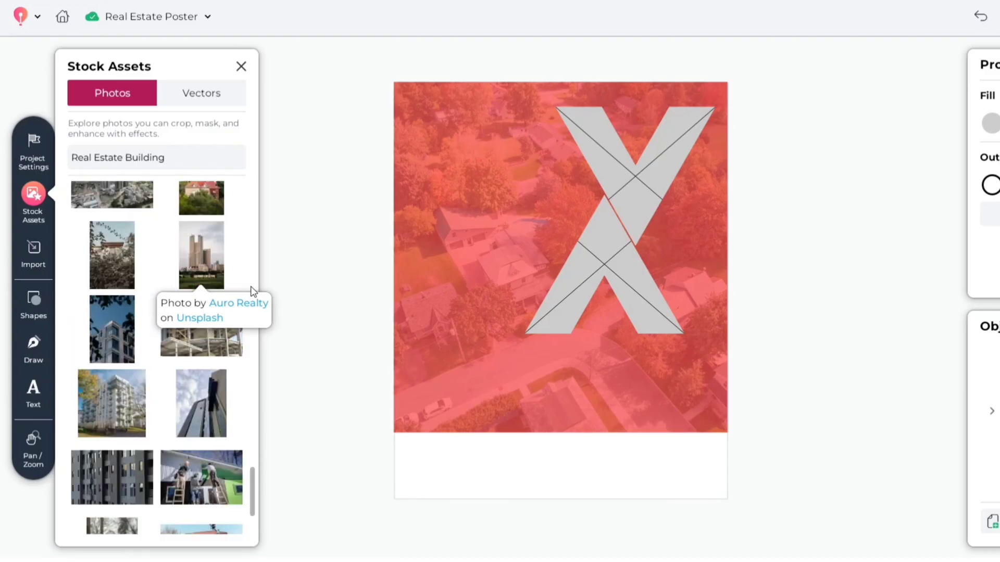
scroll(down, 3)
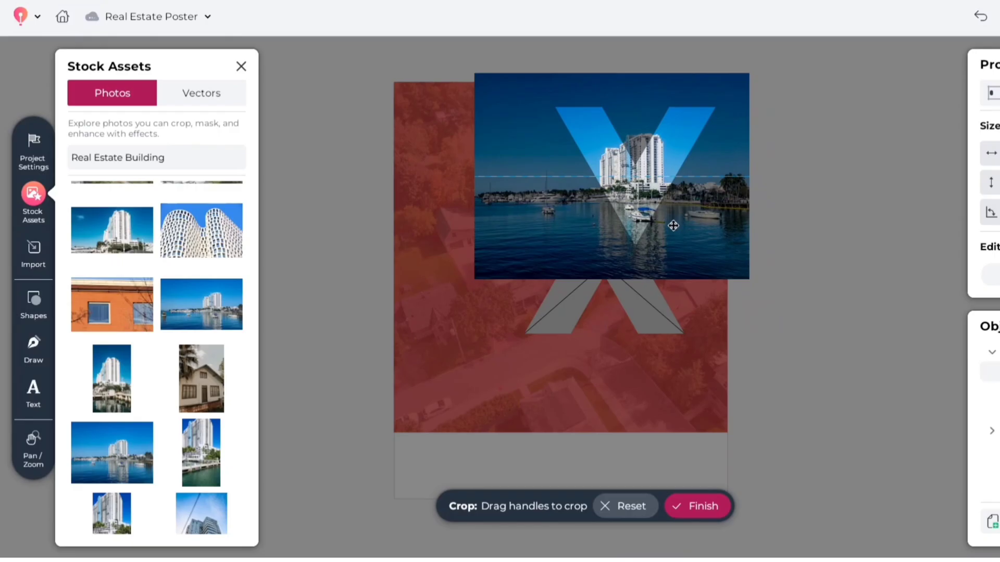
click(697, 506)
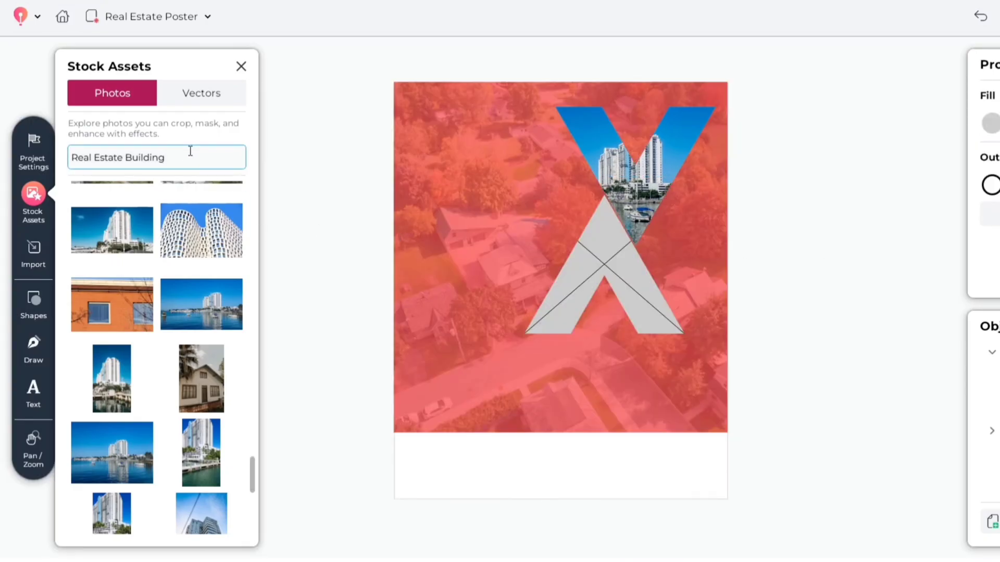
Step: Fill the lower chevron with a 'Real Estate Couple' stock photo and bring it to the front
text(Real Estate C)
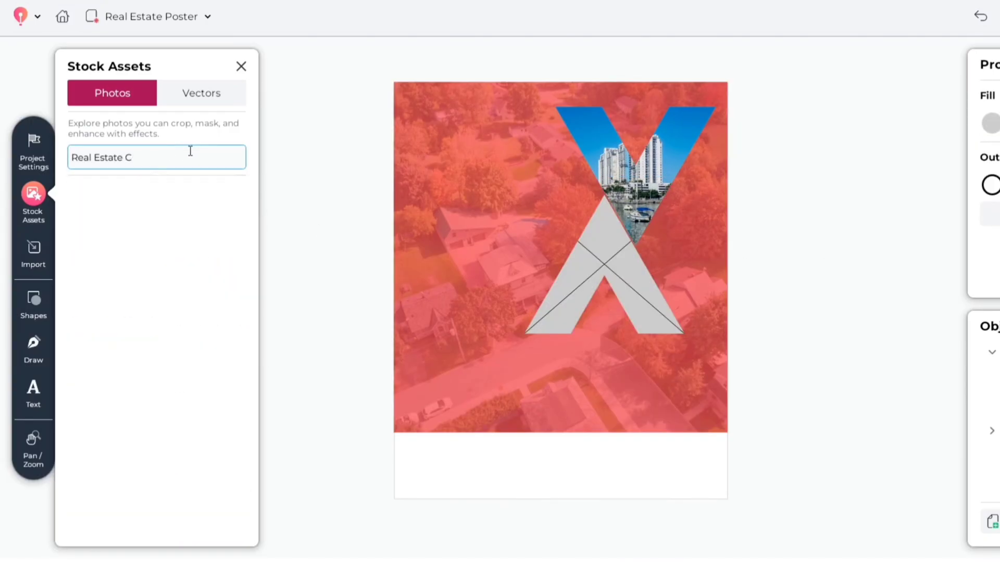
text(ouple)
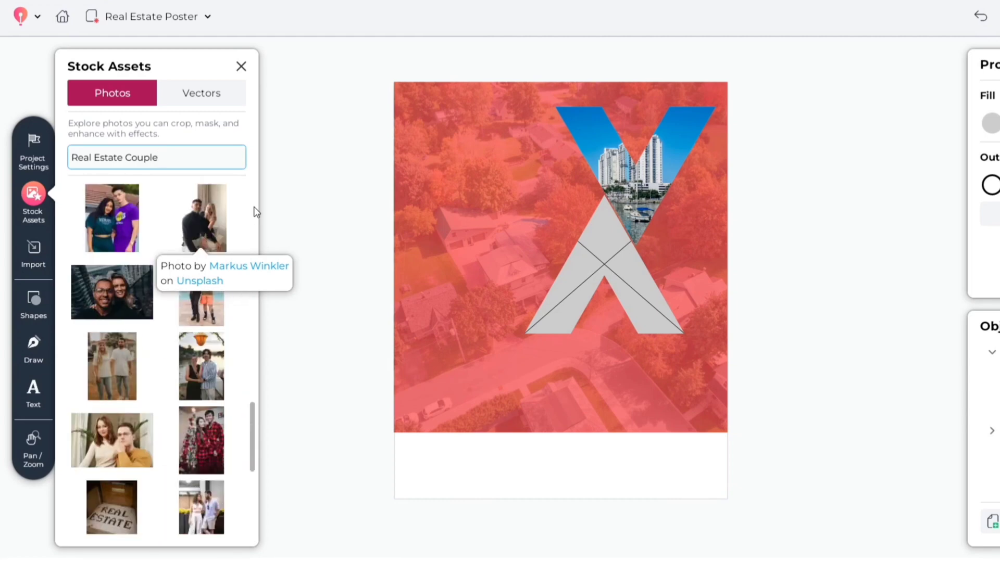
scroll(down, 3)
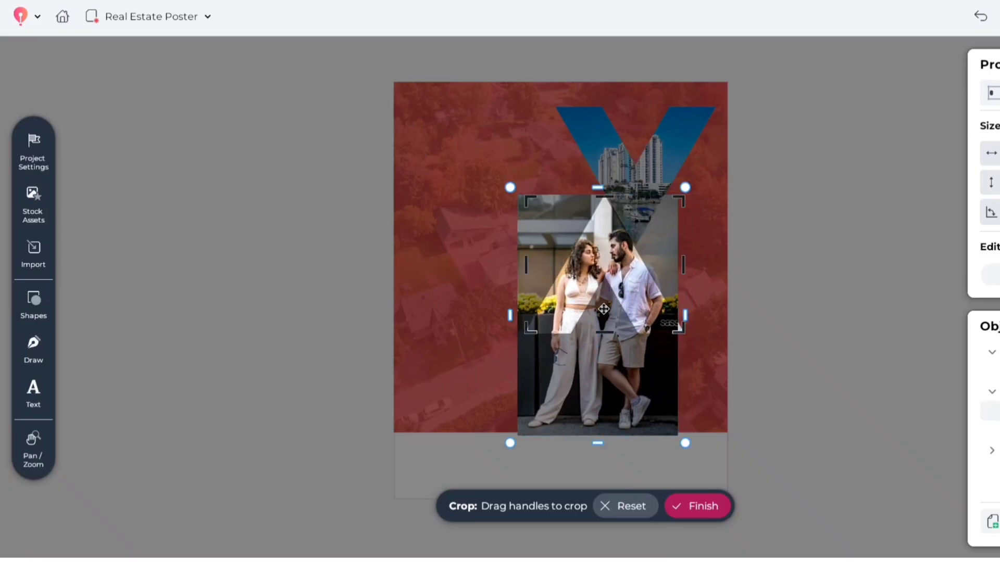
click(698, 506)
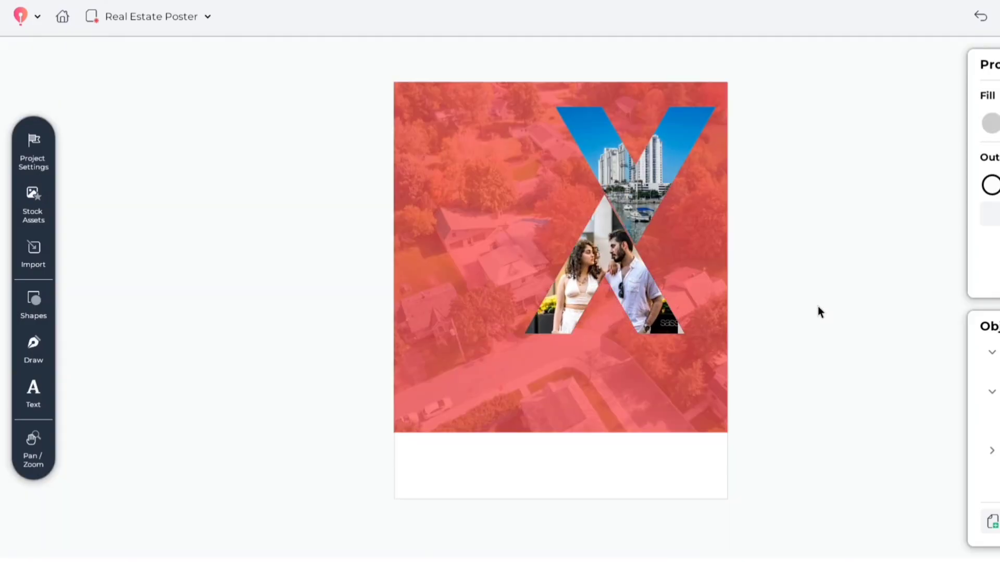
click(604, 159)
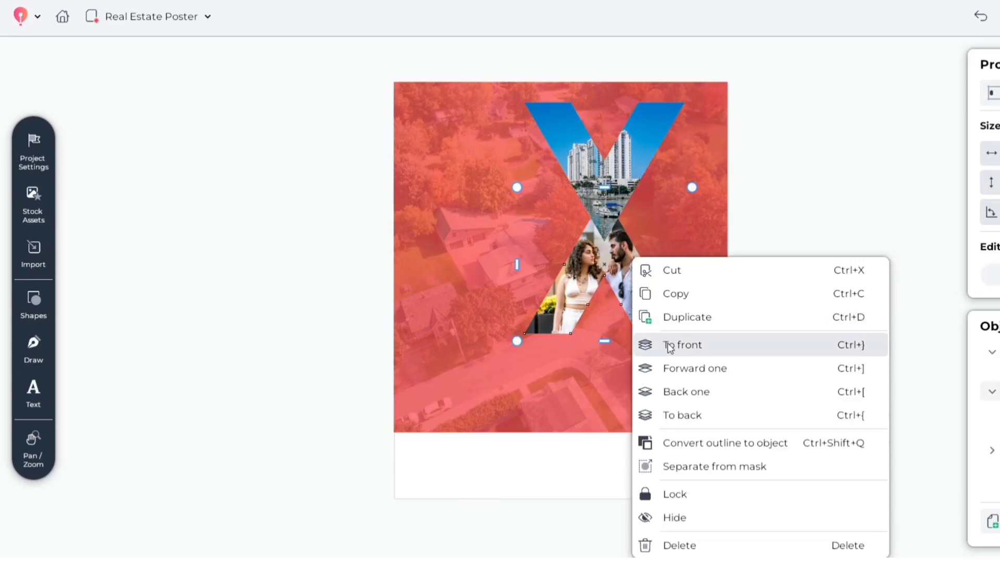
click(682, 344)
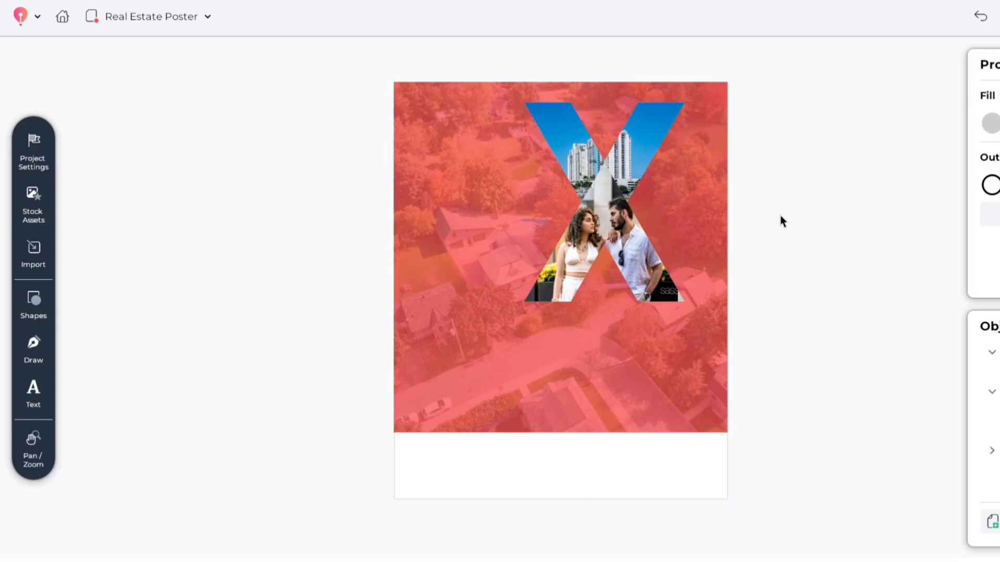
Step: Reposition the tower photo inside its chevron and group the two photo-filled halves
click(561, 191)
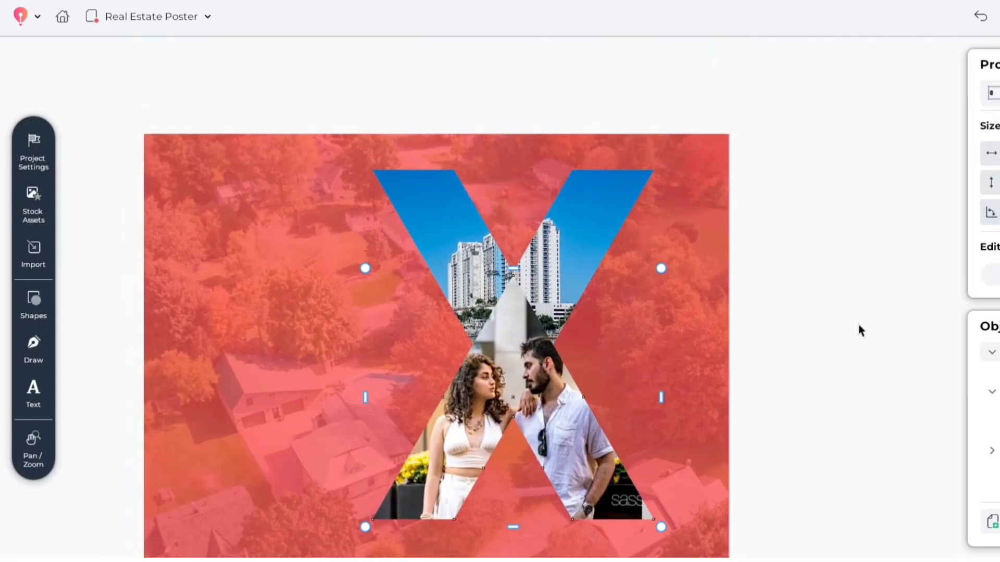
double_click(513, 318)
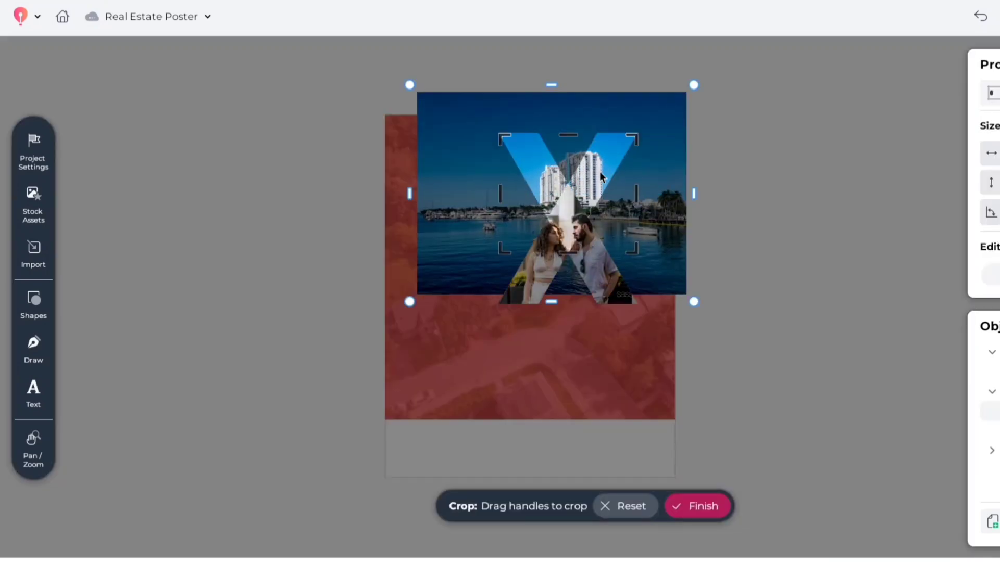
click(697, 506)
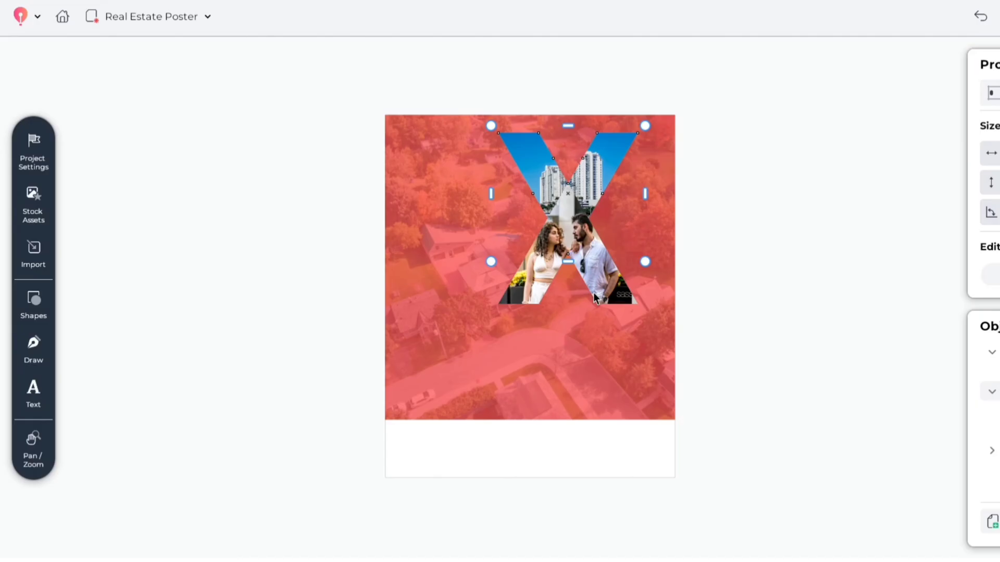
right_click(593, 296)
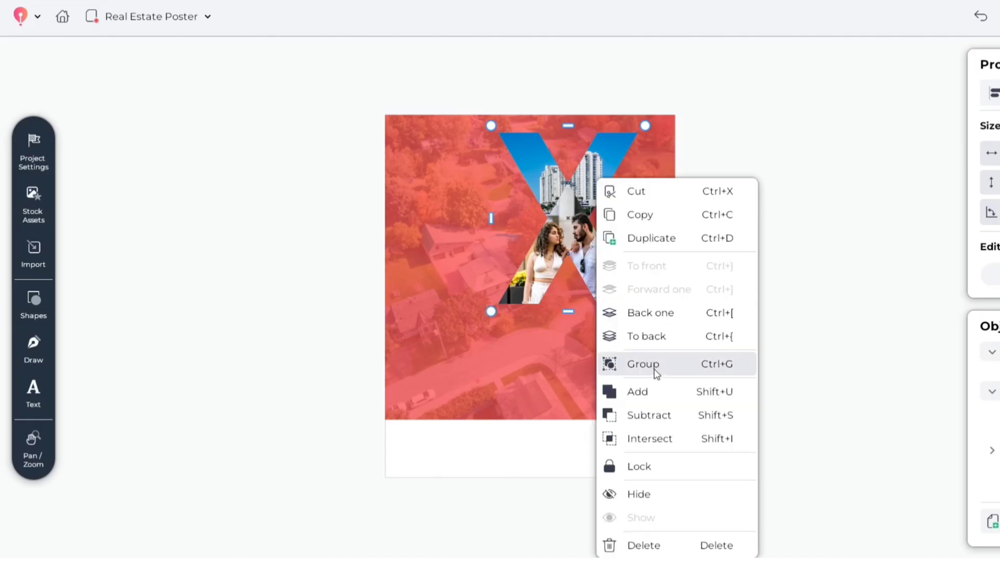
click(642, 365)
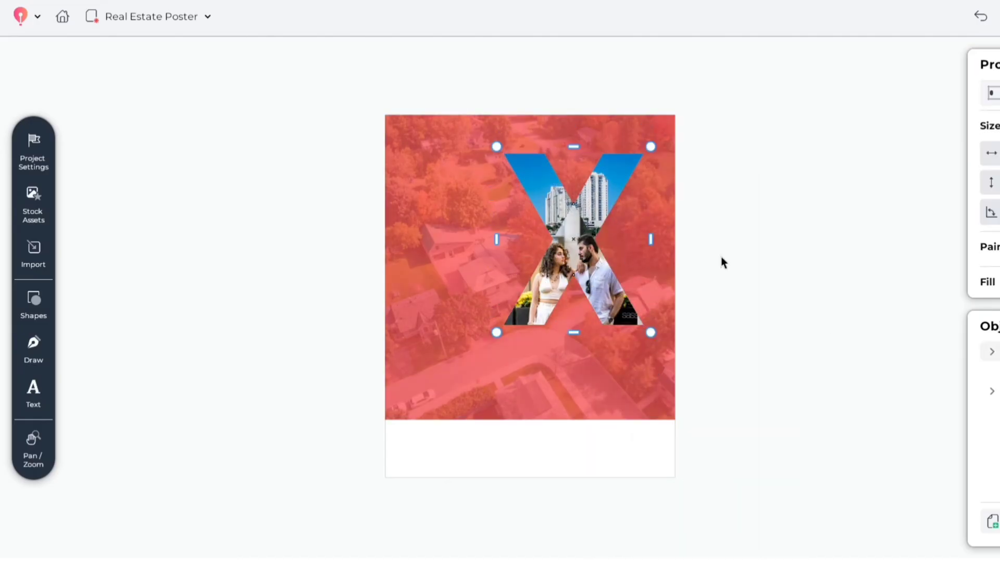
Step: Add the 'CELEBRATE YOUR LIFE AT TOP' headline in bold italic white type
click(32, 388)
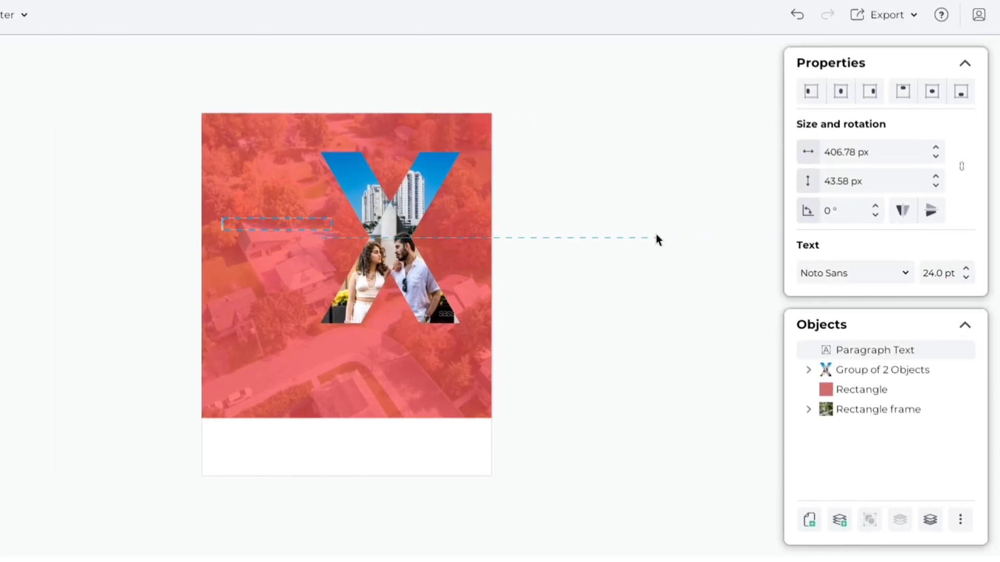
text(CELEBRATE YOUR LIFE AT TOP)
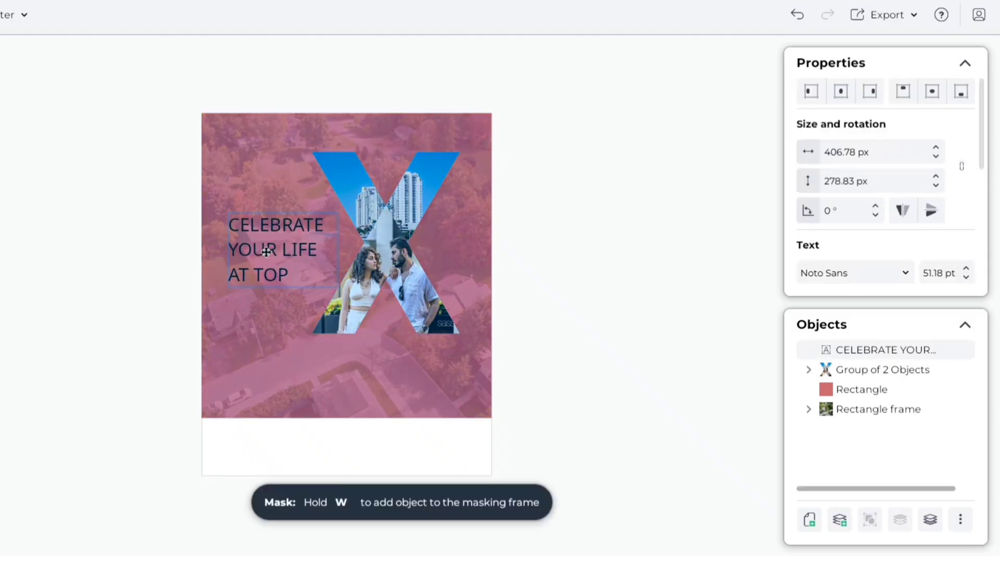
click(270, 250)
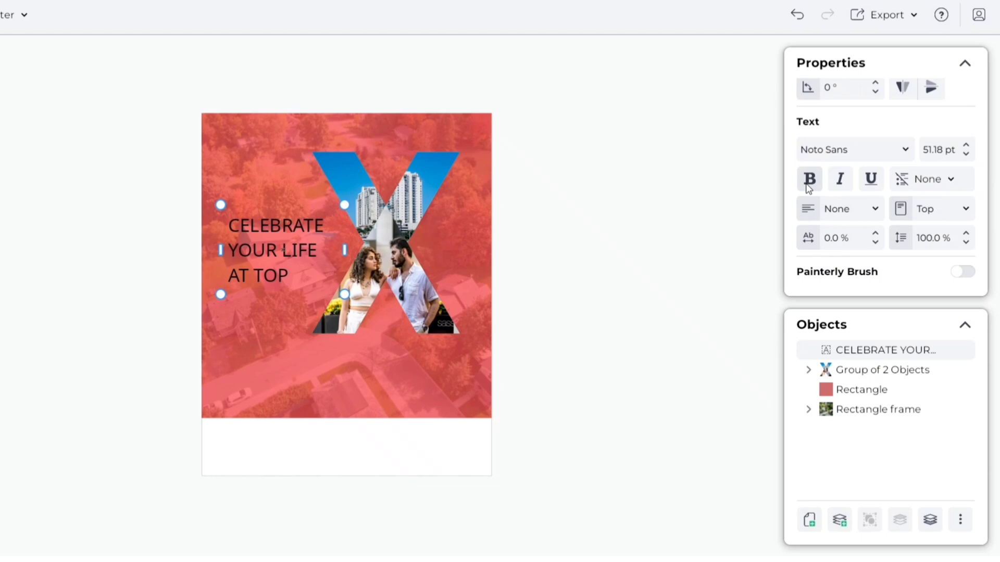
click(839, 179)
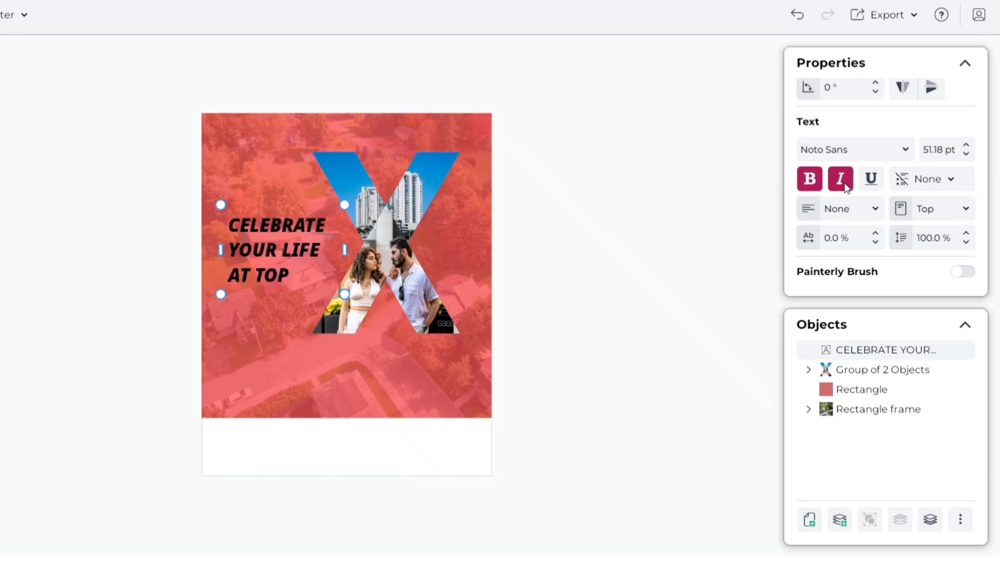
click(808, 212)
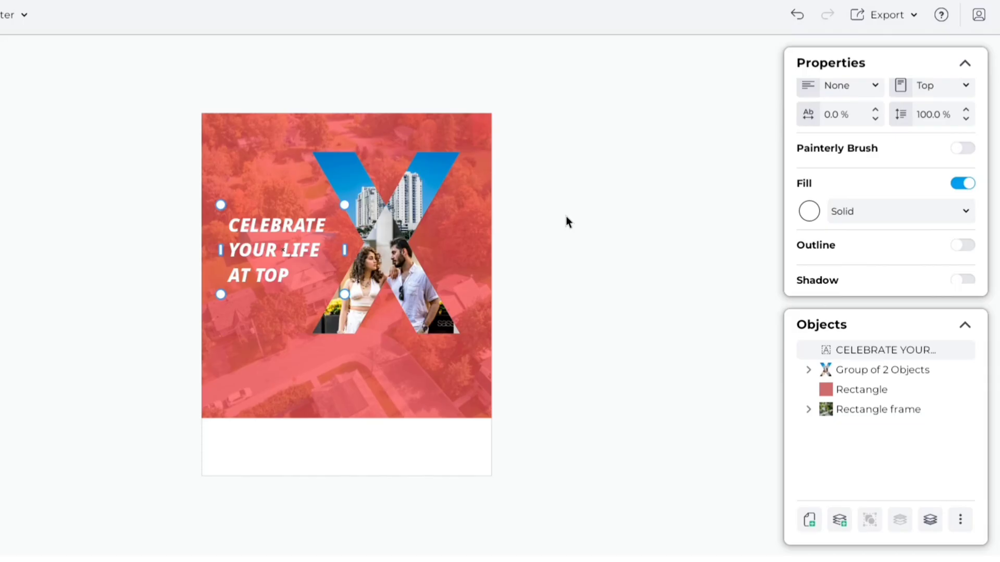
Step: Draw a tall parallelogram bar over the photo frame and fill it white without outline
click(36, 331)
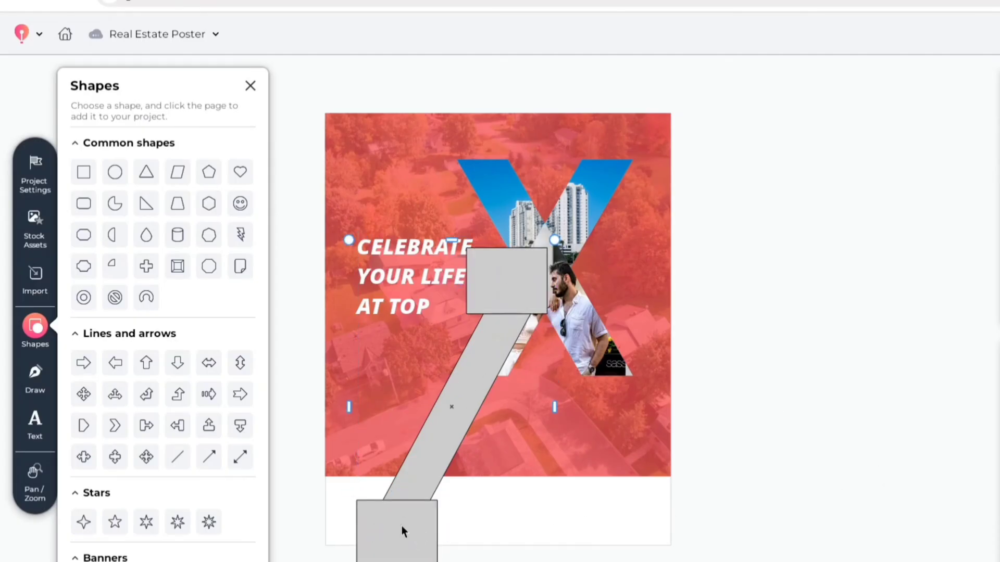
click(396, 517)
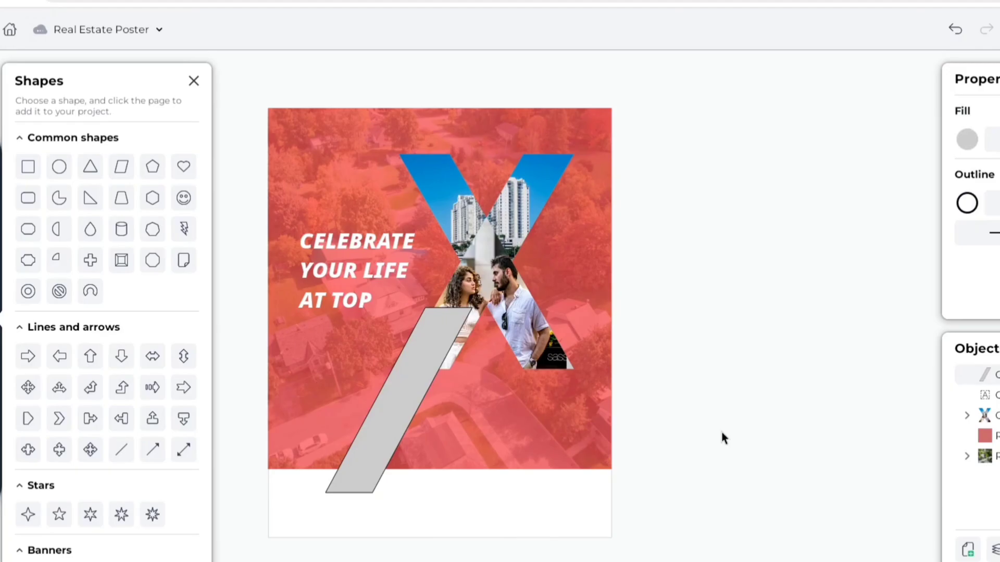
click(382, 408)
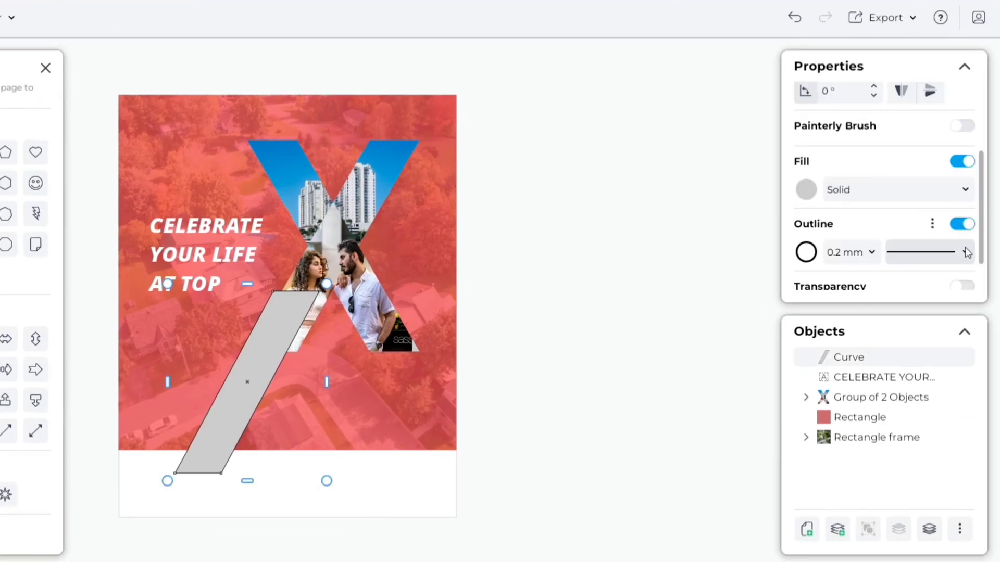
click(805, 190)
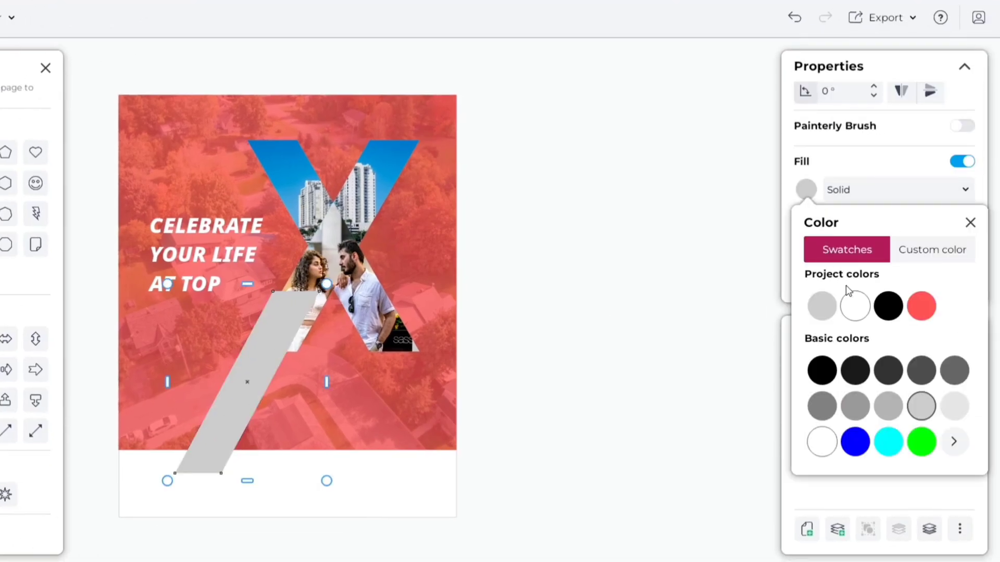
click(822, 306)
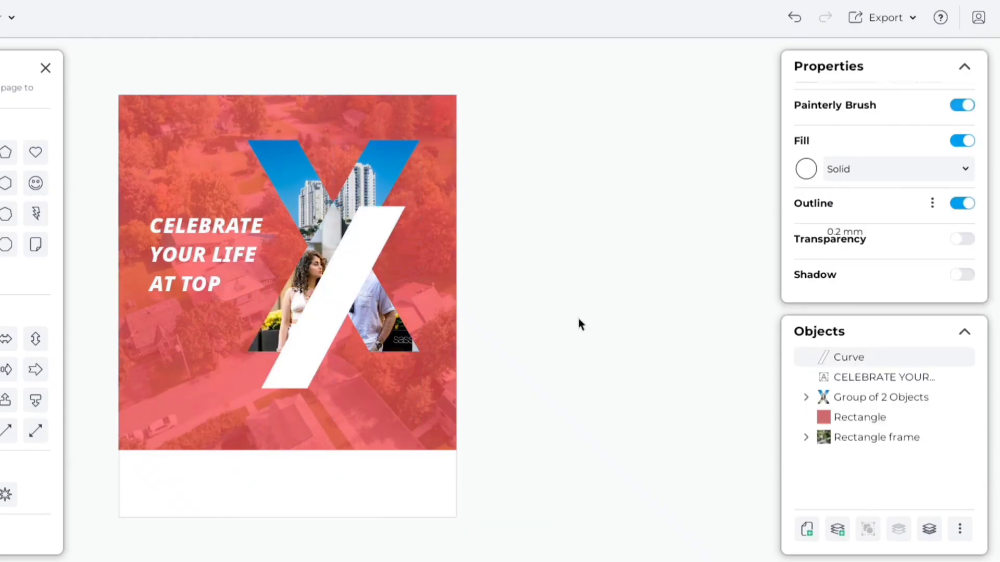
Step: Duplicate the white bar and mirror the copy so the two bars cross into an X
key(ctrl+d)
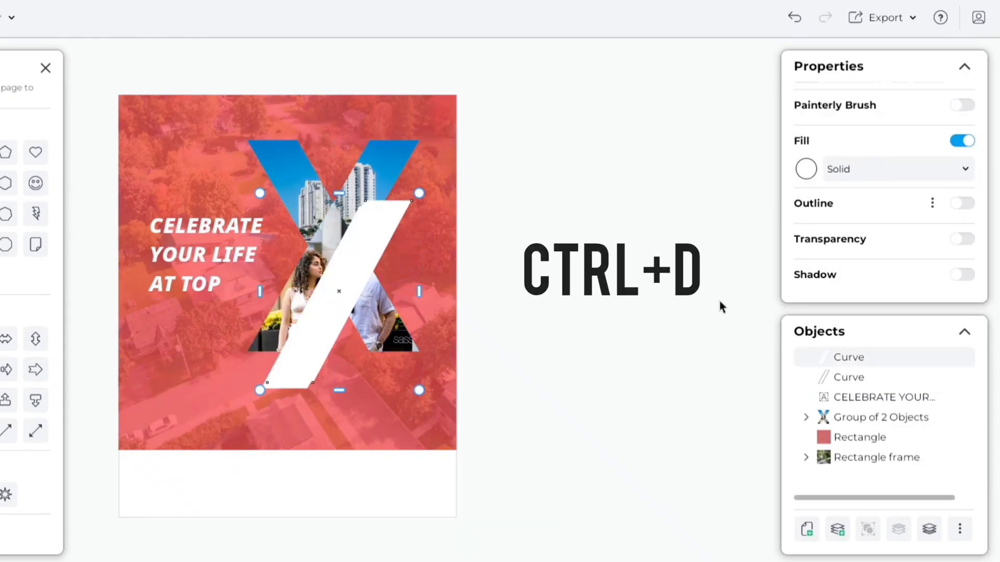
key(ctrl+d)
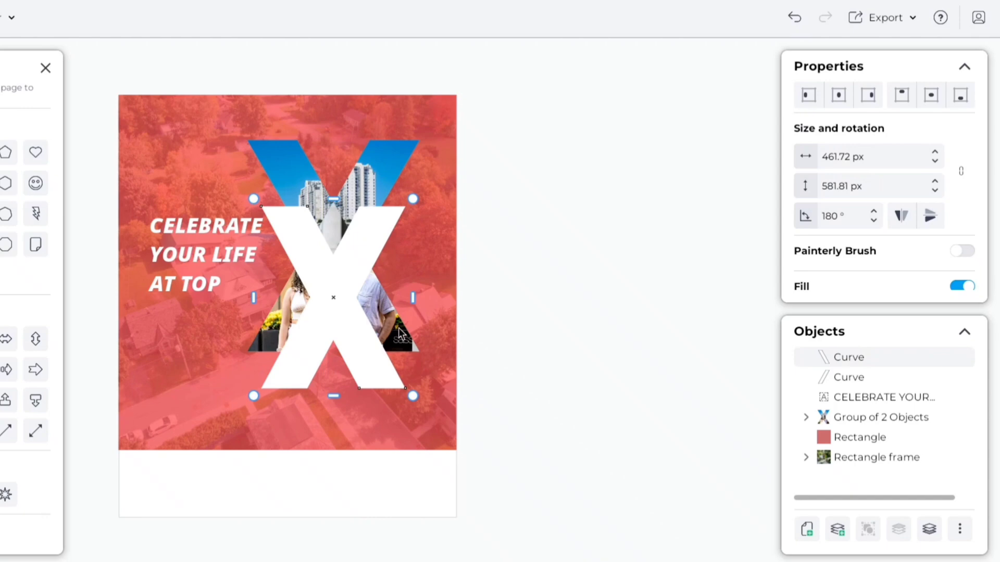
Step: Draw a sliver with the Pen over the white X and subtract it, then shrink the X for corner copies
click(34, 348)
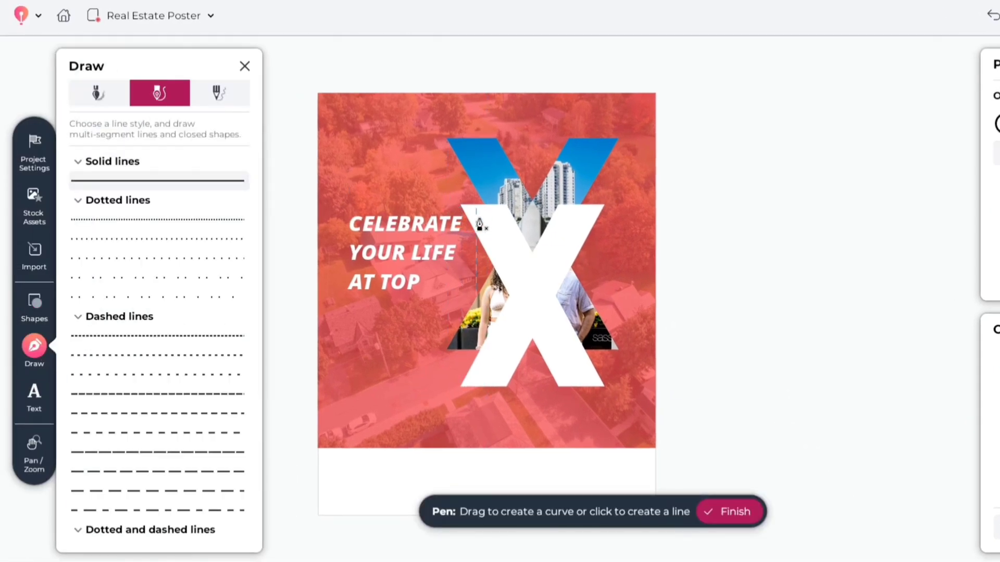
click(475, 218)
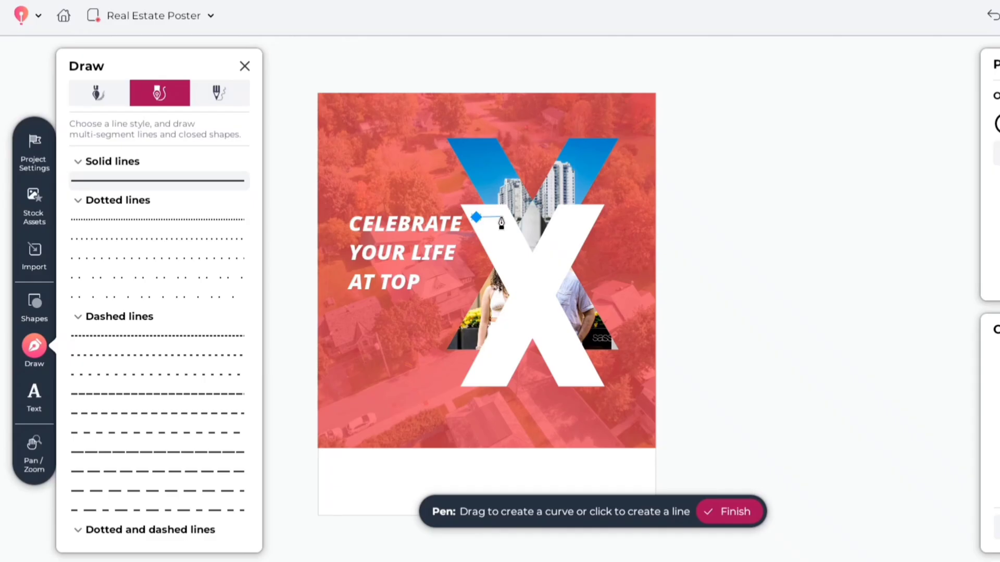
click(585, 381)
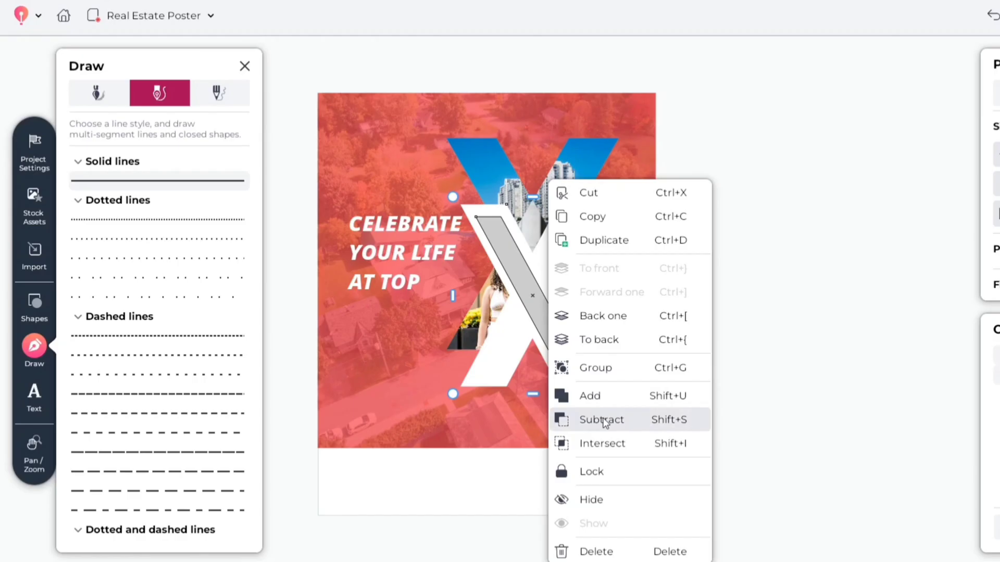
click(600, 419)
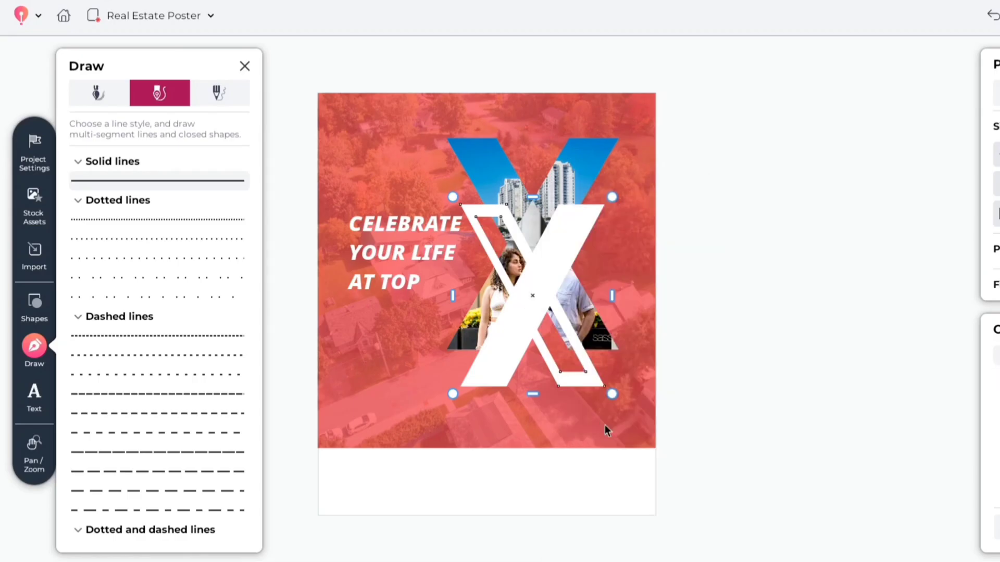
mouse_move(563, 251)
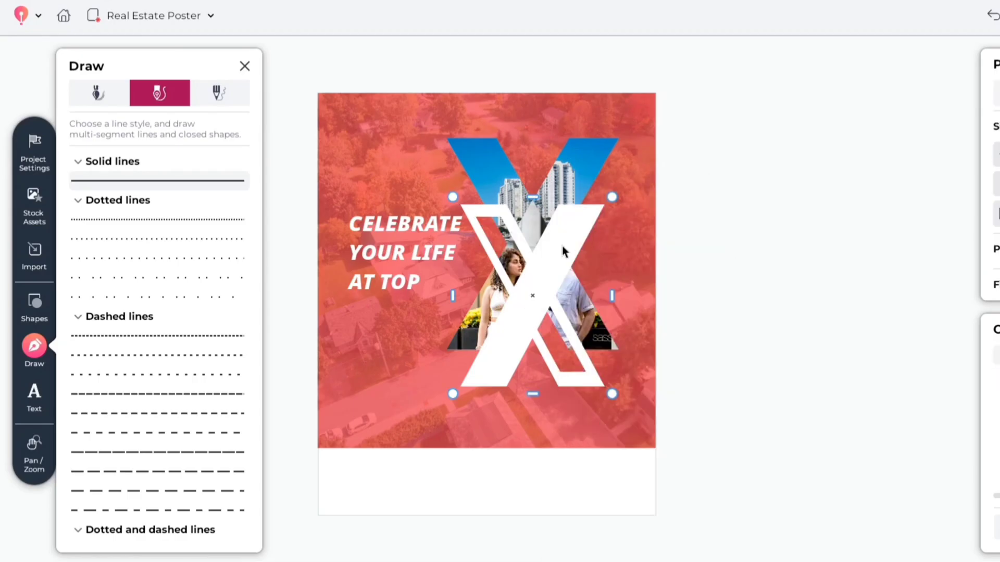
click(802, 336)
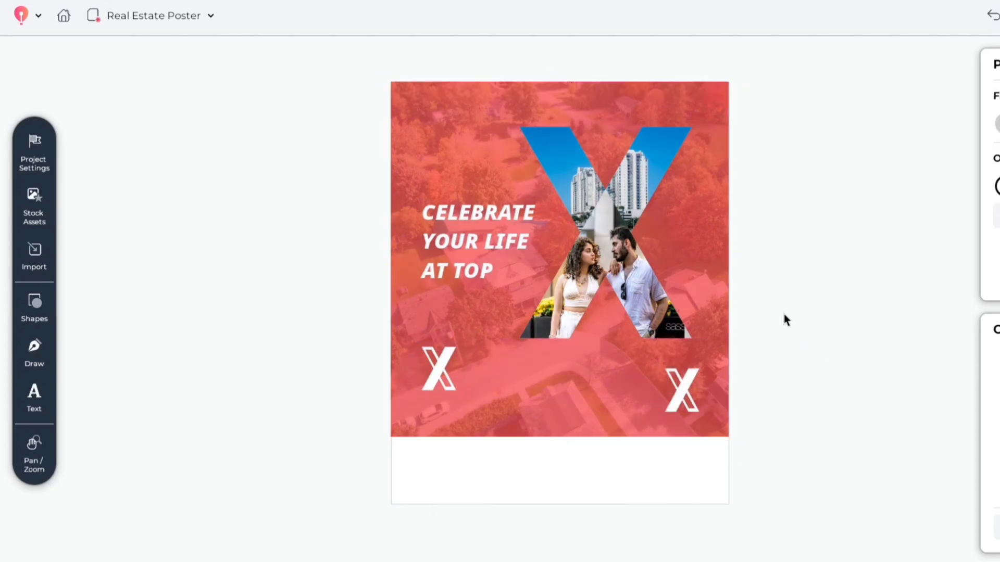
Step: Add LEVEL beside the small X and size and place RESIDENCES underneath it
click(33, 396)
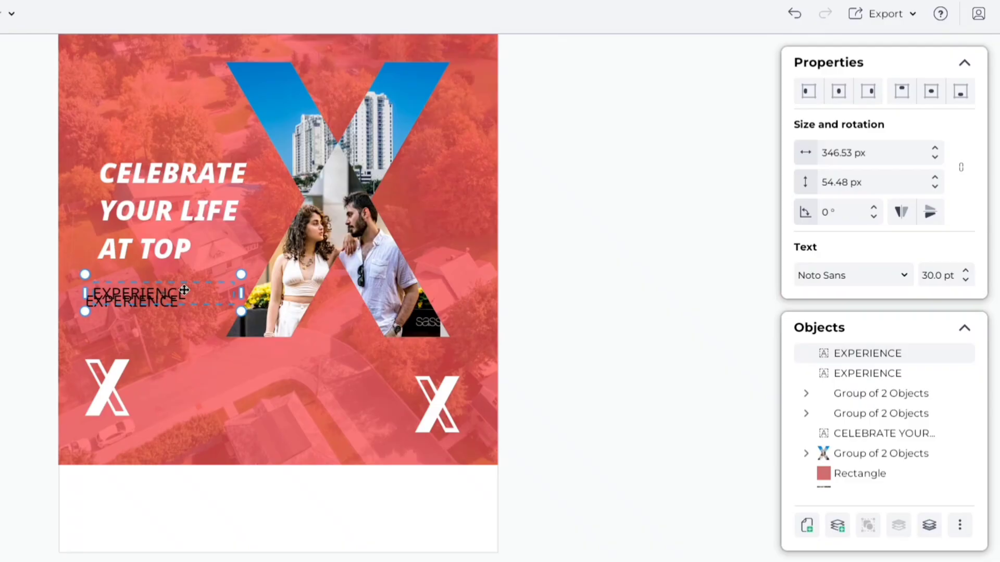
text(LEVEL)
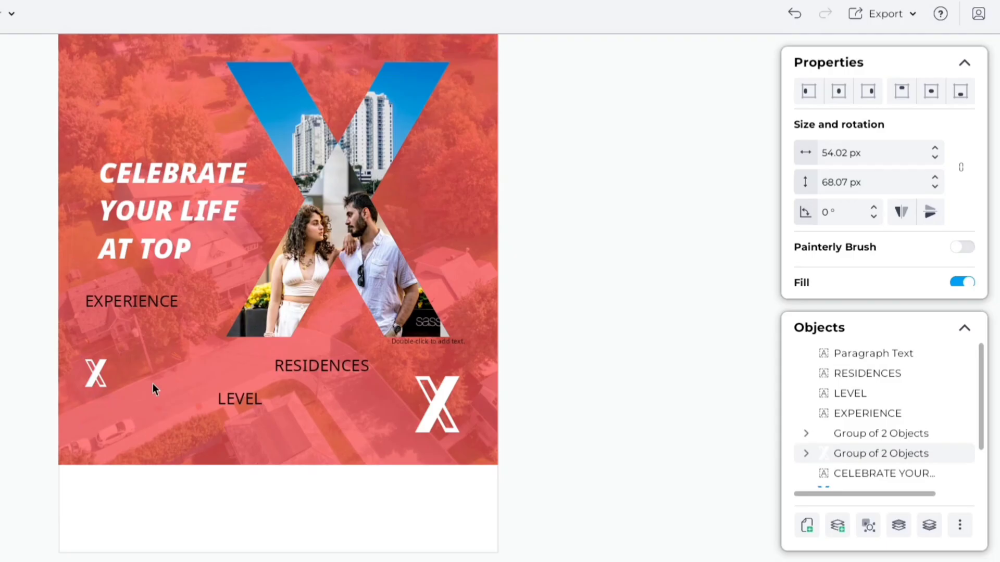
click(239, 399)
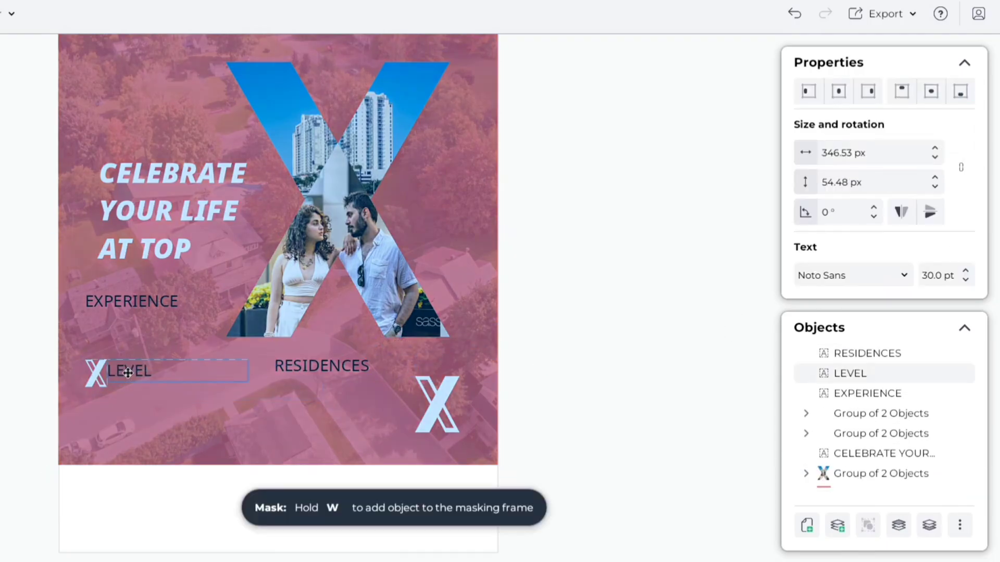
click(321, 366)
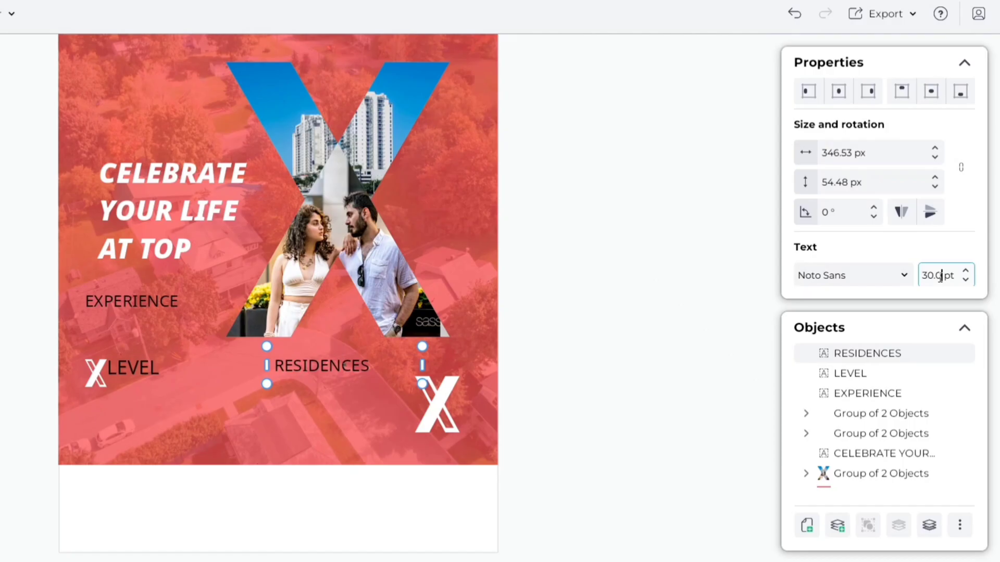
click(95, 370)
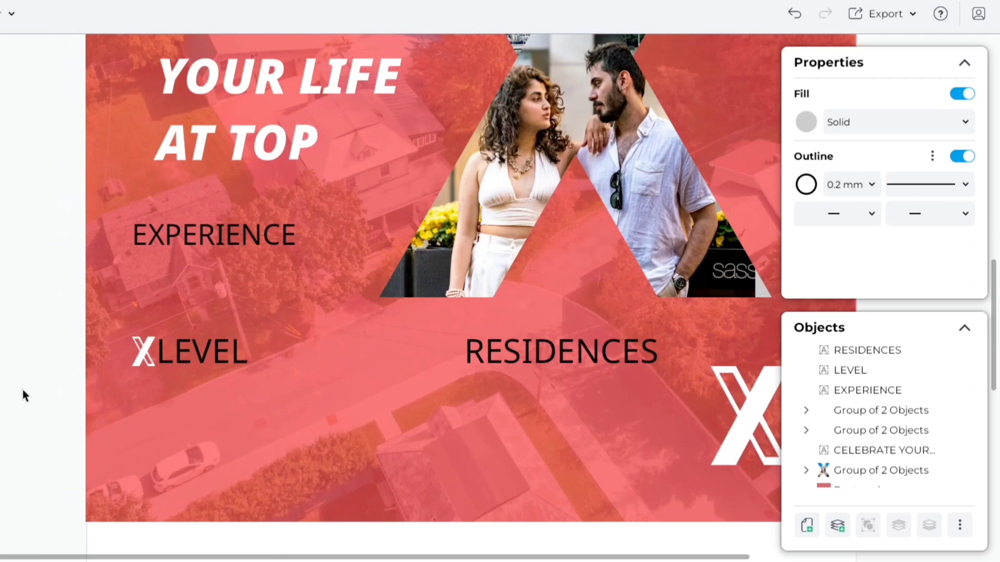
click(142, 351)
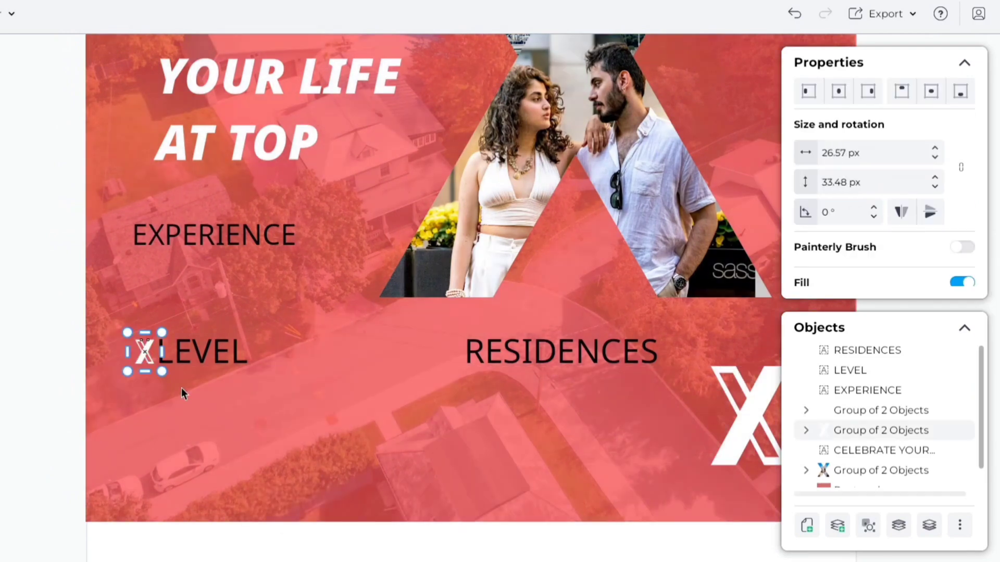
click(866, 353)
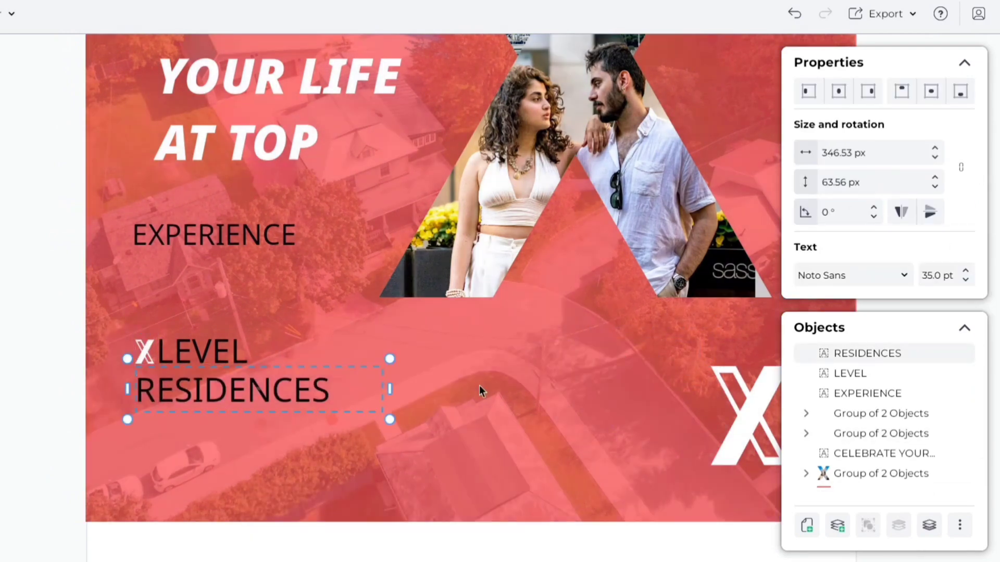
Step: Move EXPERIENCE above the LEVEL line in small bold type
click(448, 376)
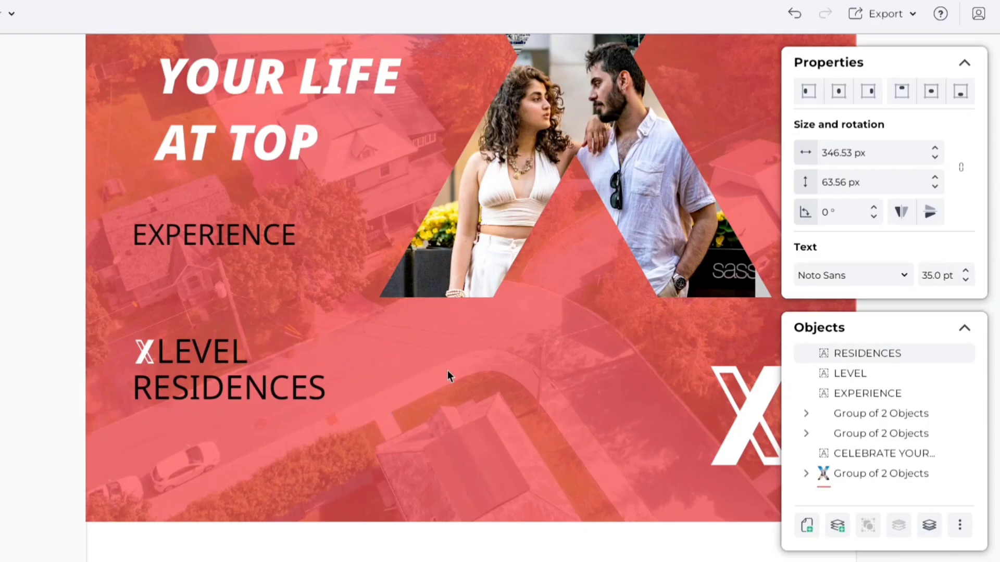
click(213, 317)
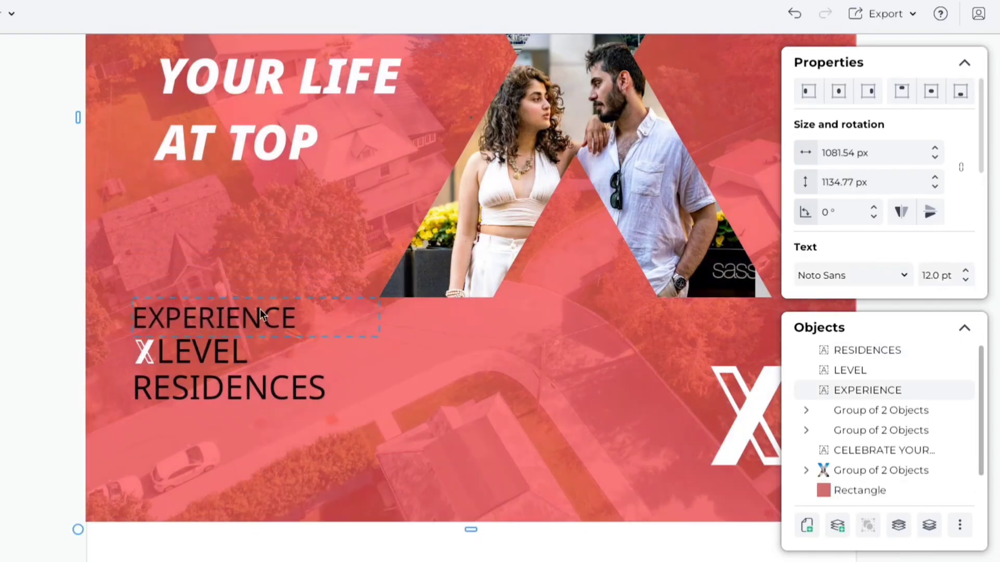
click(213, 318)
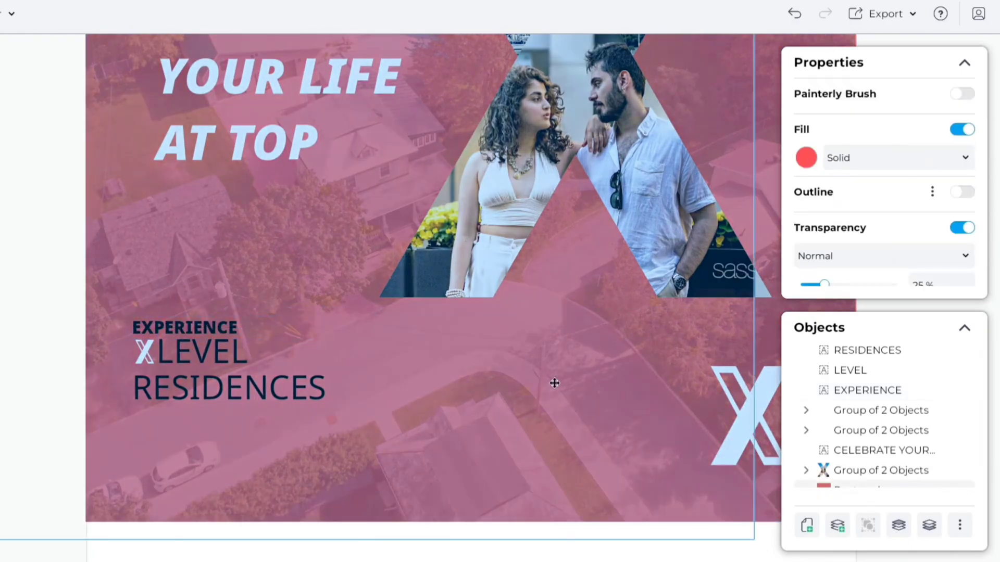
click(962, 192)
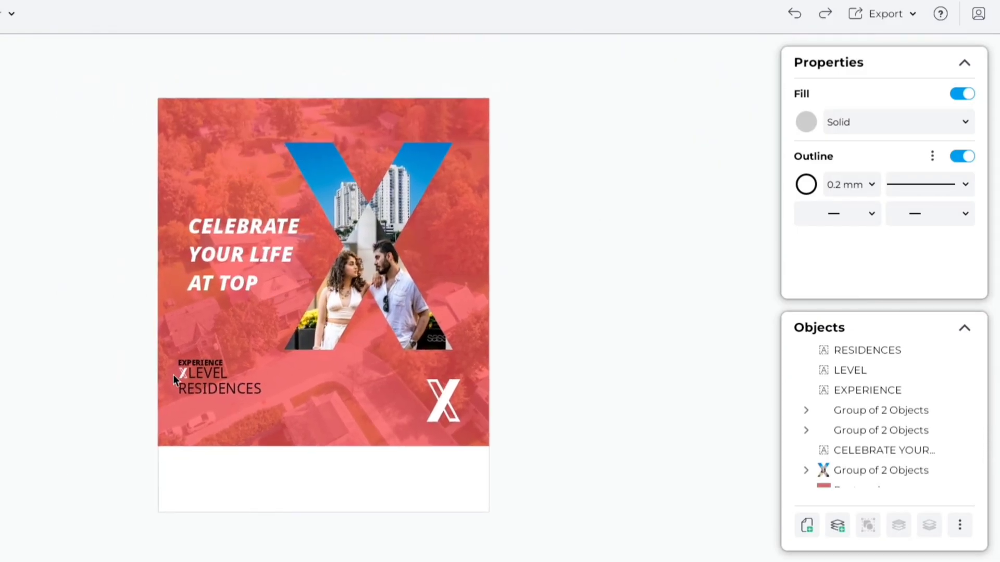
Step: Group the logo words and move the other small X to the poster's bottom centre
right_click(180, 379)
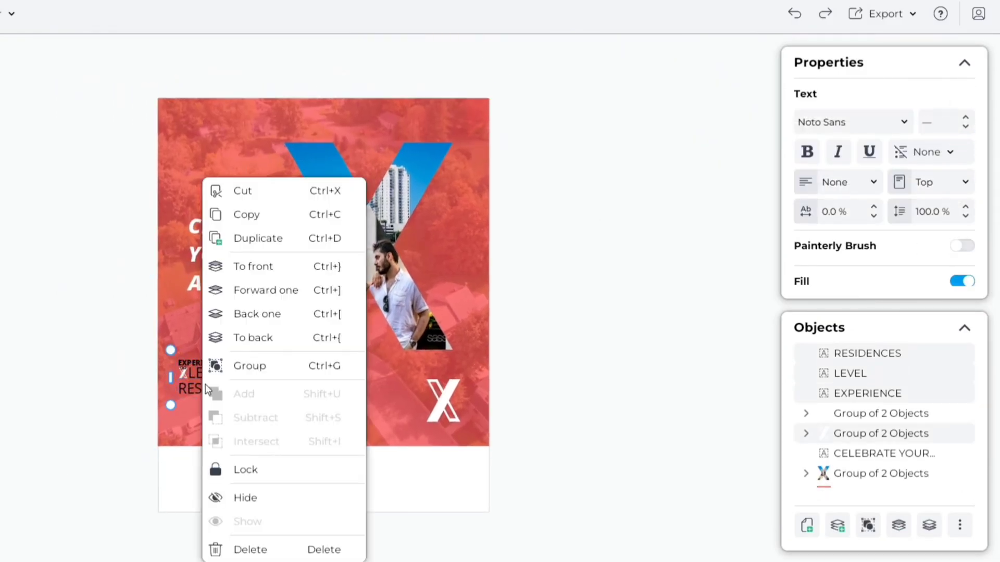
click(249, 365)
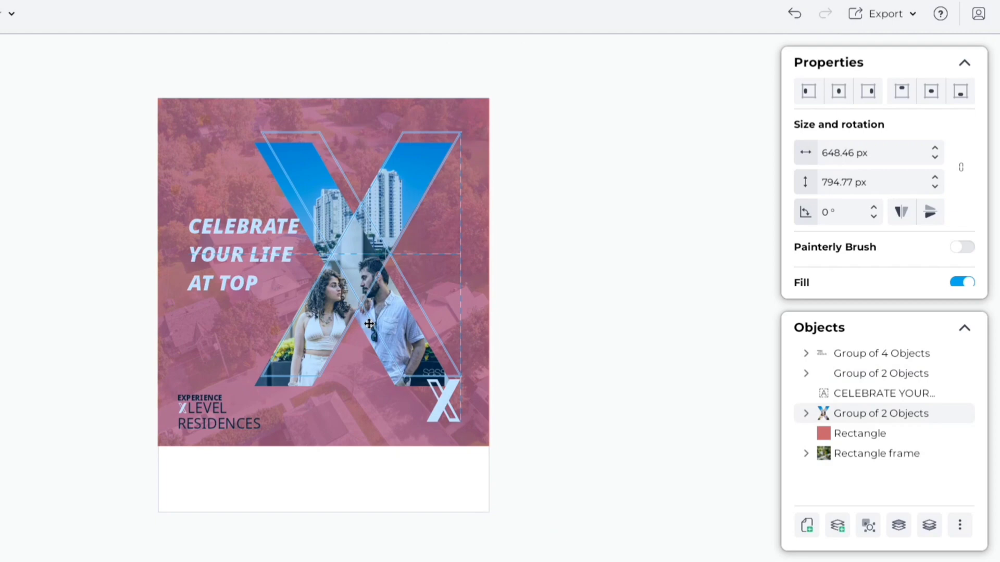
click(217, 412)
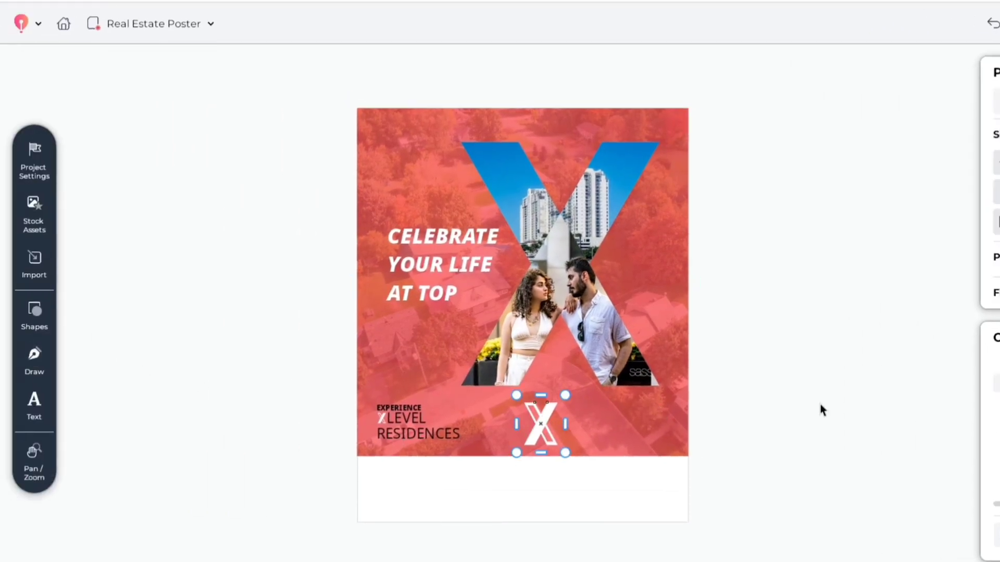
Step: Add white, center-aligned MODERN text above the small X
click(34, 405)
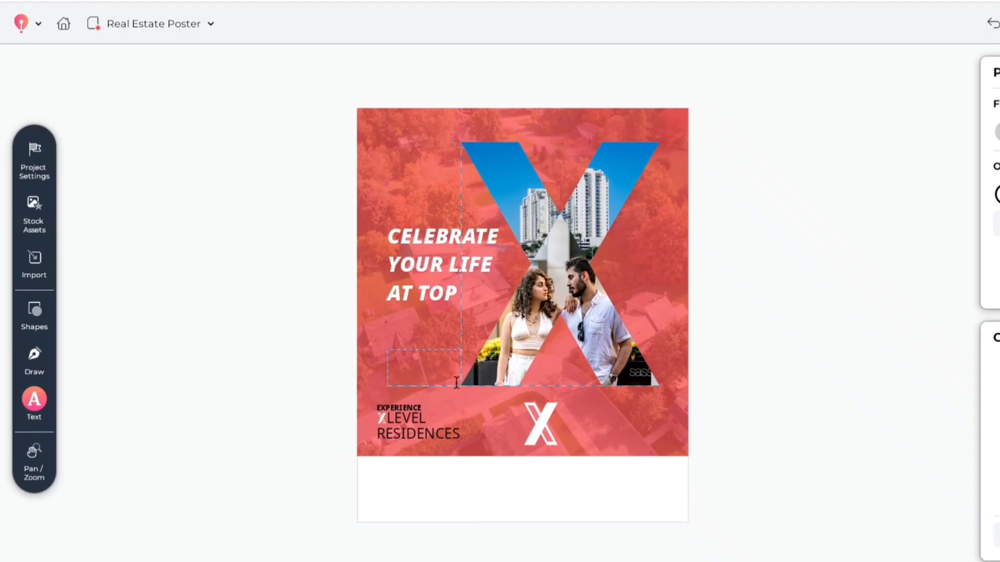
text(MODERN)
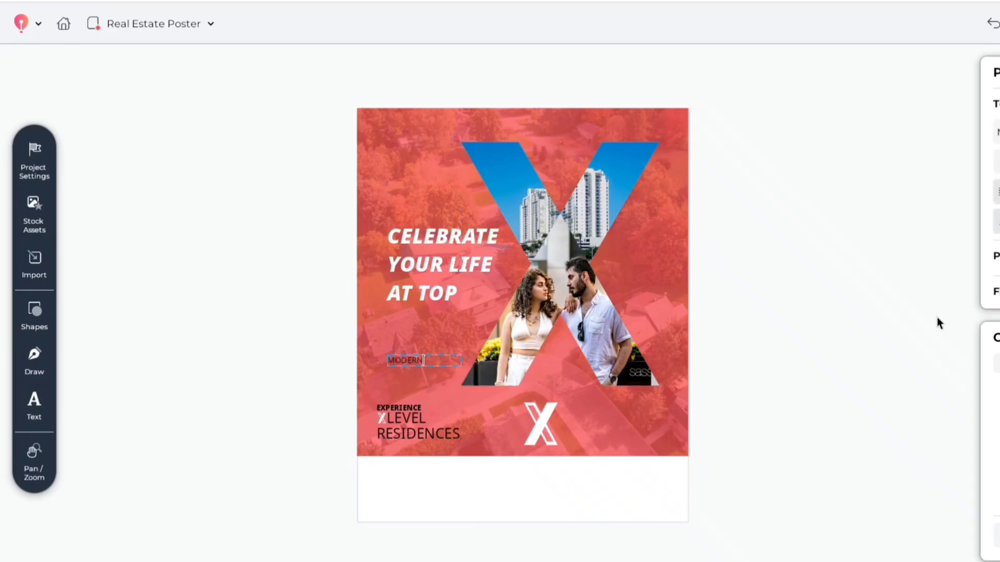
click(806, 205)
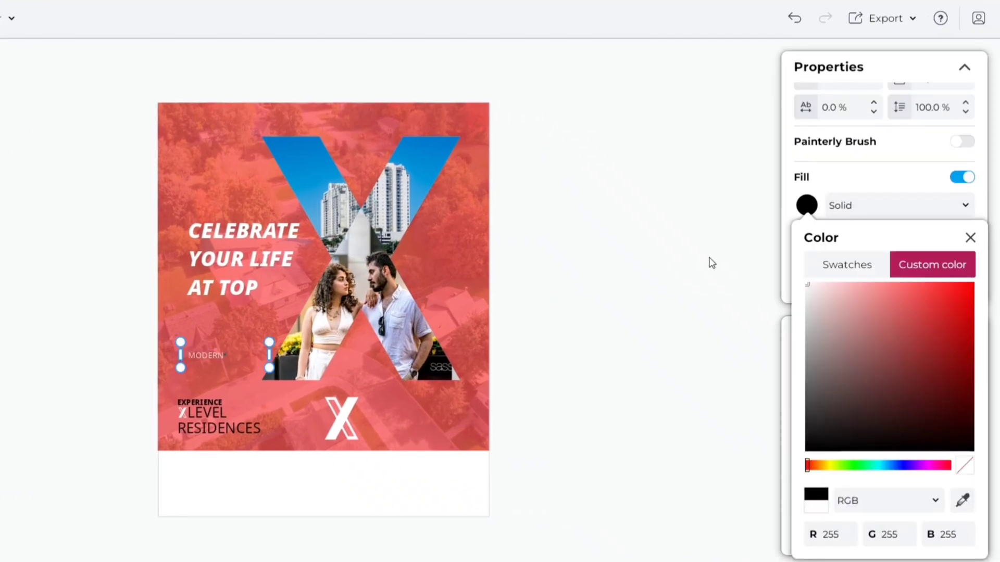
click(969, 237)
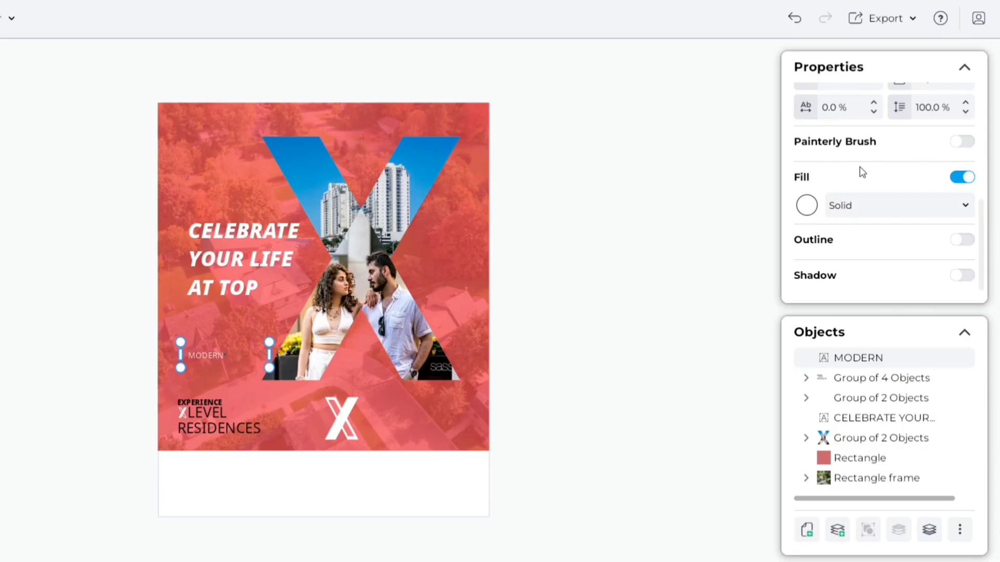
click(836, 139)
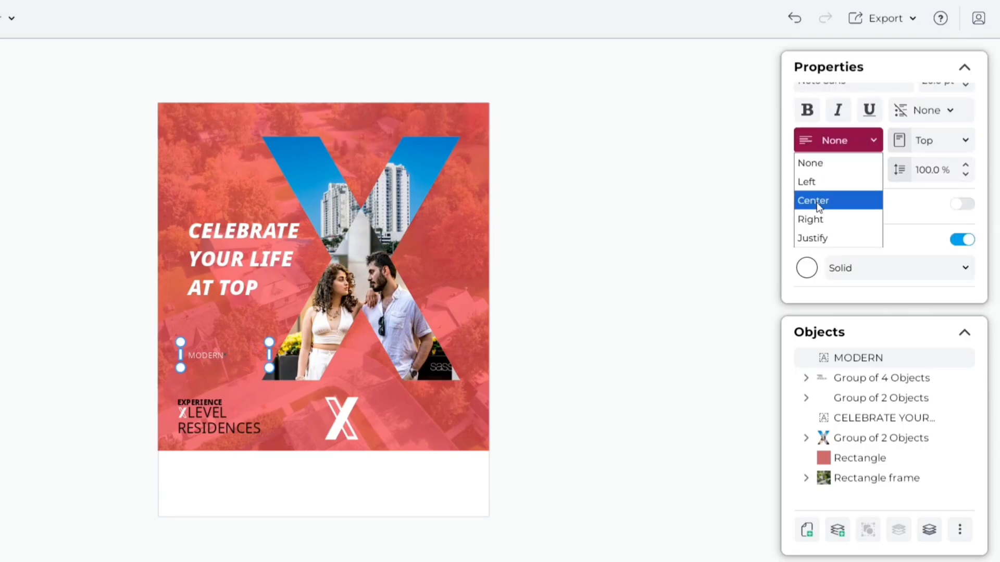
click(812, 200)
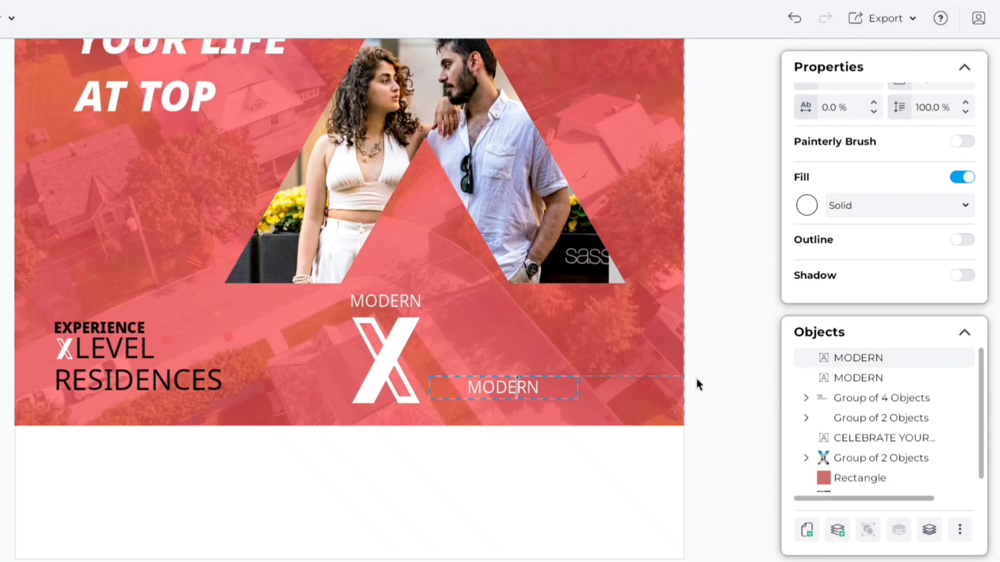
Step: Add HOUSING below the X, move the logo to bottom right and end the headline with '!!!'
text(HOUSING)
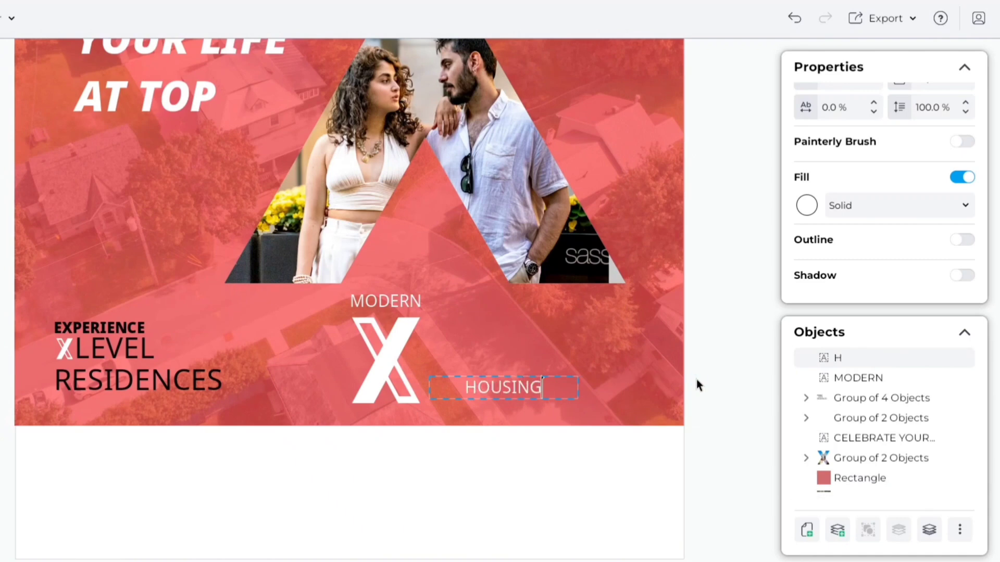
mouse_move(718, 359)
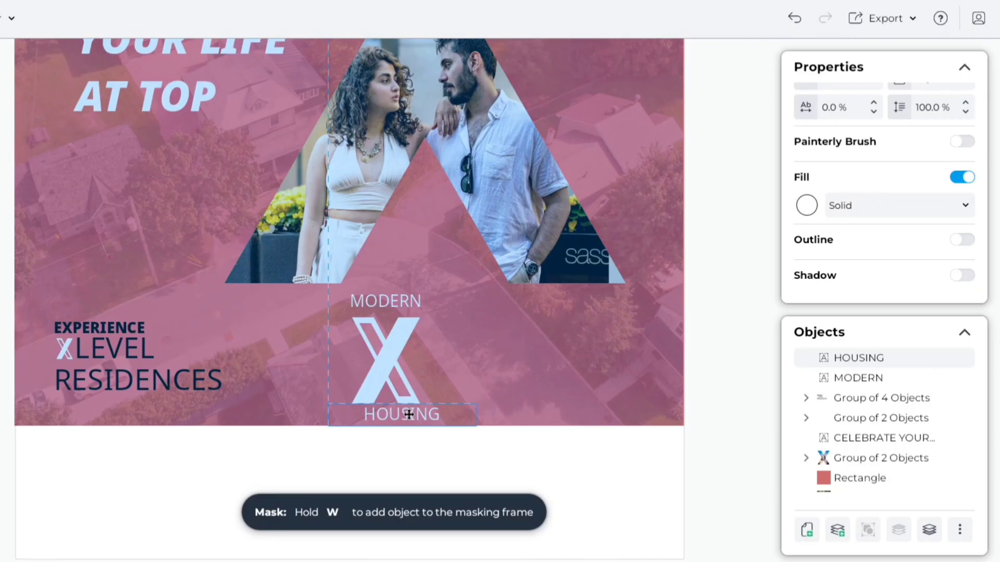
click(860, 478)
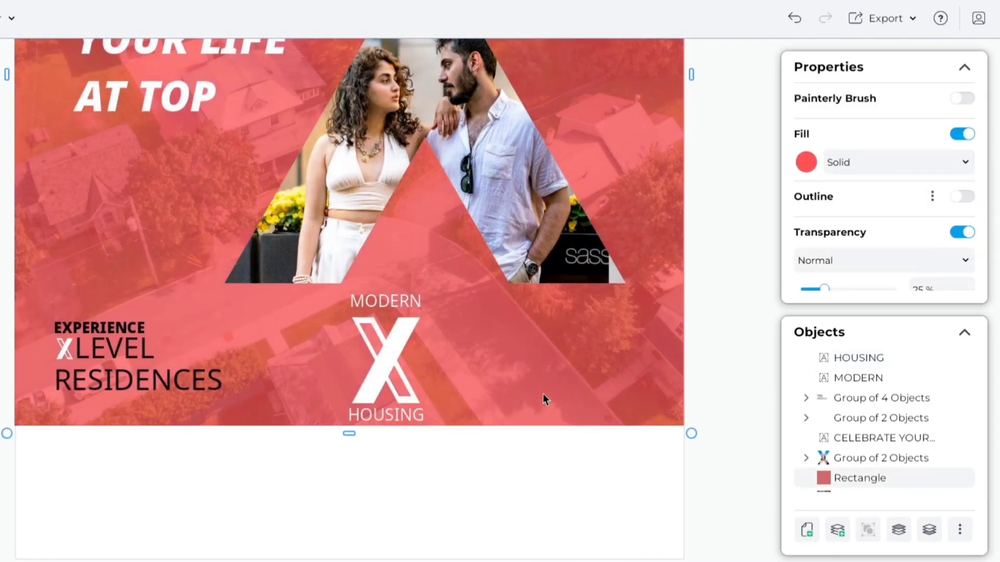
click(386, 367)
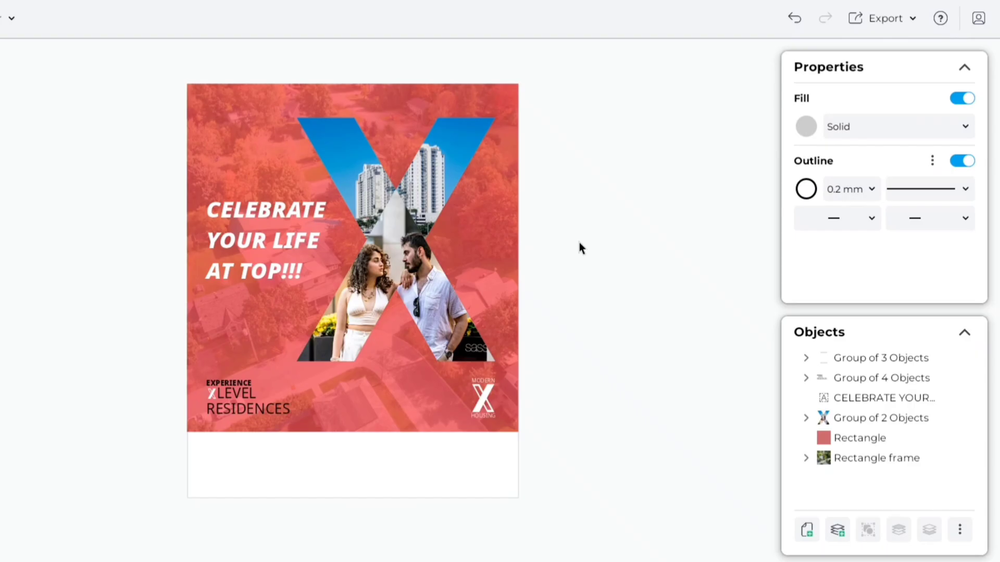
click(33, 308)
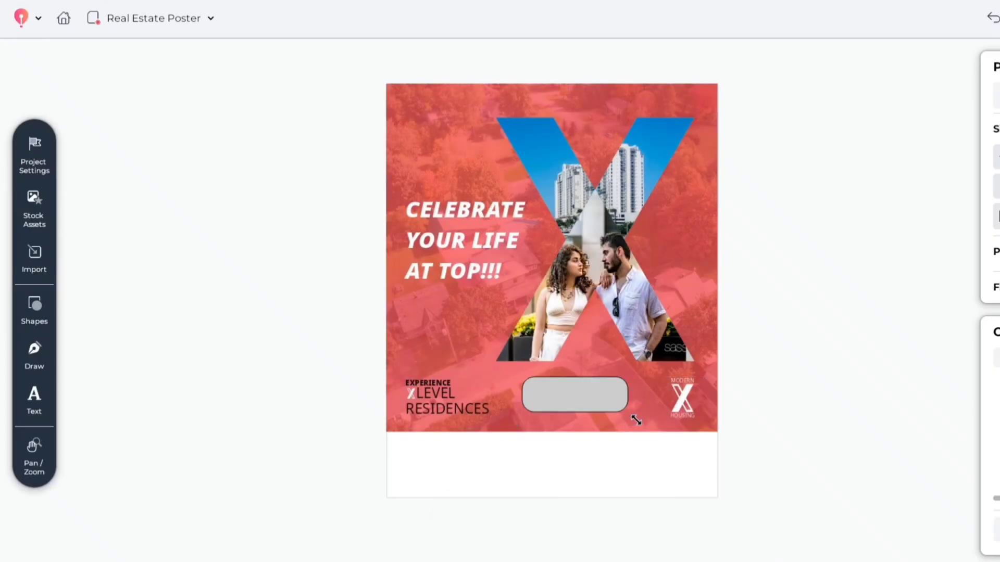
Step: Fill the rounded rectangle white and retype a headline copy as black BOOK NOW
click(574, 395)
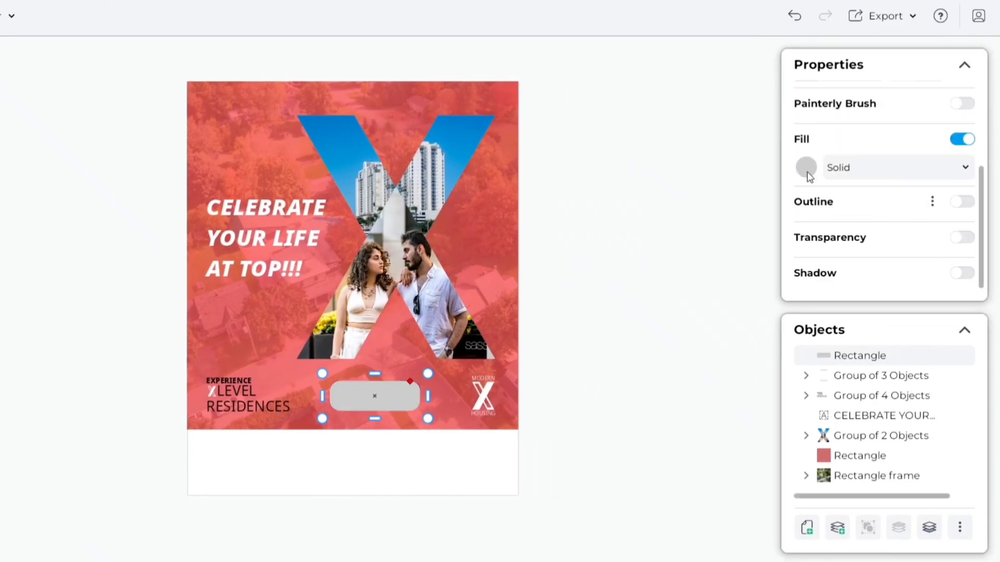
click(963, 201)
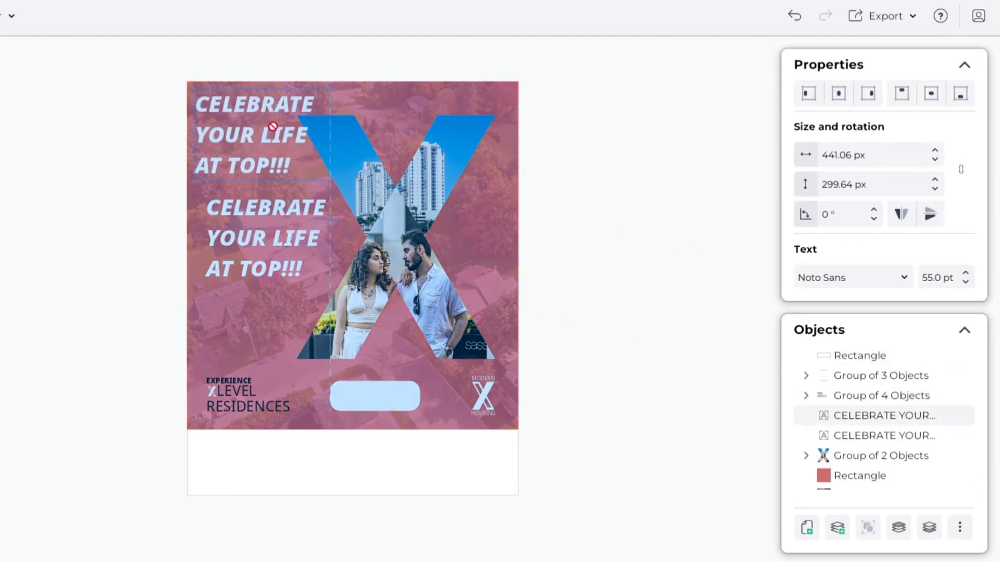
text(BOOK NOW)
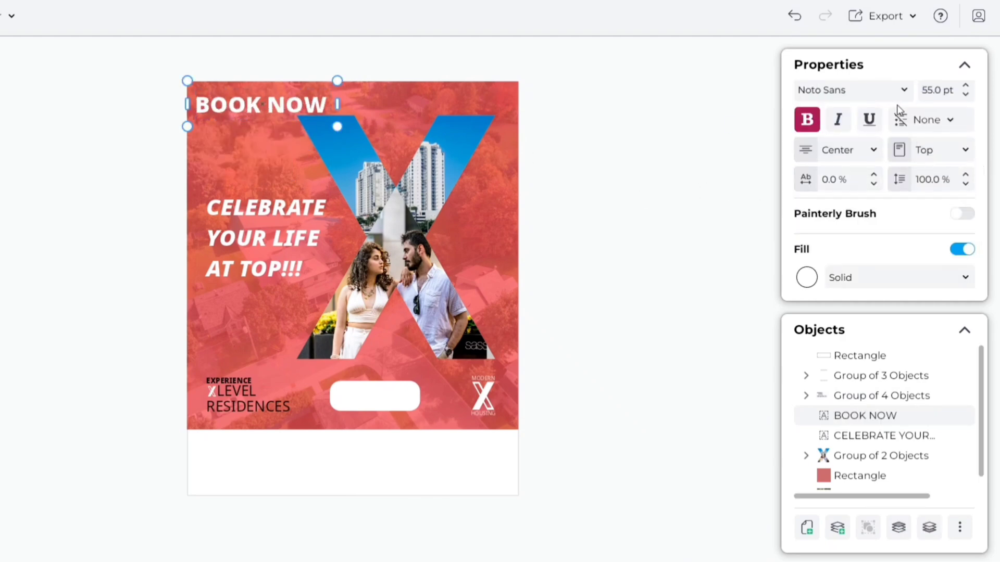
click(806, 277)
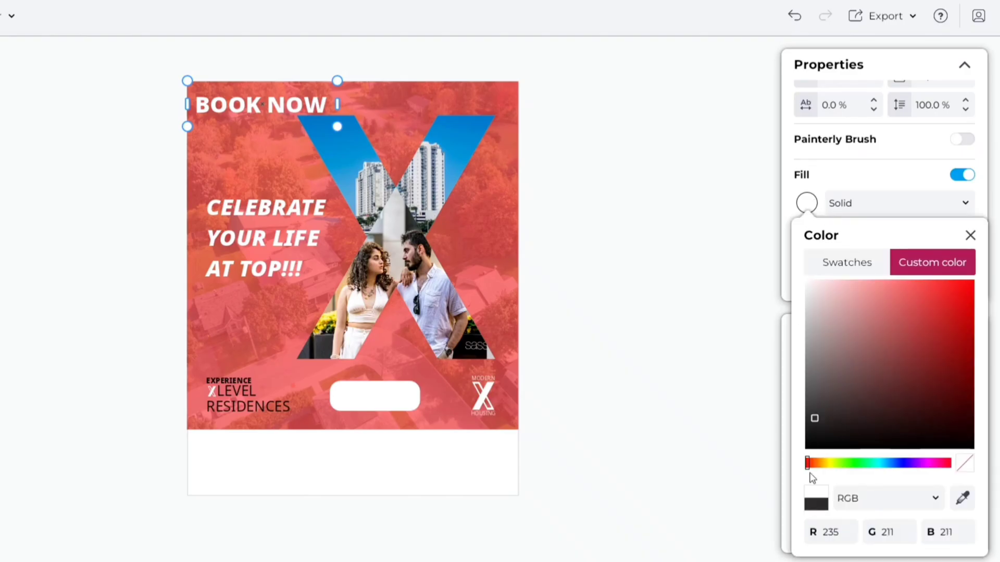
click(969, 236)
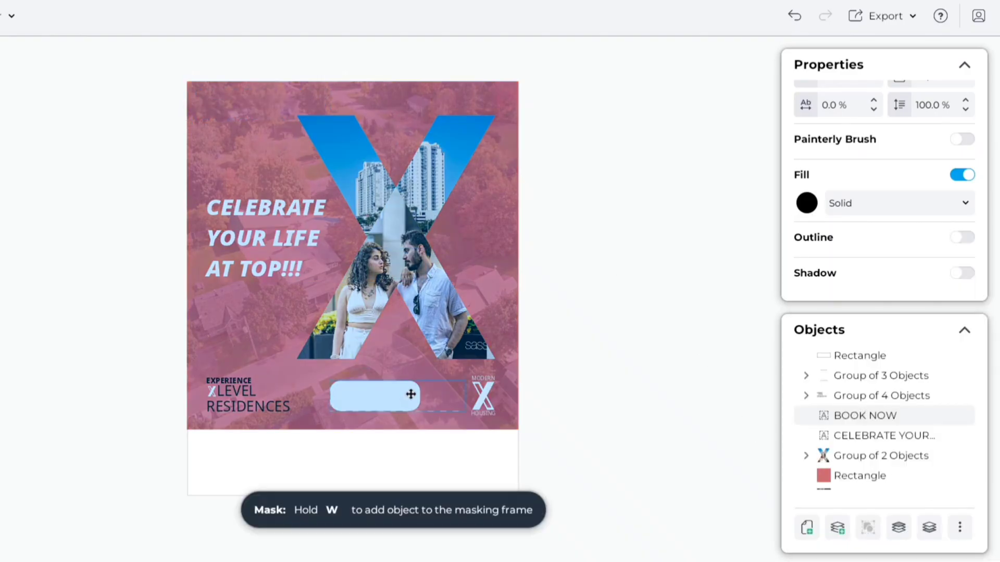
Step: Bring BOOK NOW in front of the button shape and group the two together
right_click(375, 396)
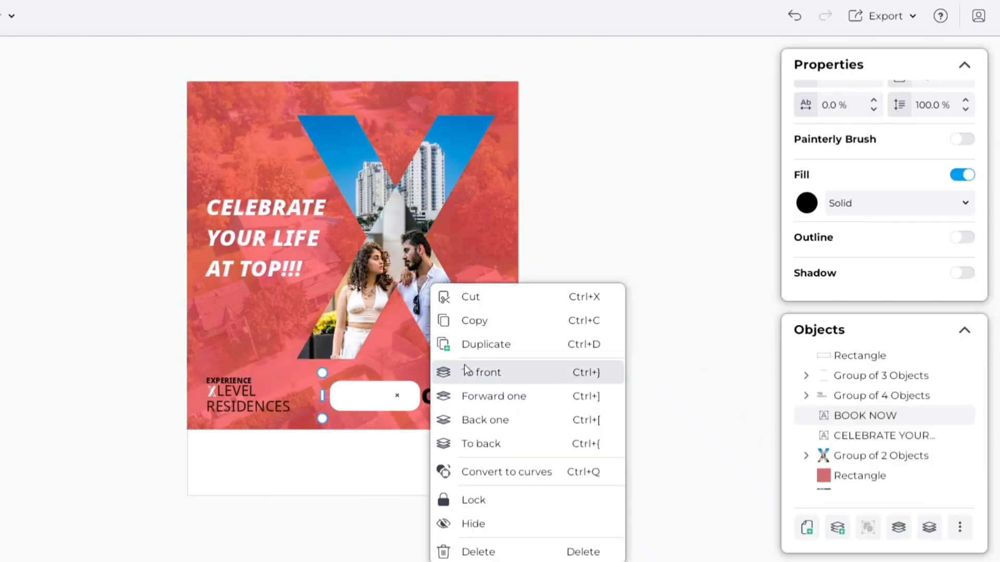
click(484, 372)
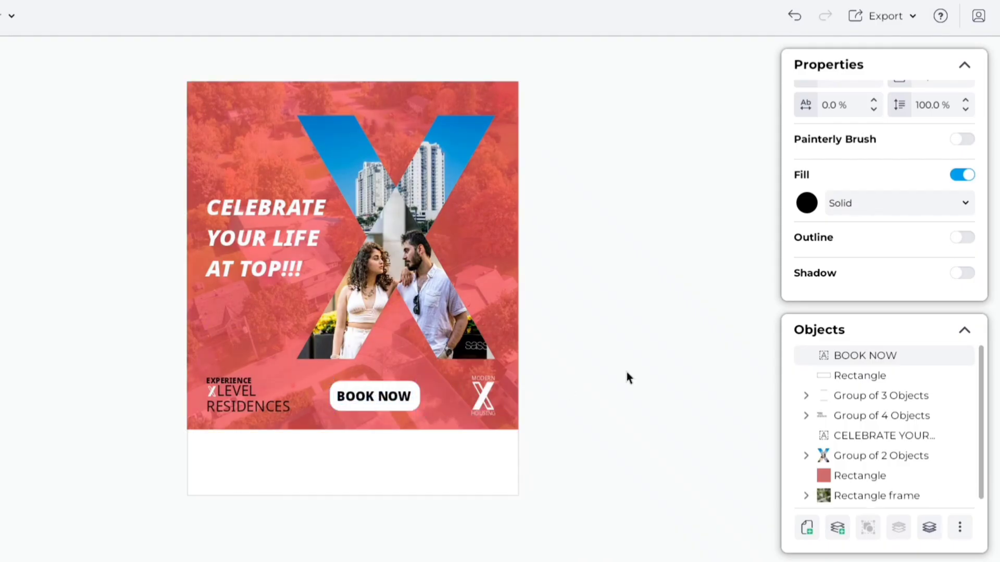
click(373, 395)
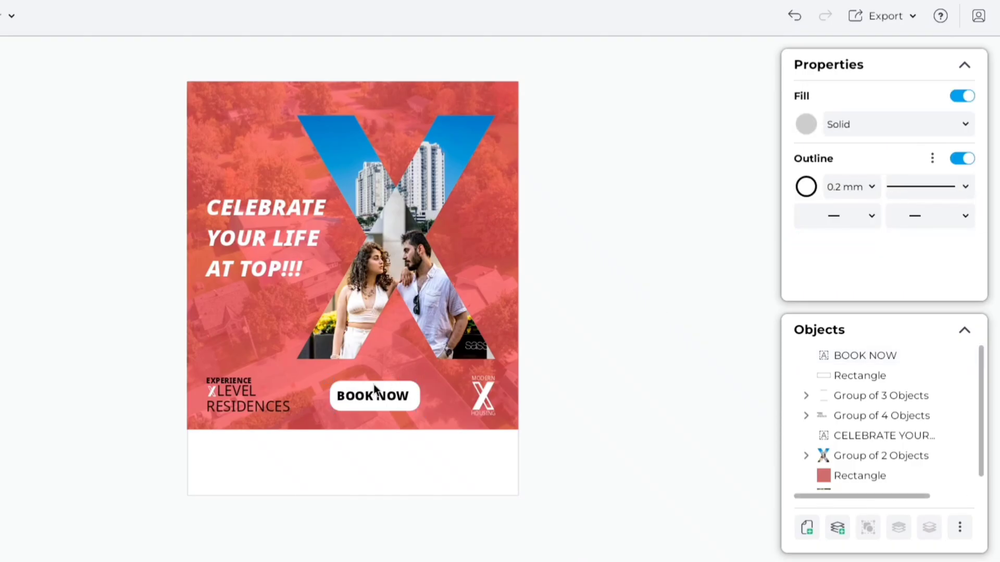
click(374, 396)
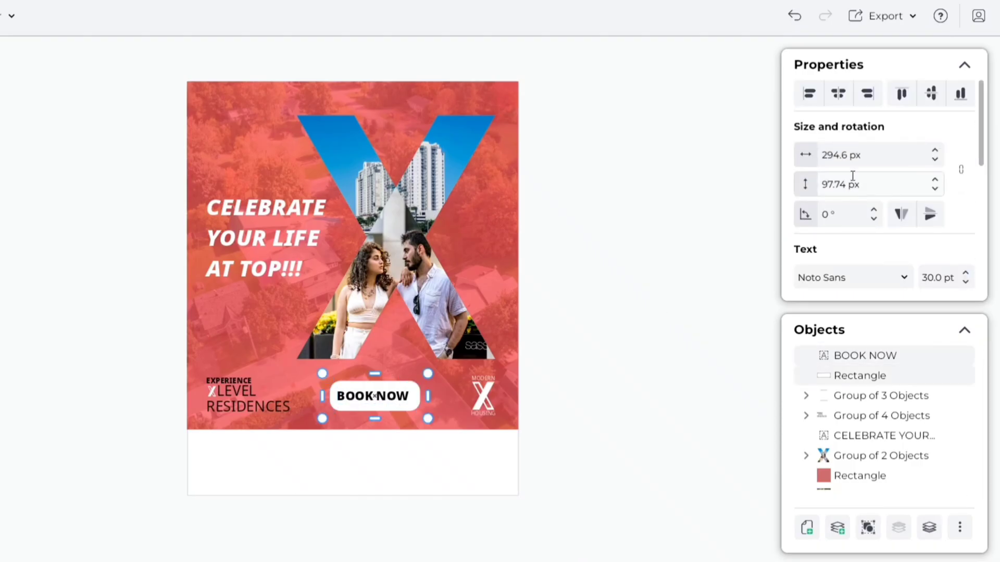
click(930, 93)
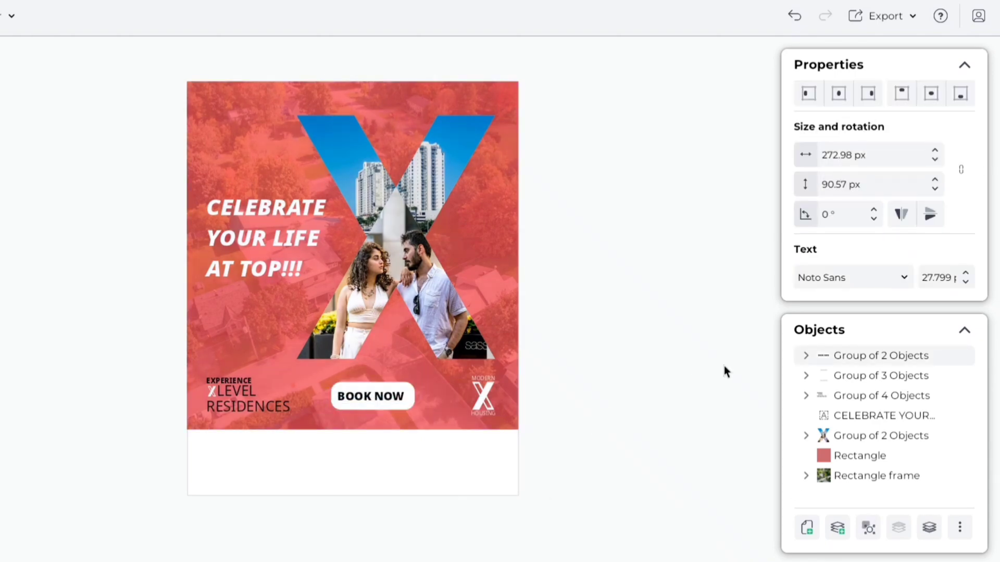
Step: Add a square filled black and stretch it across the blank bottom strip
click(34, 306)
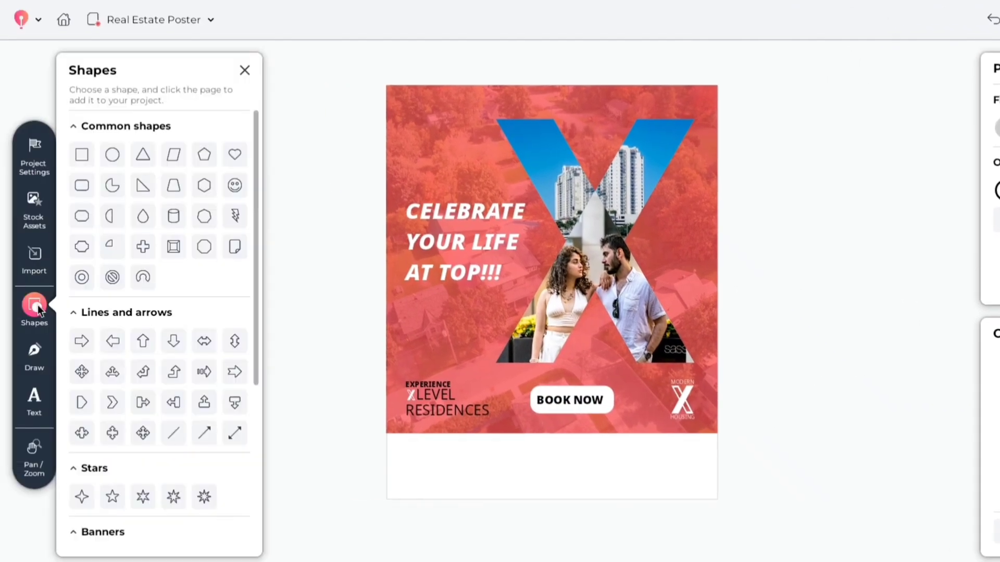
click(81, 154)
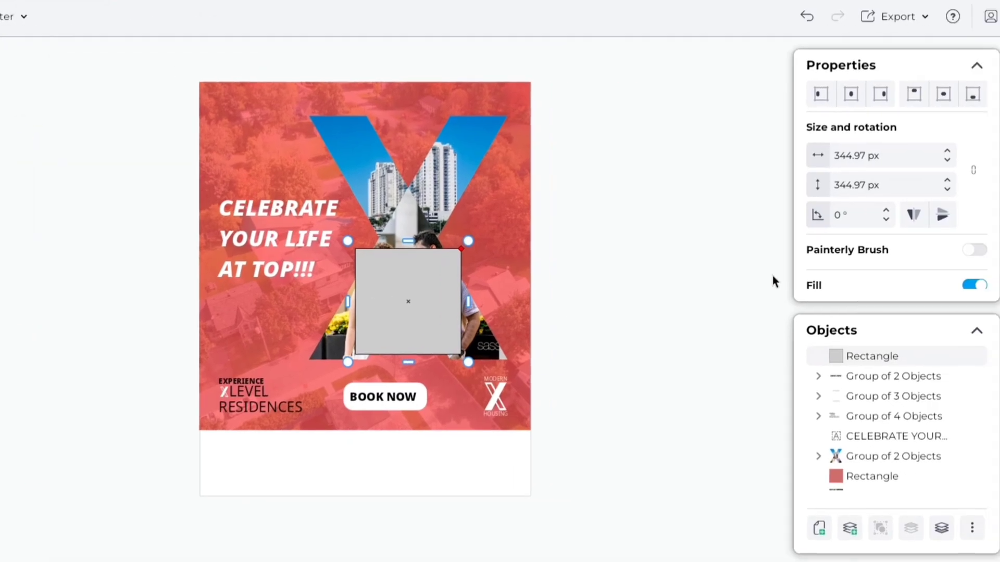
click(806, 189)
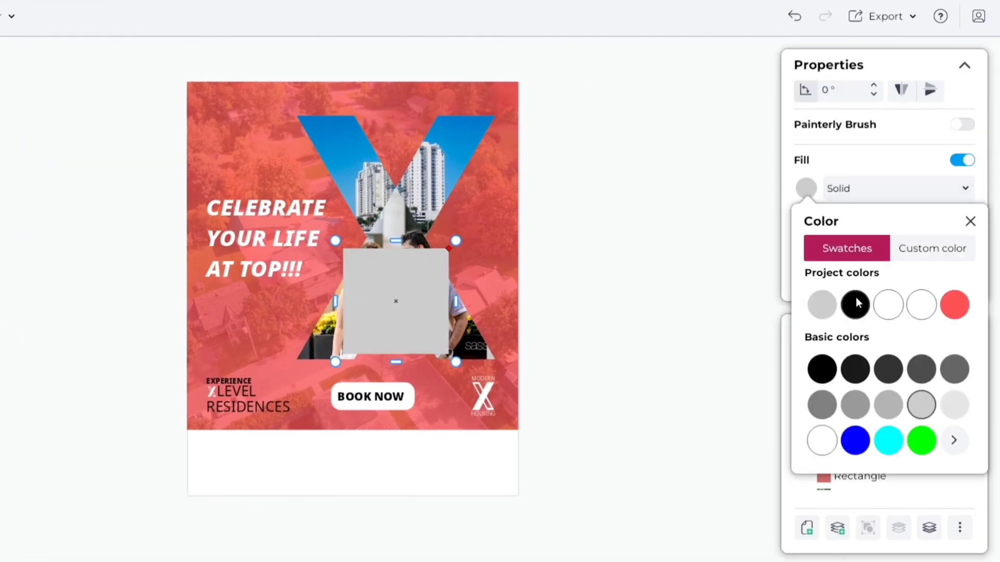
click(855, 305)
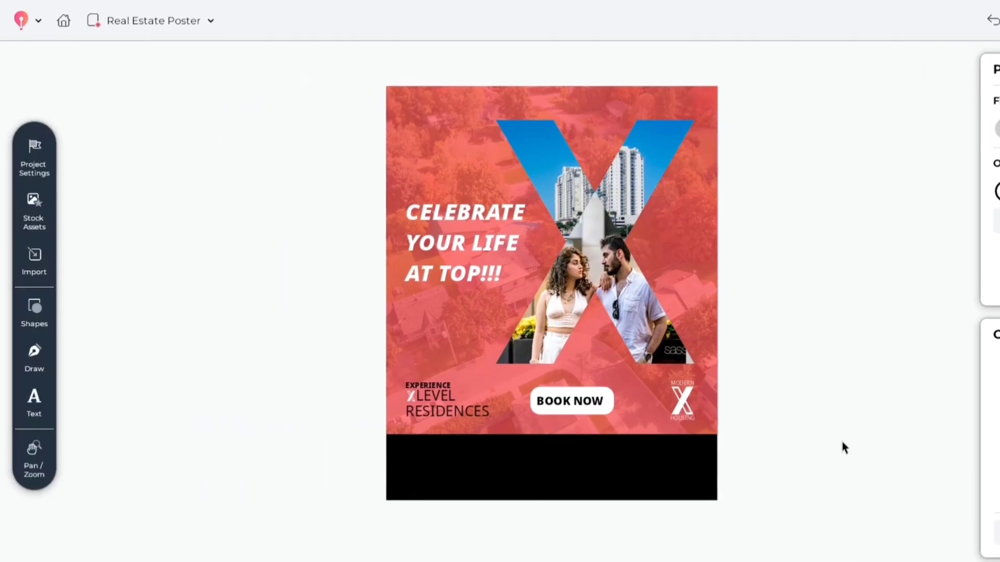
Step: Import the 'Black and Red Flat Illustrative Real Estate Logo' PNG into the footer's right side
click(34, 262)
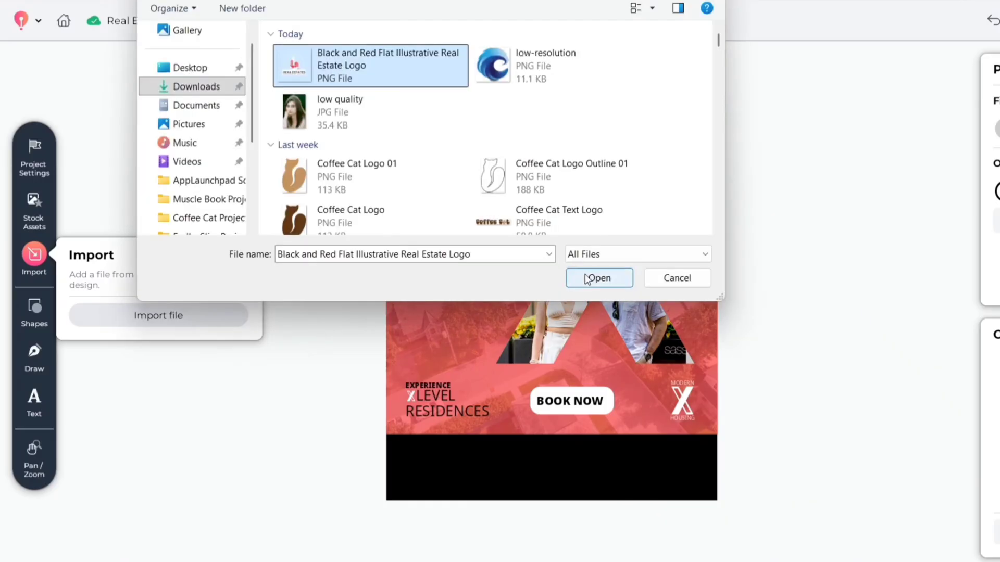
click(598, 278)
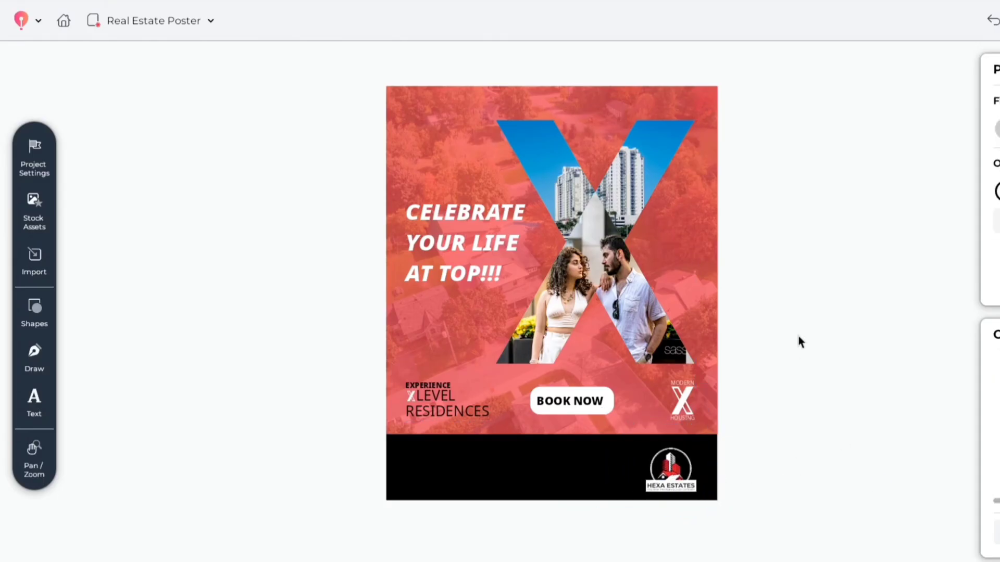
click(33, 402)
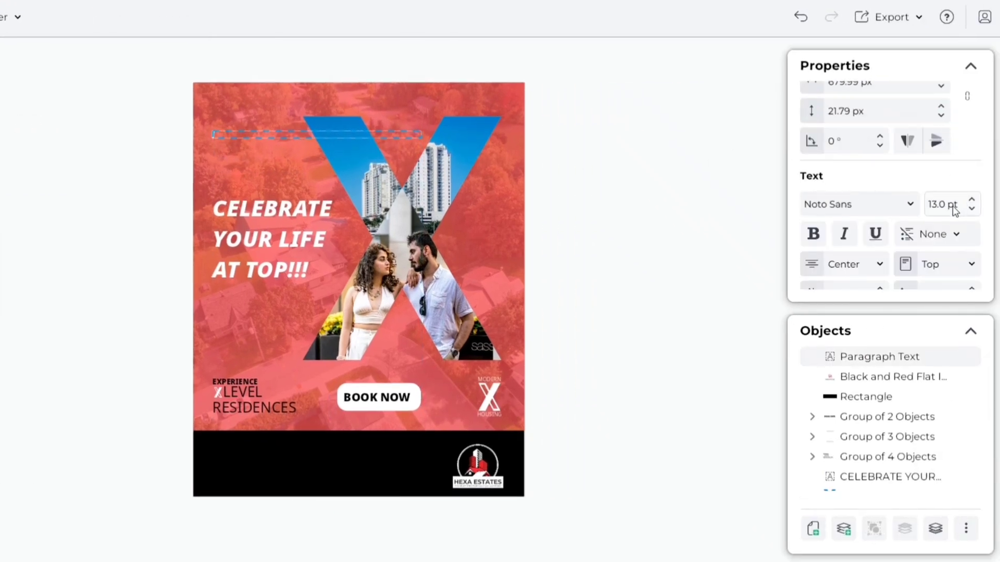
click(972, 200)
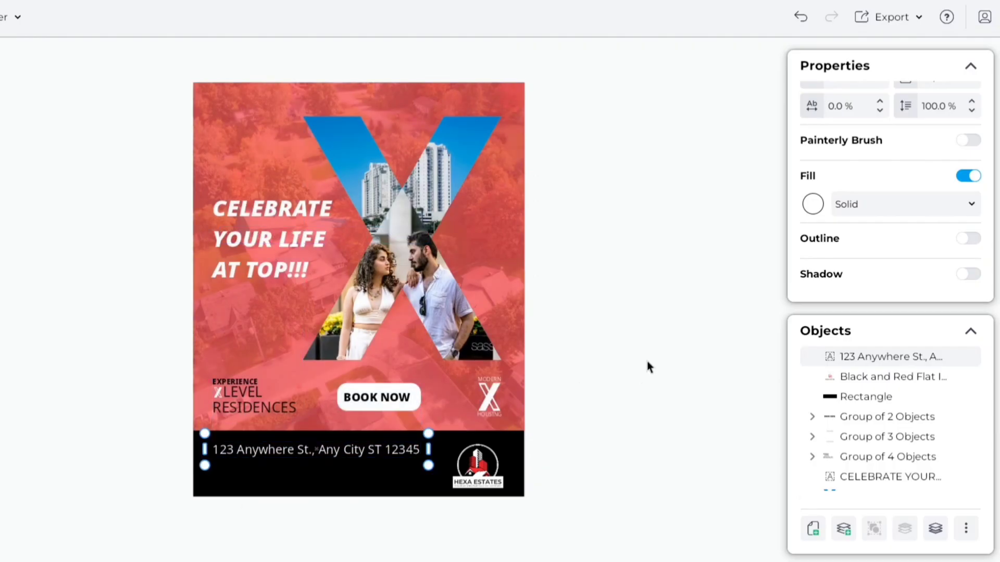
mouse_move(936, 149)
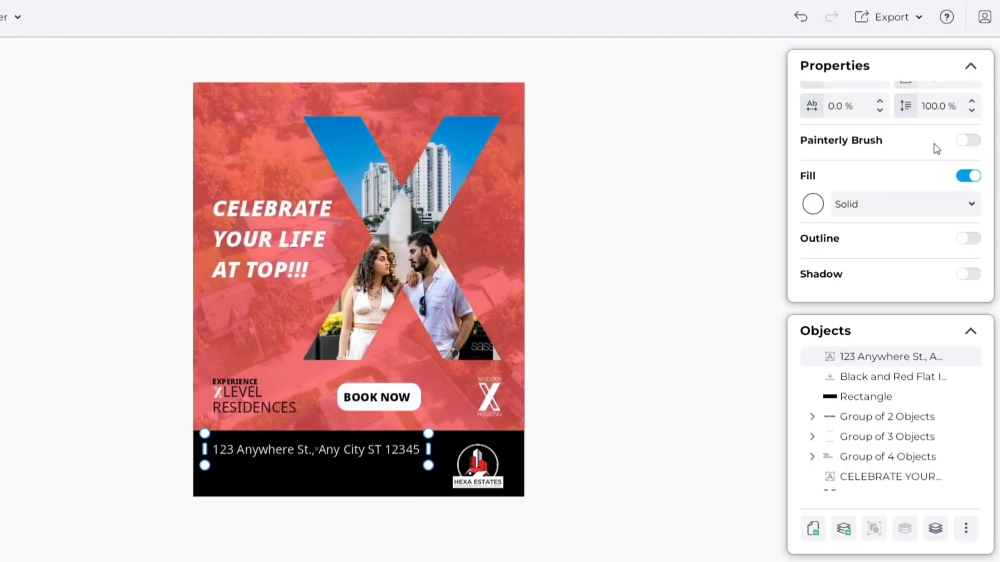
scroll(up, 3)
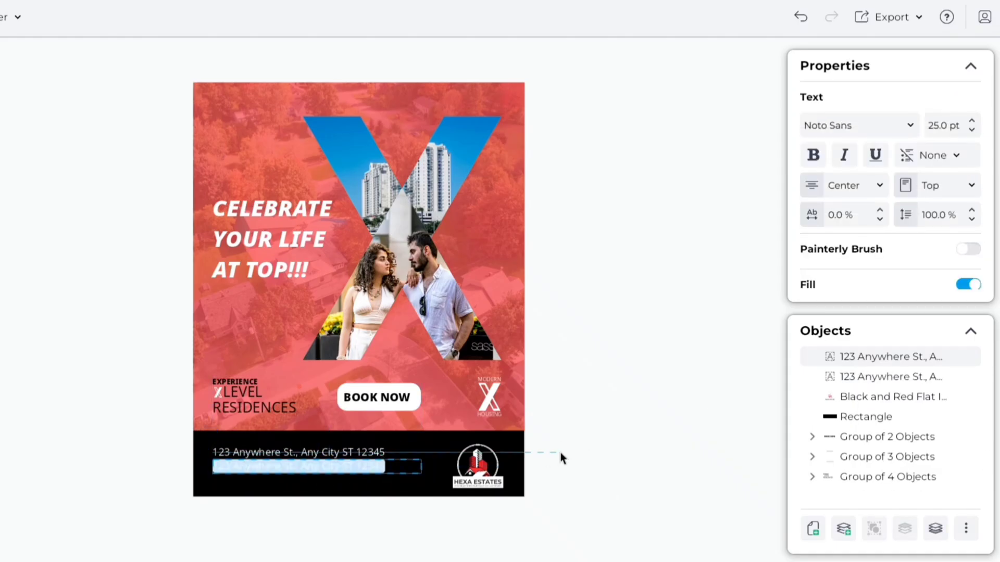
text(+123-456-7890)
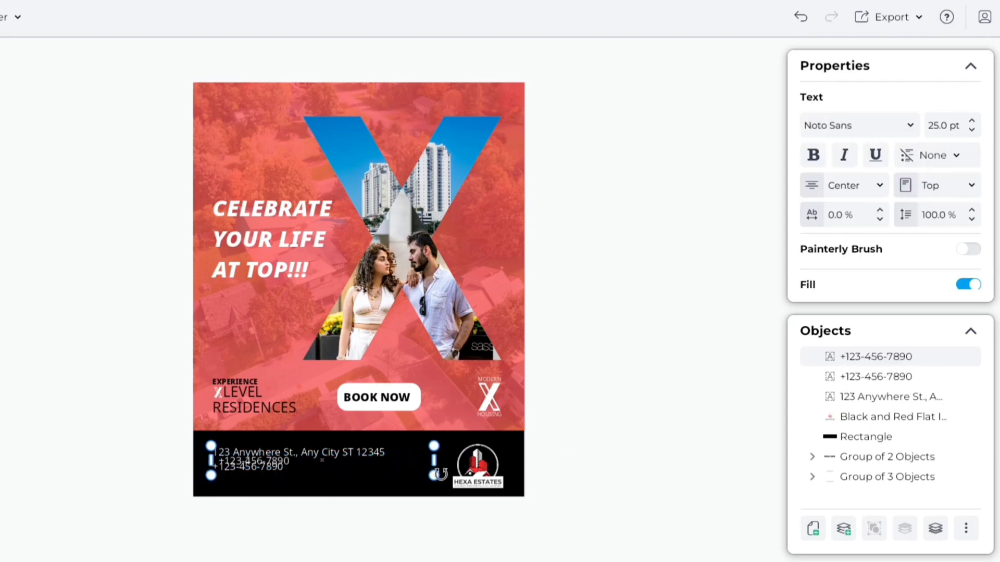
text(www.hexaestates.com)
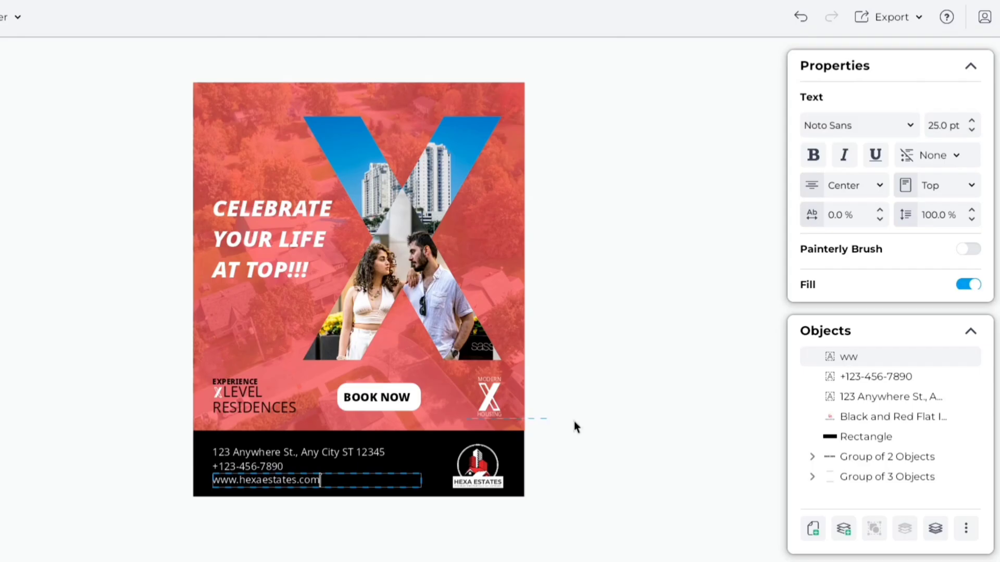
Step: Search Stock Assets vectors for 'location' and insert a pin icon
click(33, 198)
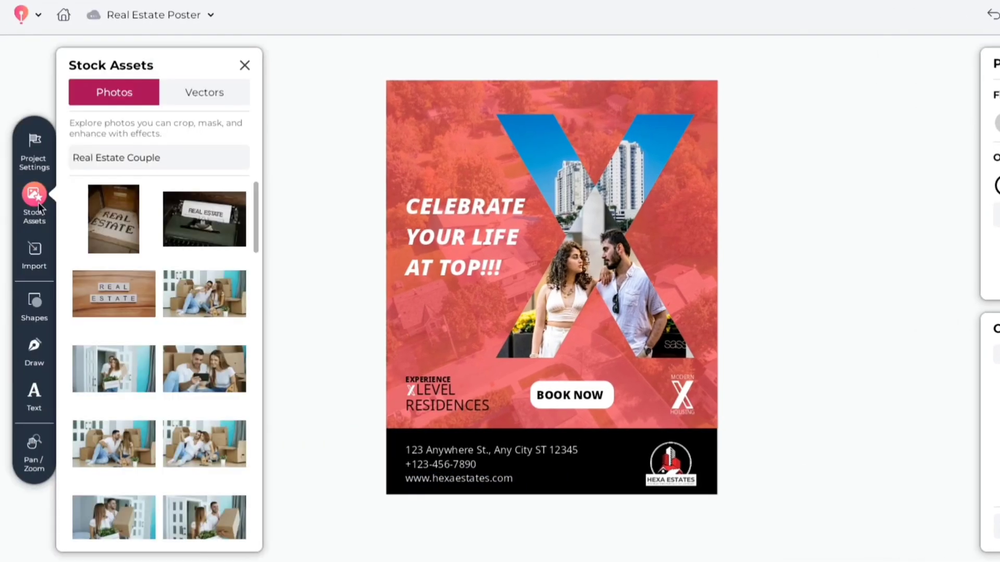
click(204, 92)
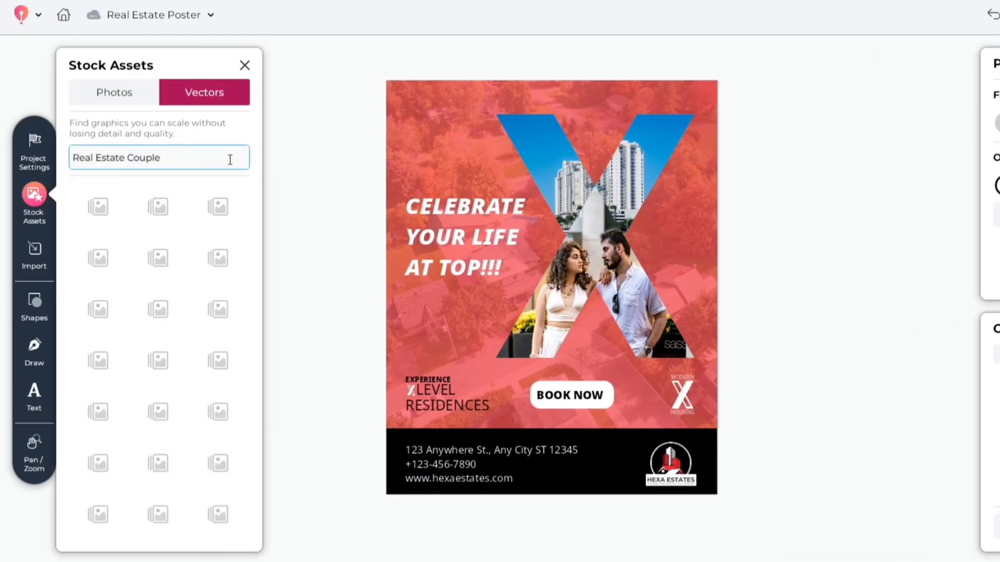
text(location)
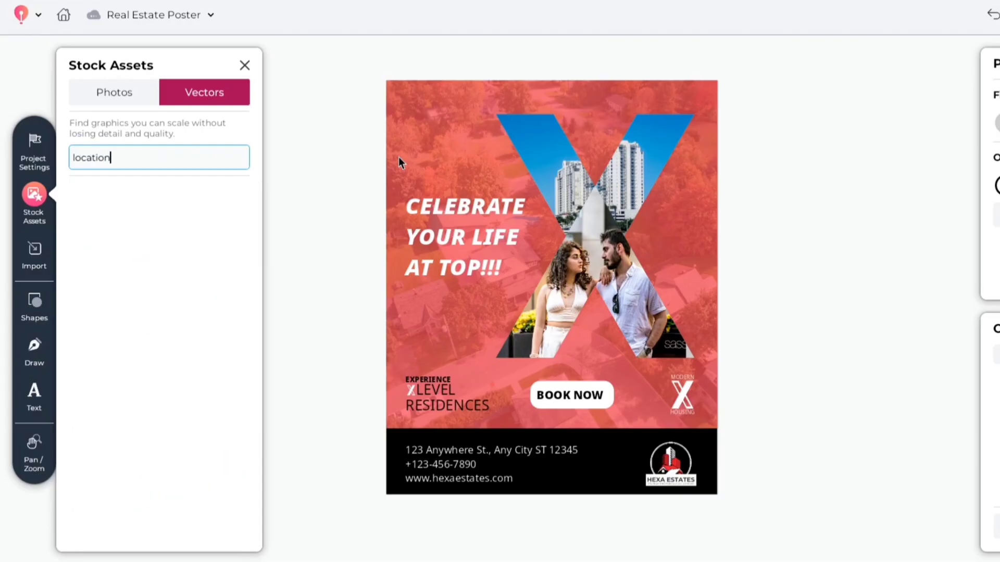
key(Return)
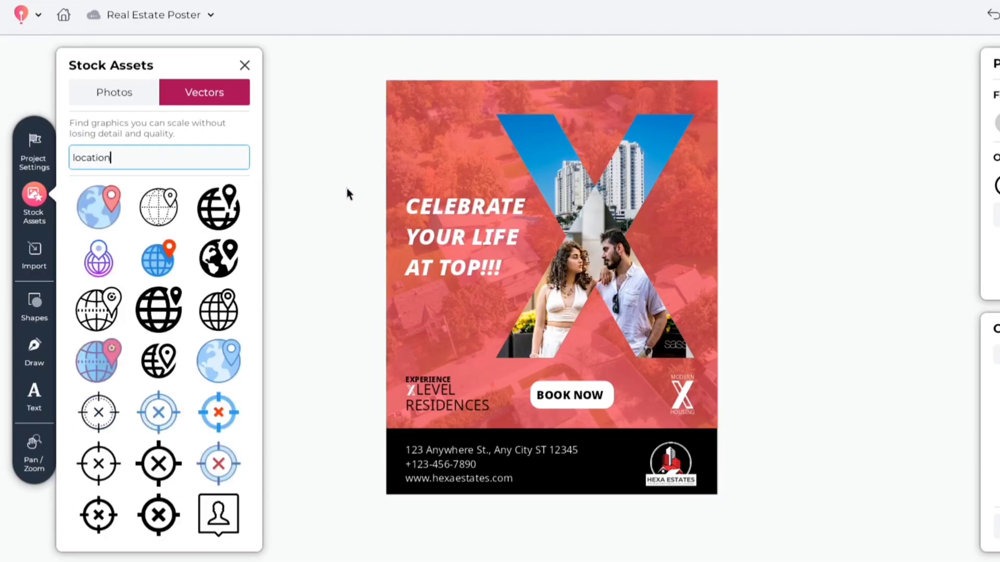
scroll(down, 3)
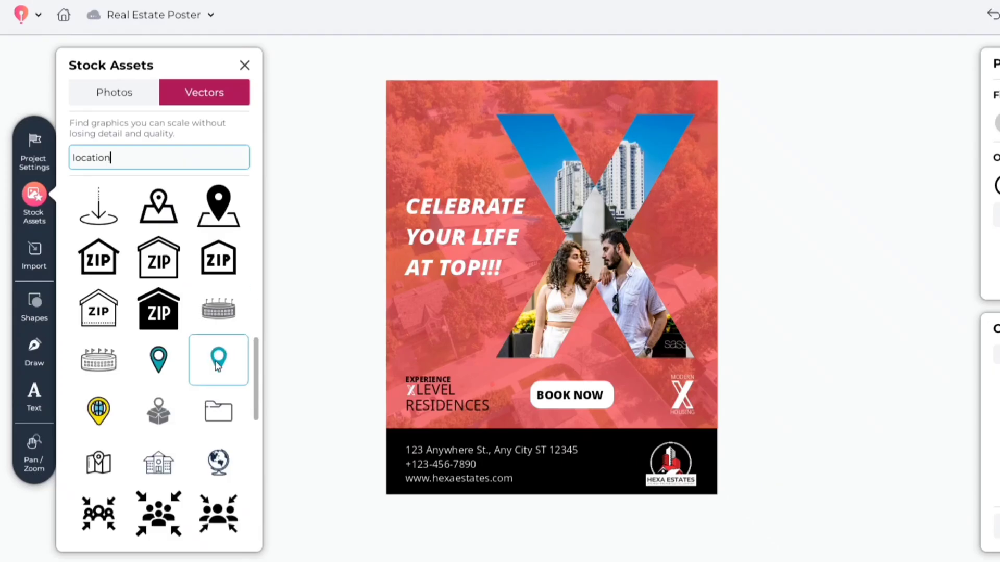
click(217, 359)
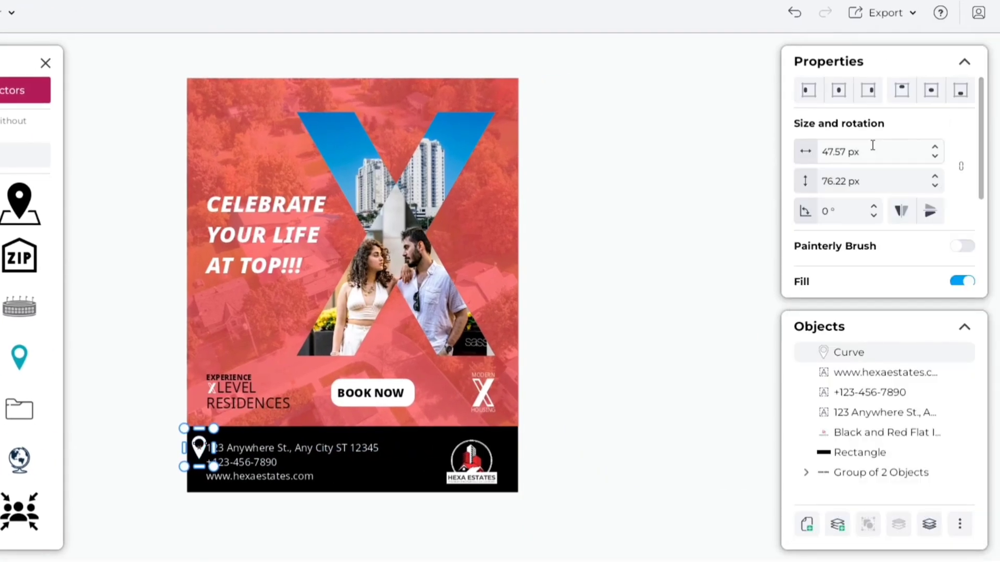
mouse_move(669, 304)
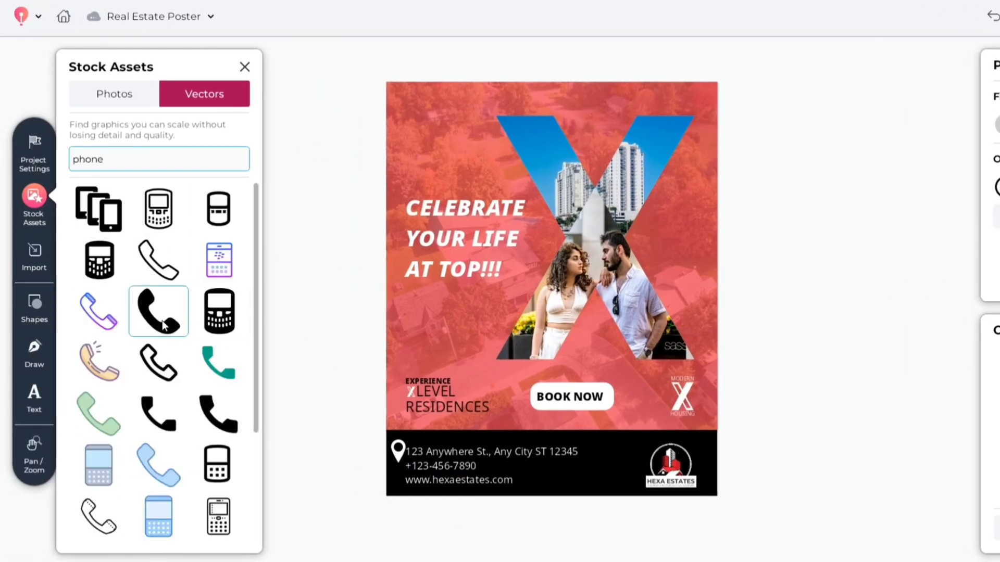
Step: Insert a phone icon and search 'web' for a globe icon
click(159, 312)
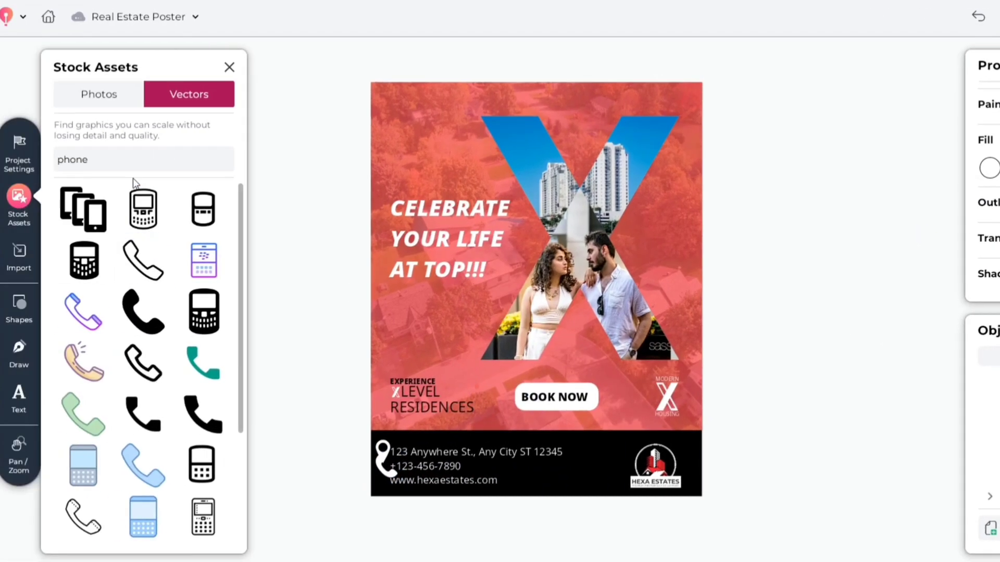
text(web)
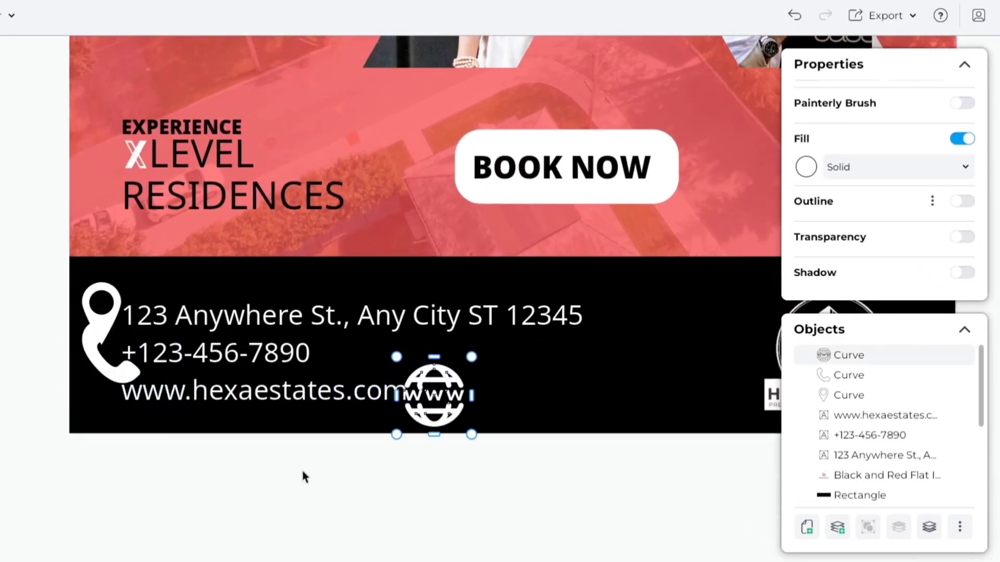
Step: Set the pin, phone and globe icons to 30 px wide and align them left of each contact line
click(849, 395)
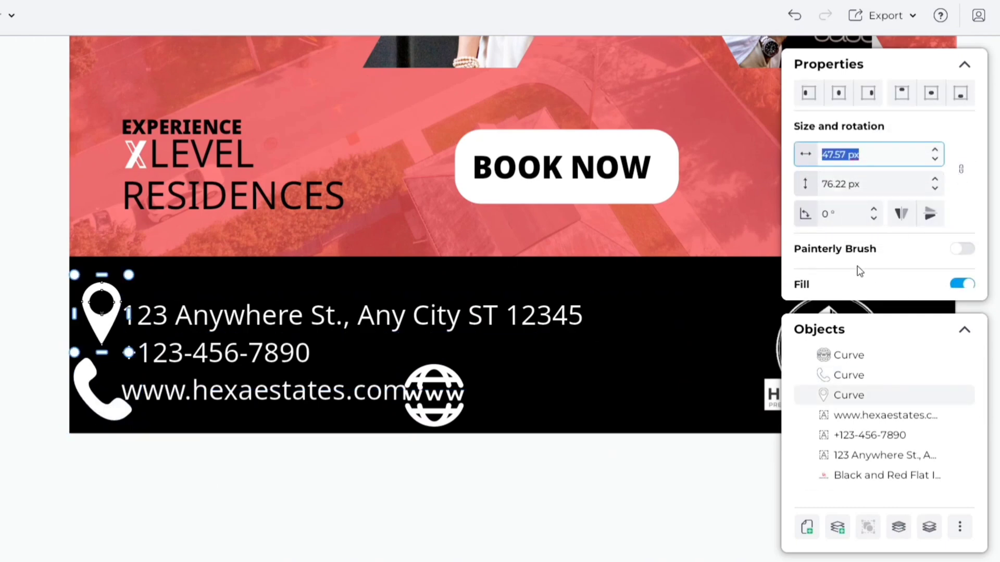
text(30.0)
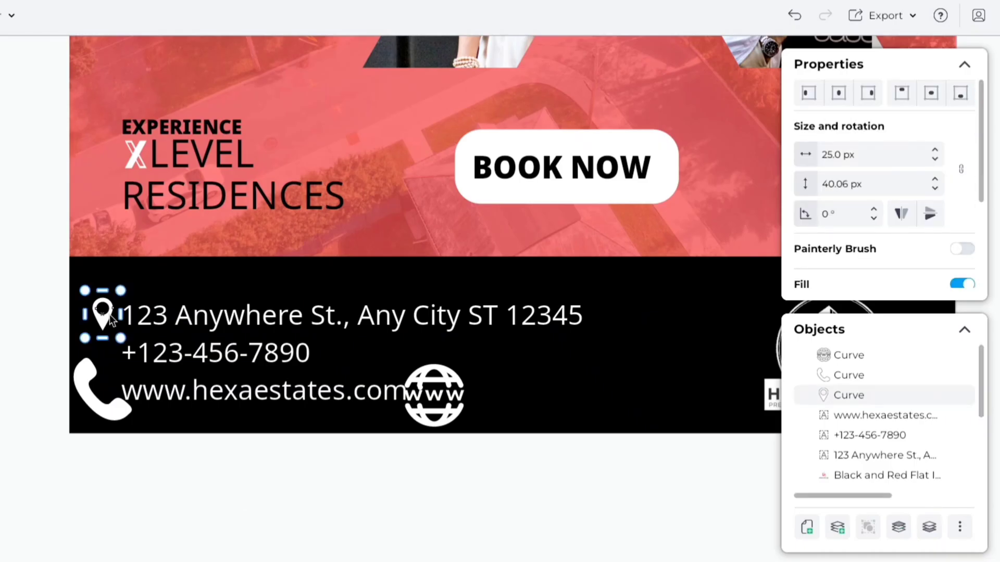
click(884, 455)
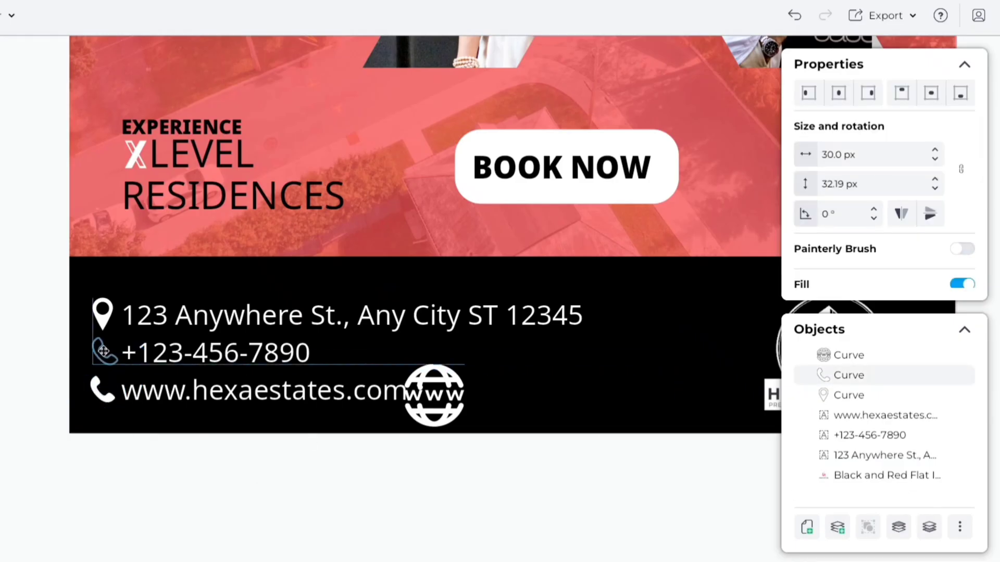
click(869, 435)
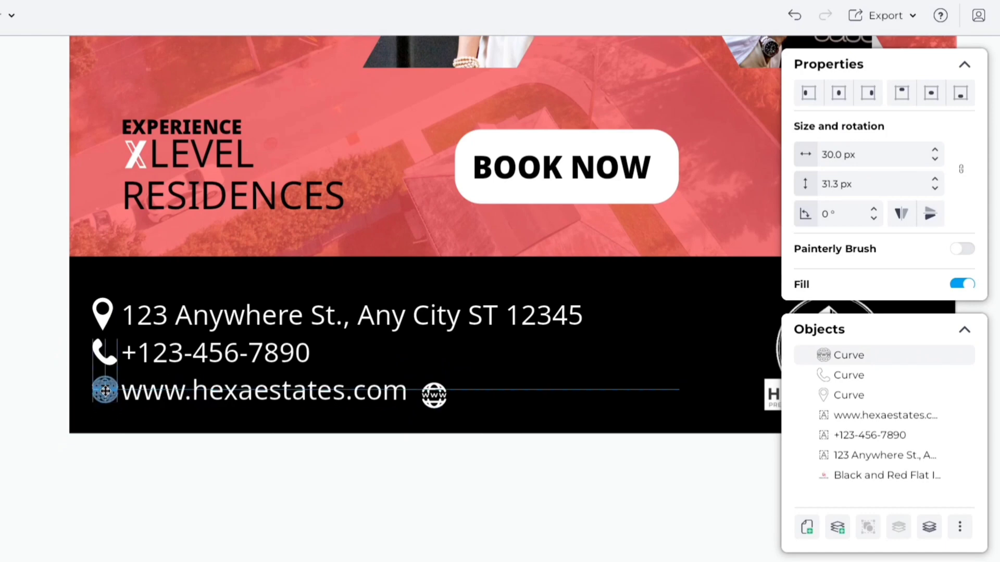
click(885, 416)
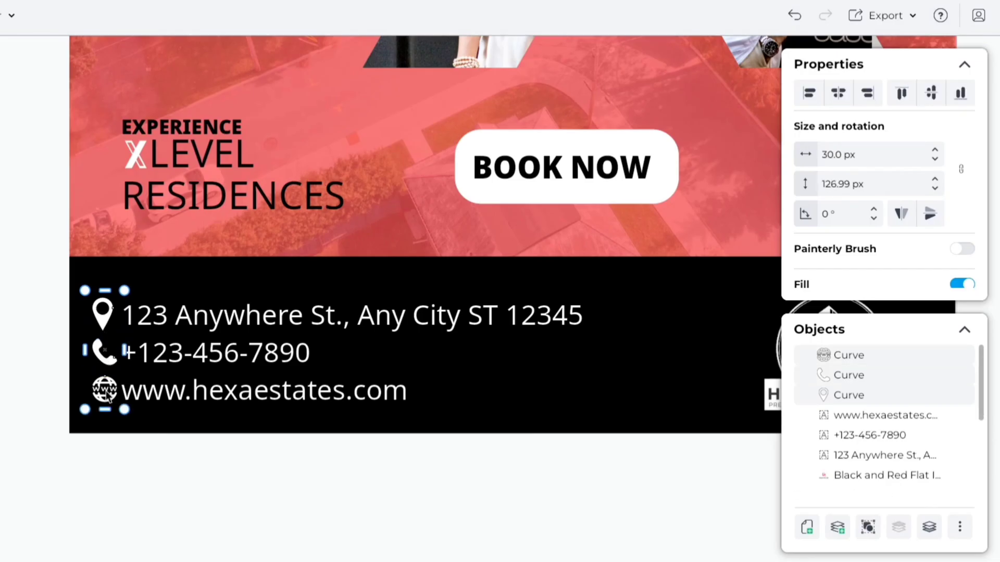
mouse_move(838, 93)
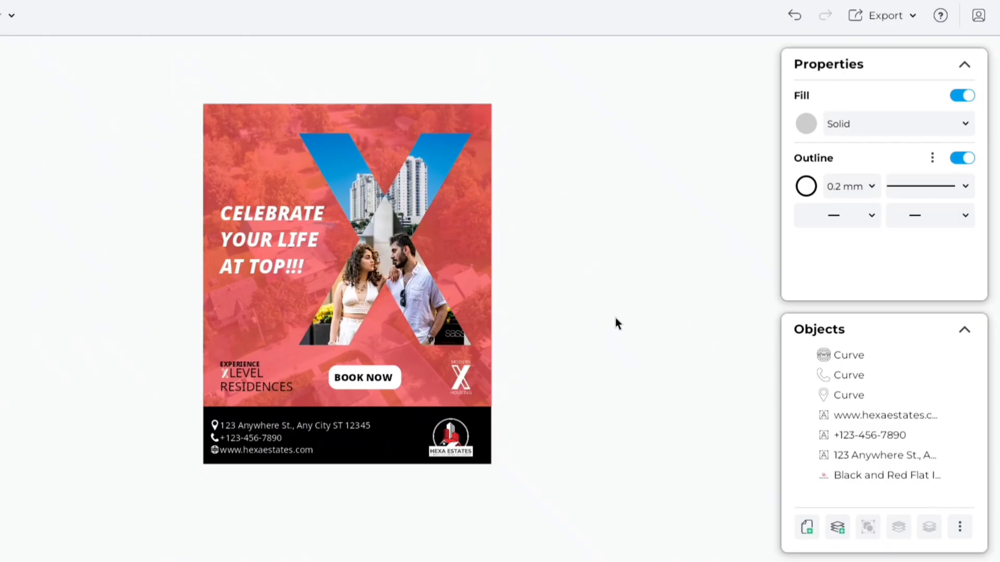
mouse_move(215, 430)
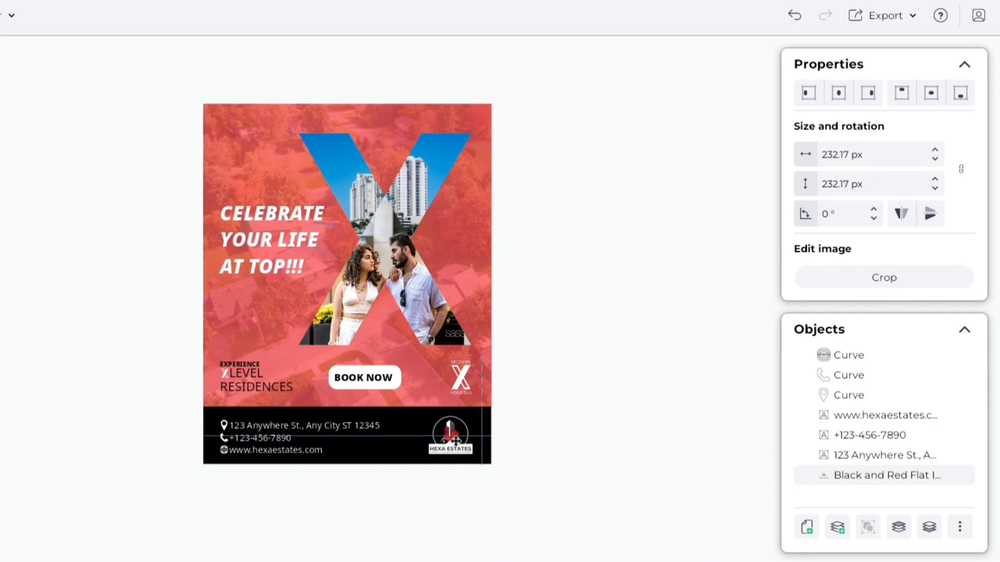
click(450, 435)
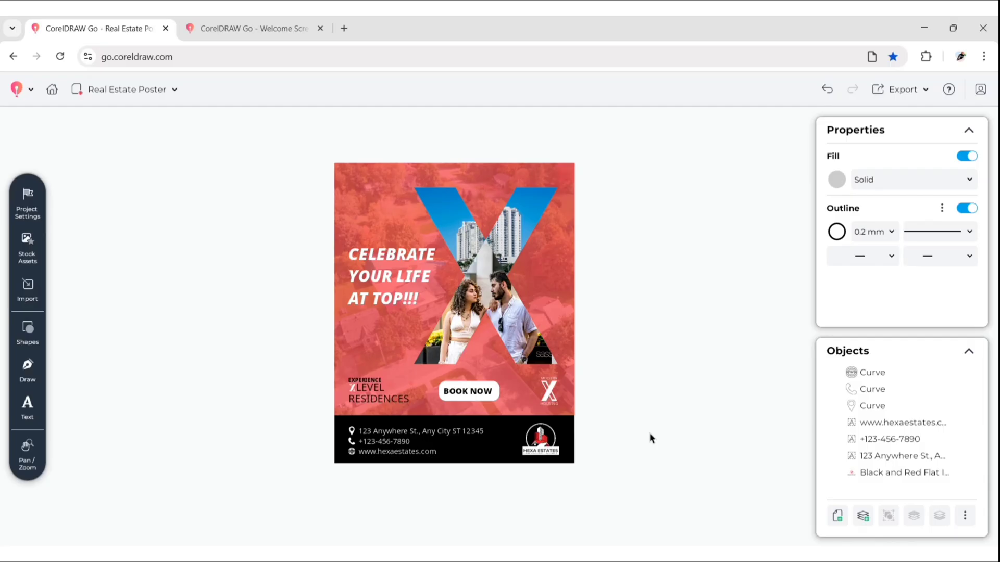
Step: Set the poster's PNG export to 72 dpi (810 × 1012.5 px, transparent)
click(902, 89)
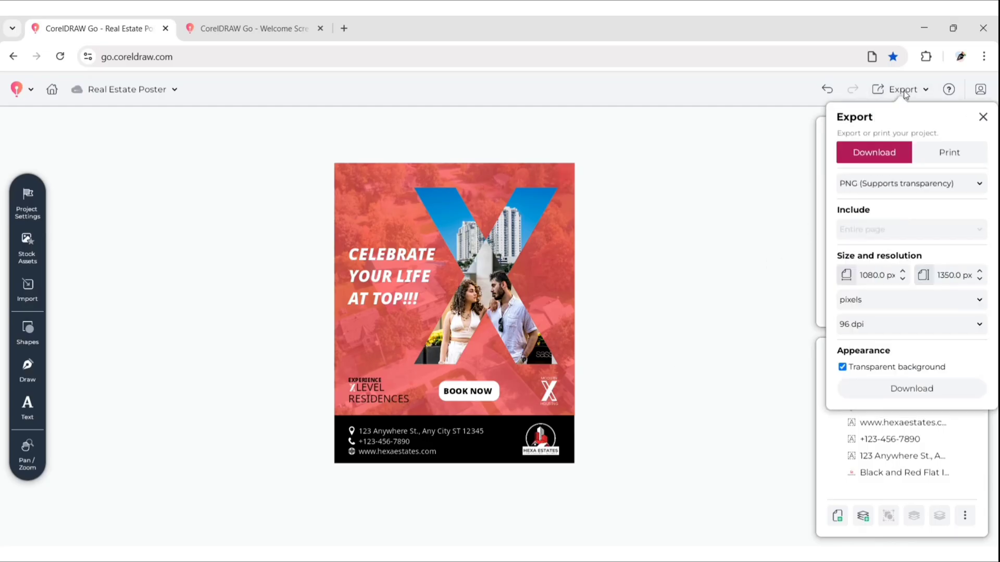
click(910, 324)
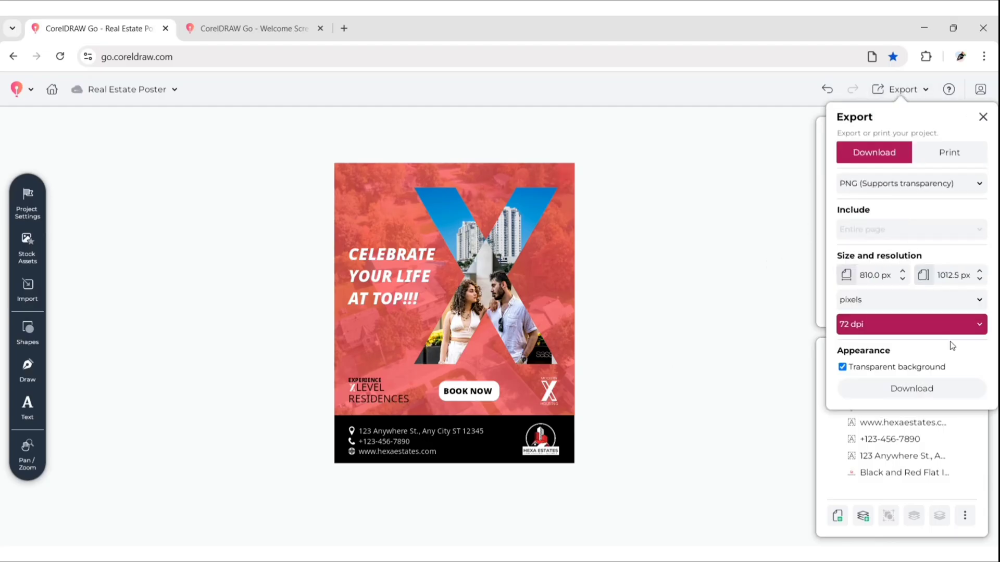